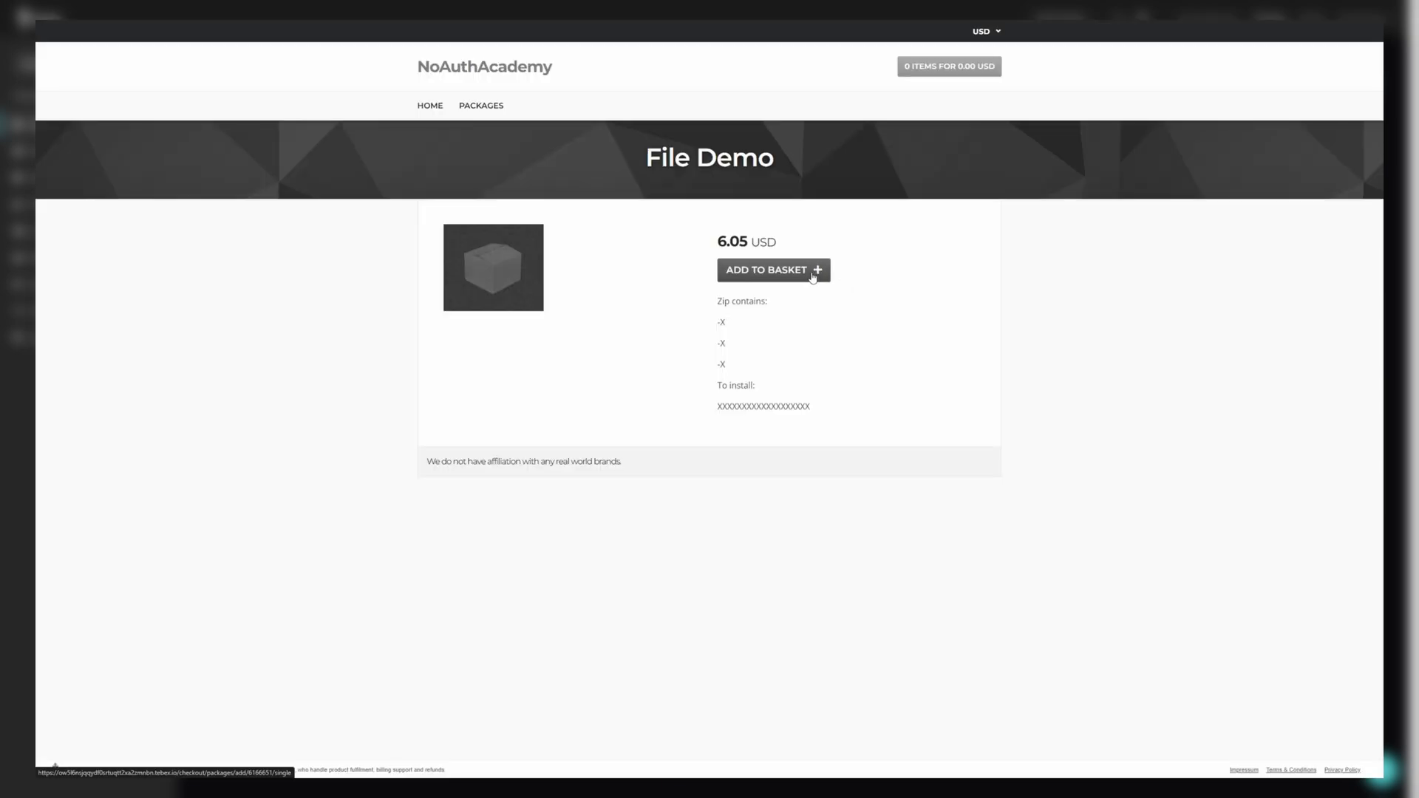
Check out the File Demo package through the free test flow and follow the emailed download link.
{"action": "left_click", "coordinate": [767, 269]}
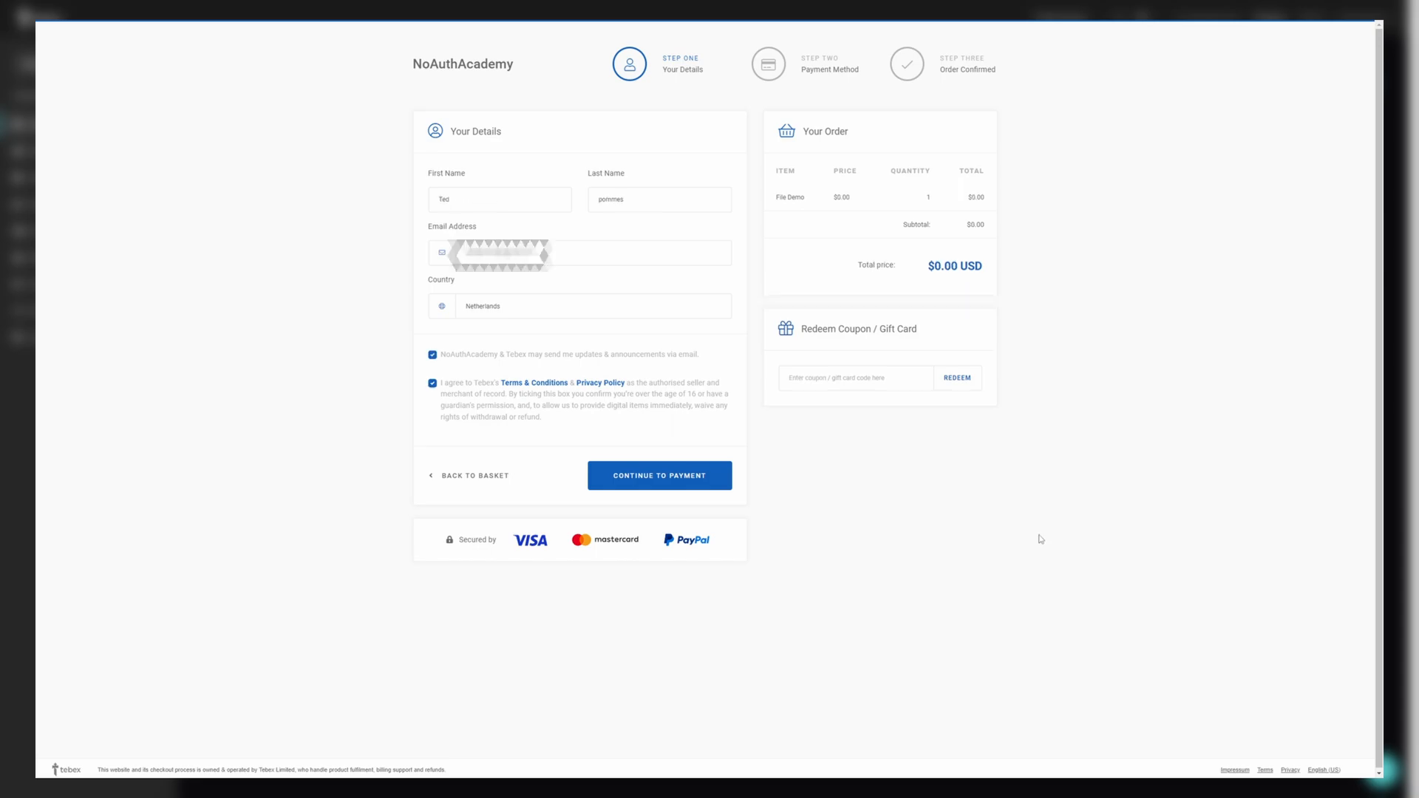
{"action": "mouse_move", "coordinate": [423, 232]}
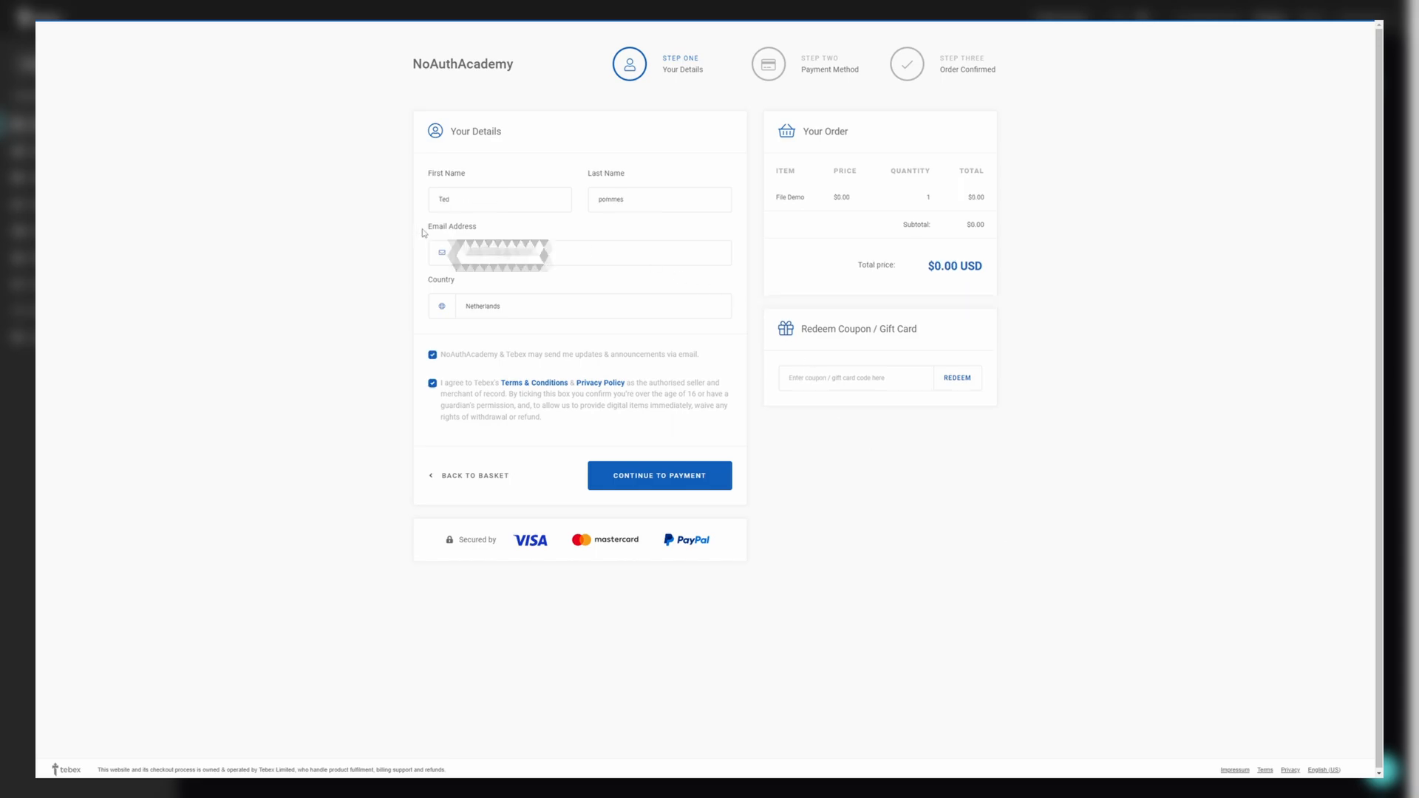
{"action": "left_click", "coordinate": [659, 474]}
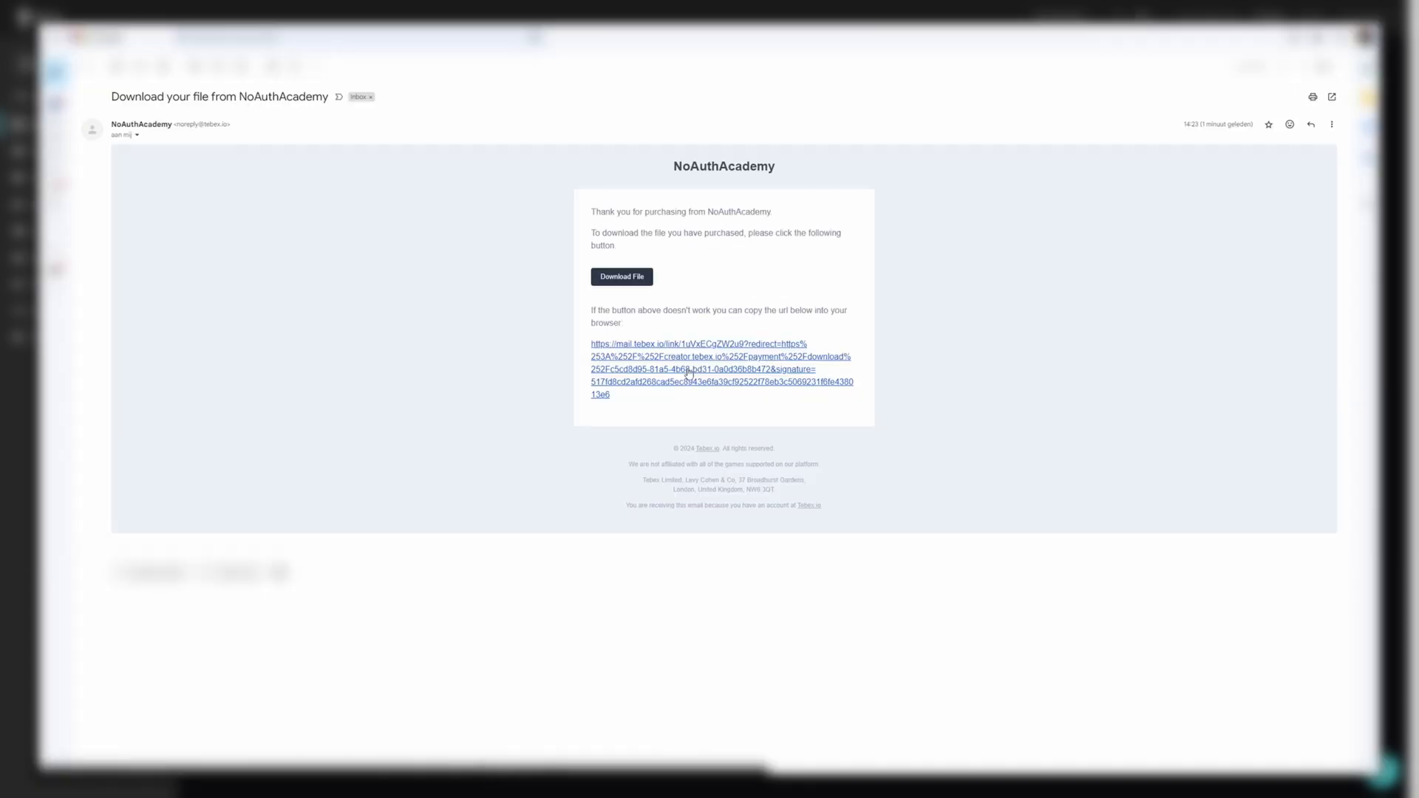
{"action": "left_click", "coordinate": [622, 277]}
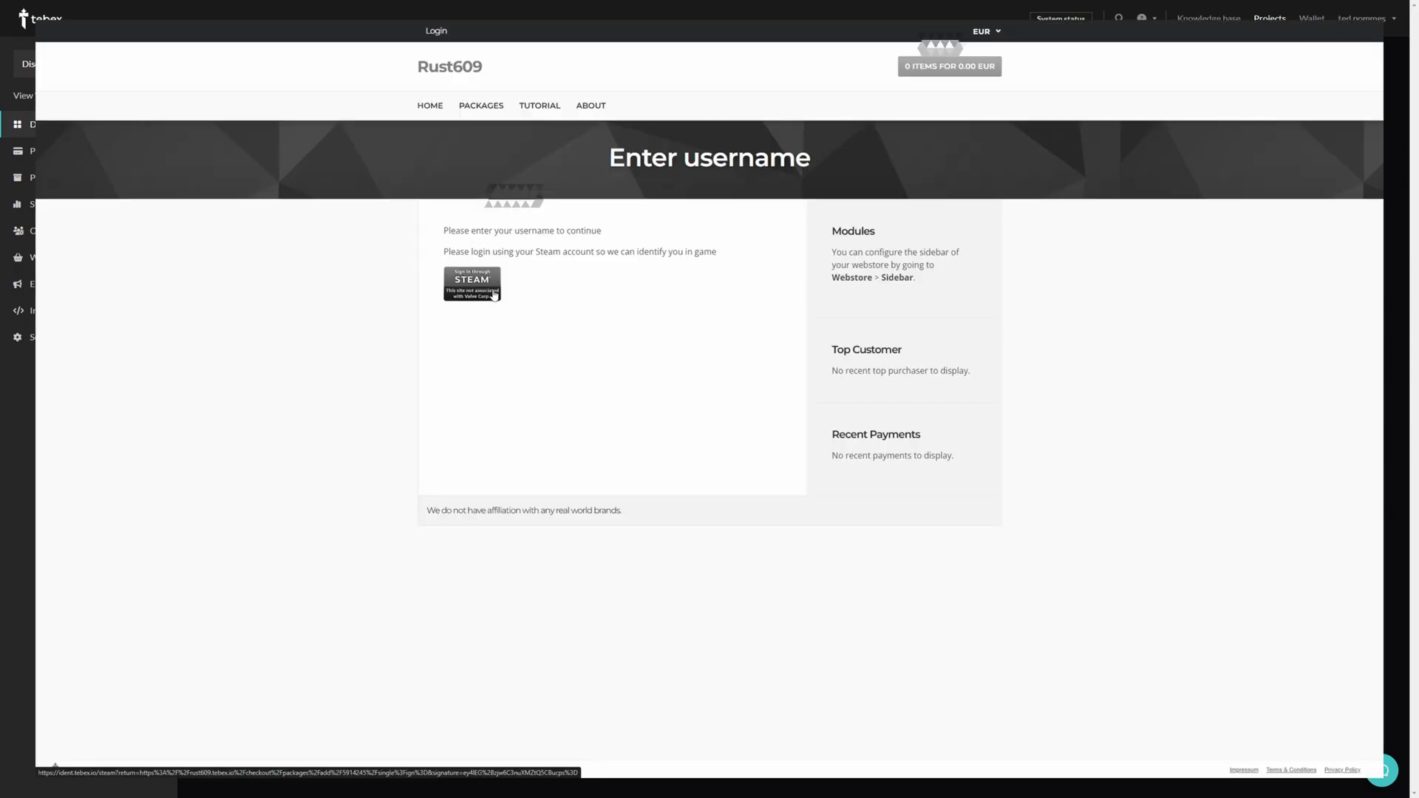
Sign in to the Rust609 store through Steam.
{"action": "left_click", "coordinate": [471, 283]}
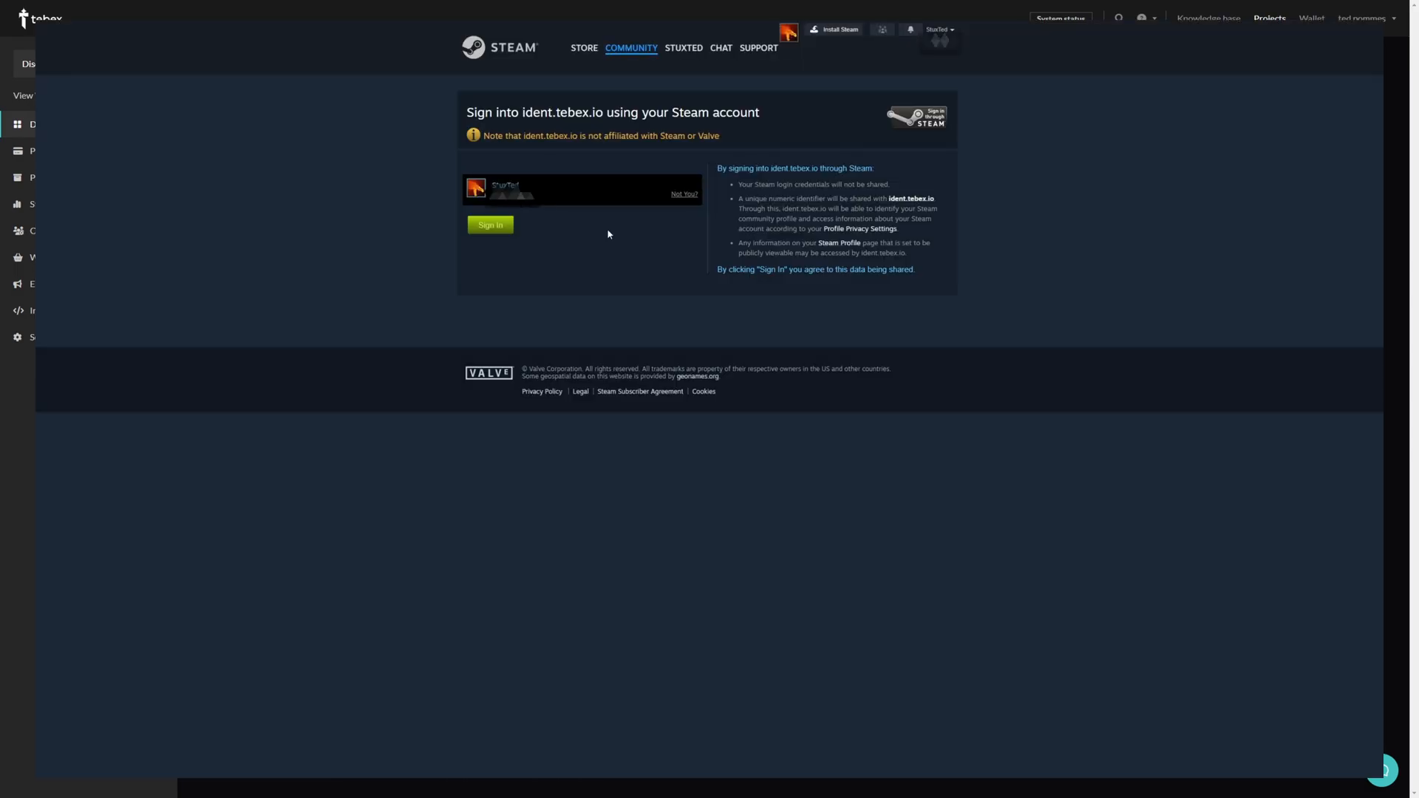
{"action": "mouse_move", "coordinate": [581, 224]}
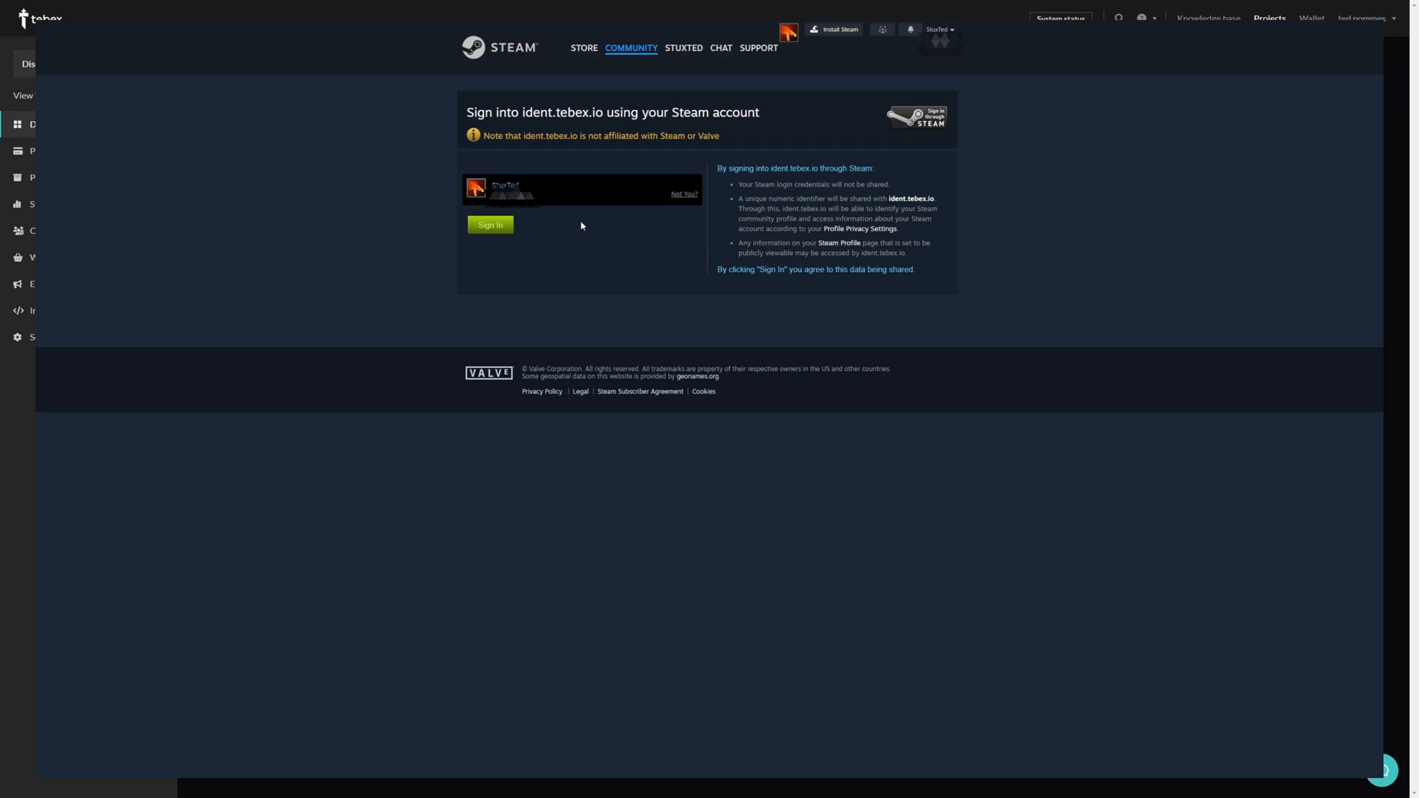
{"action": "mouse_move", "coordinate": [532, 272]}
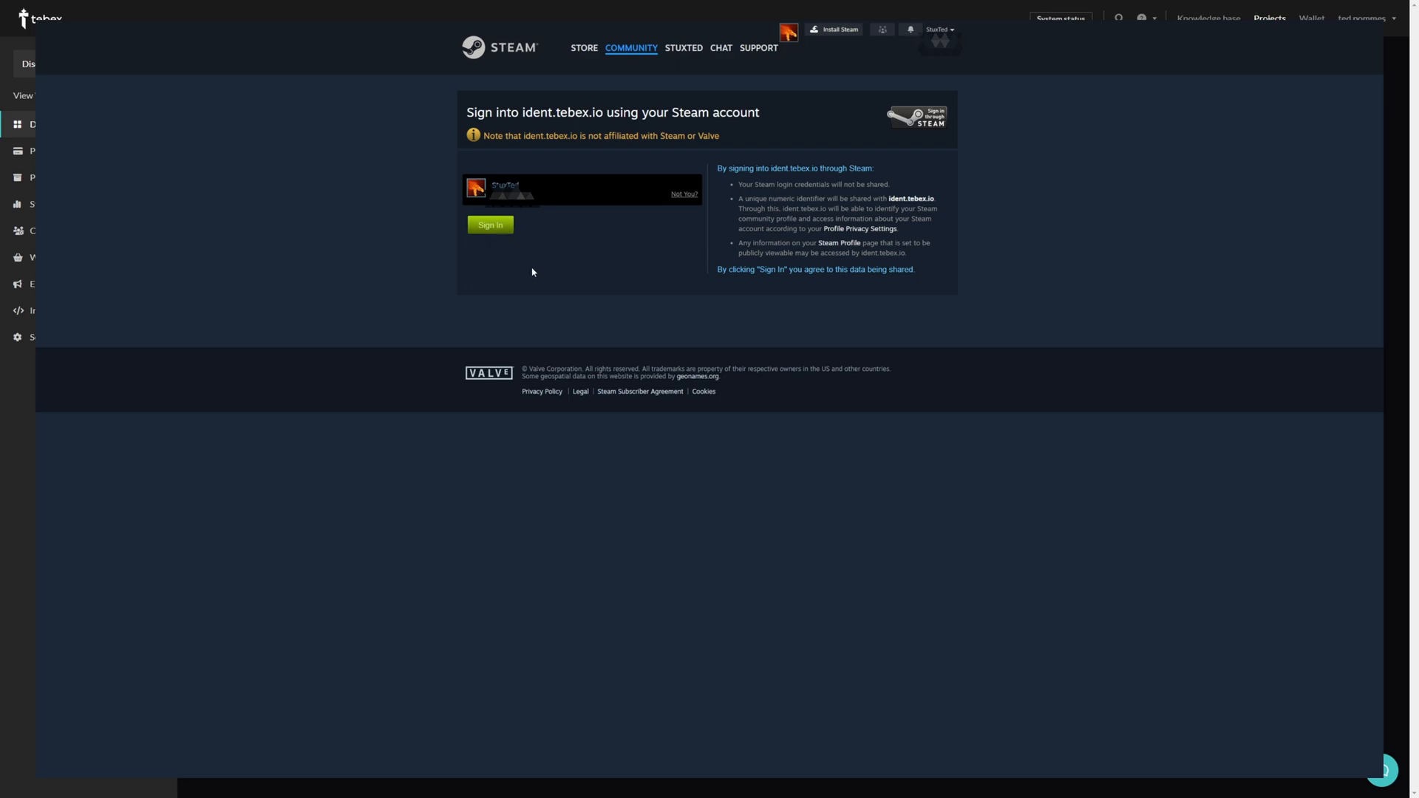
{"action": "left_click", "coordinate": [489, 224]}
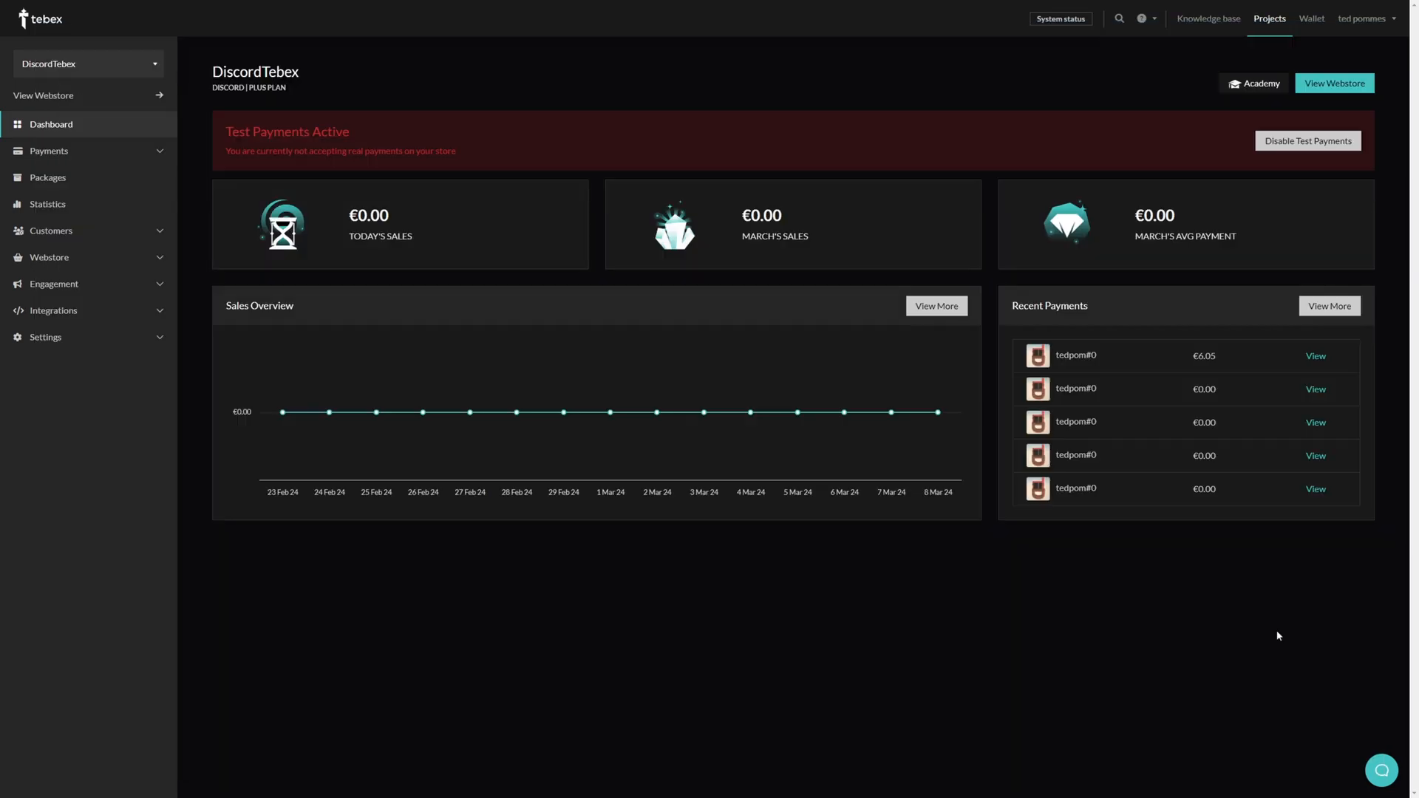
Switch to the DiscordTebex webstore and authorize a Discord login.
{"action": "left_click", "coordinate": [1332, 82]}
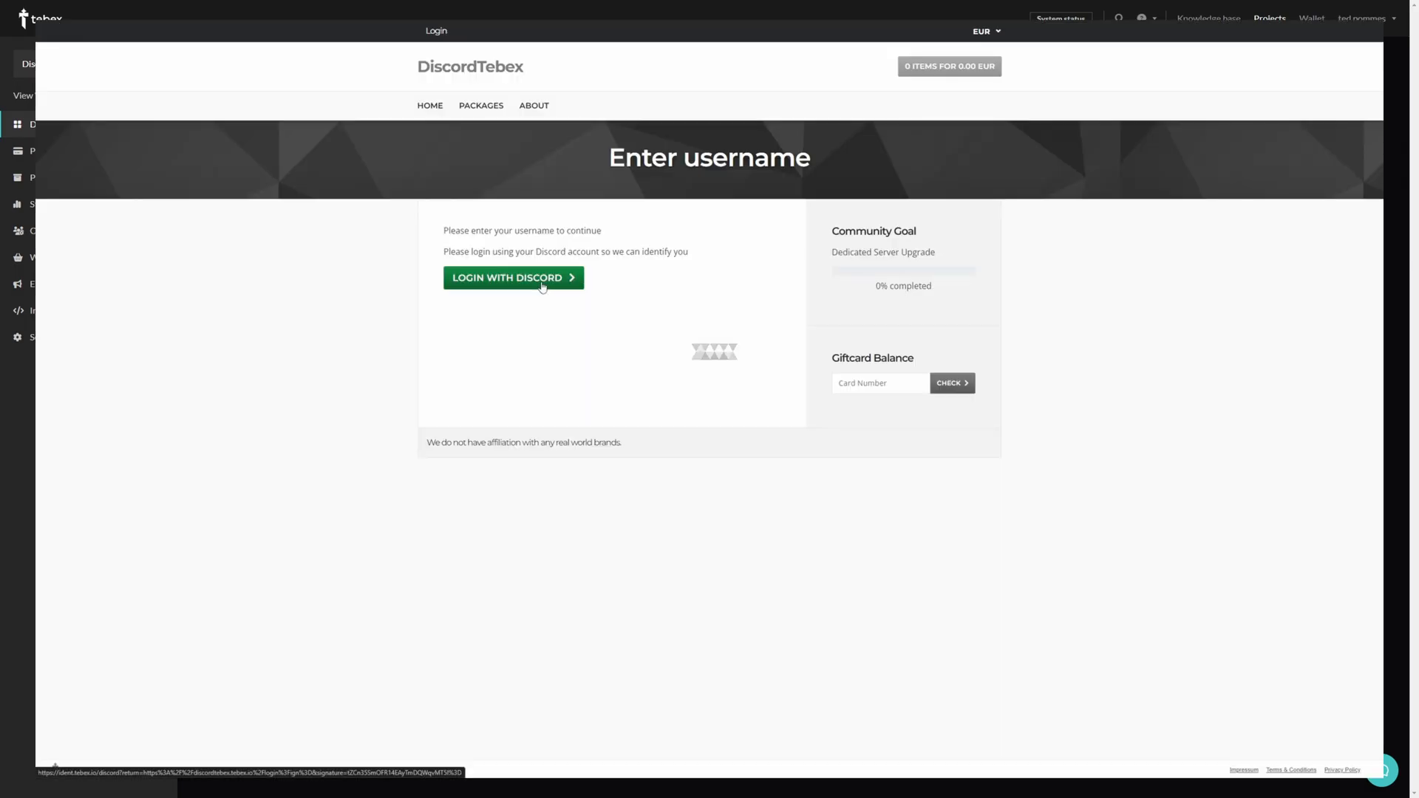
{"action": "mouse_move", "coordinate": [674, 322]}
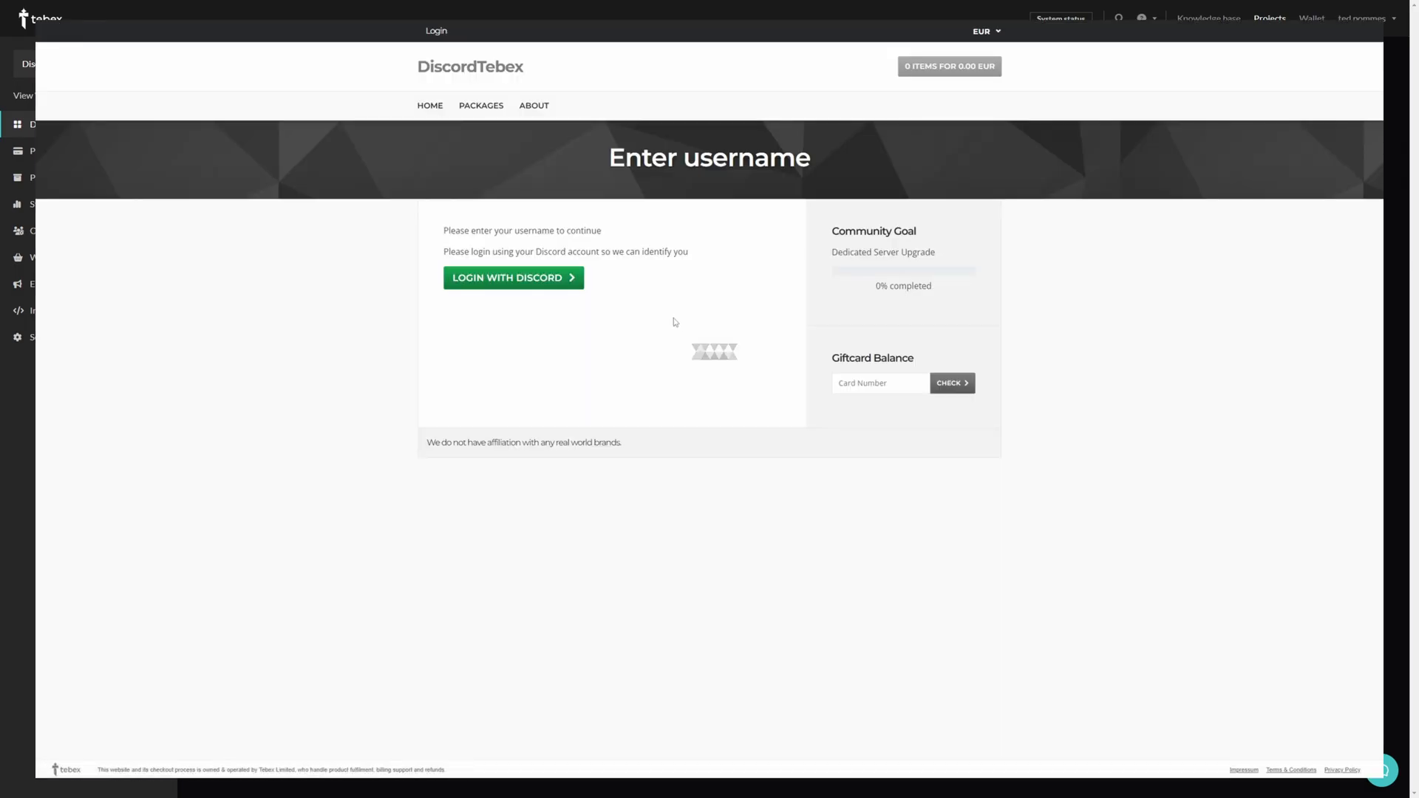
{"action": "left_click", "coordinate": [513, 278]}
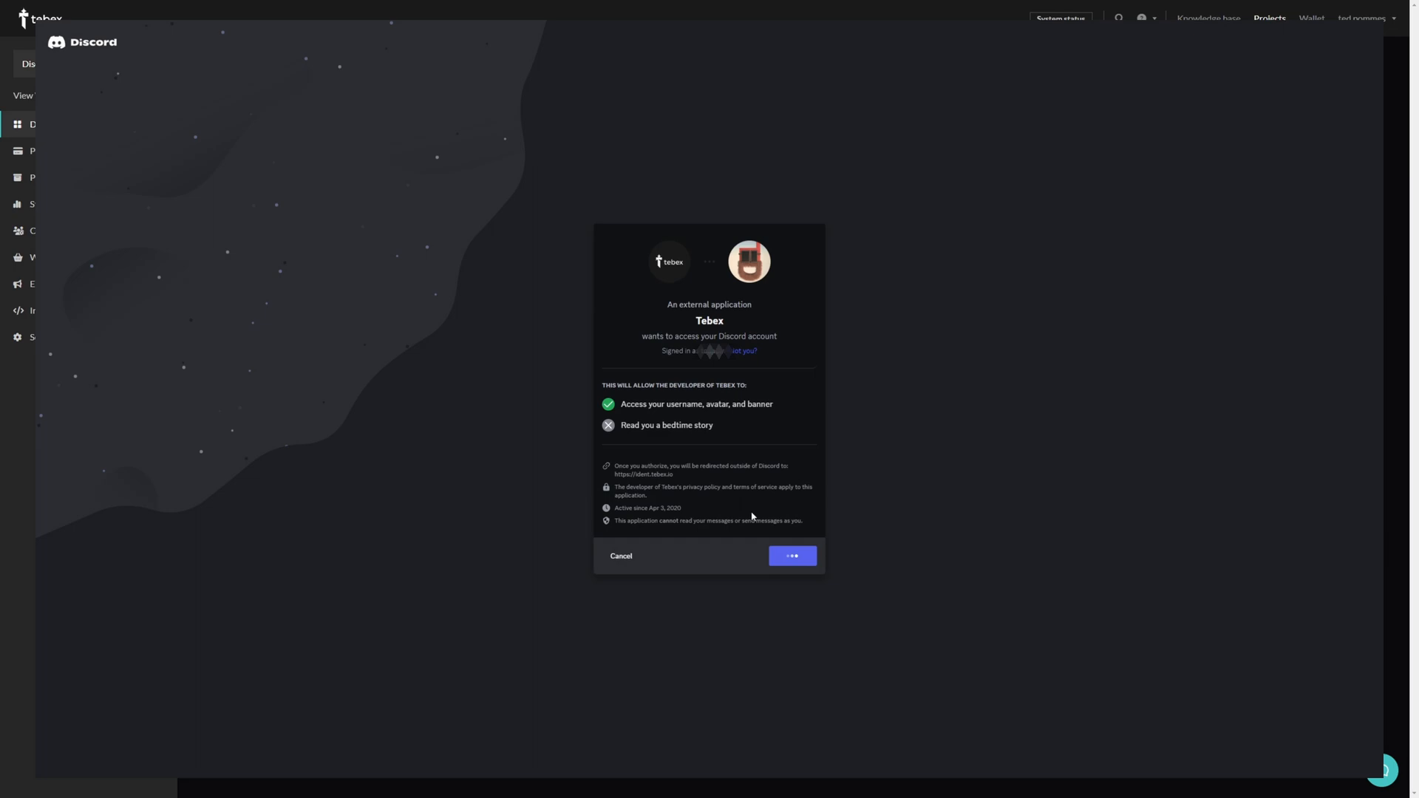
{"action": "left_click", "coordinate": [791, 556]}
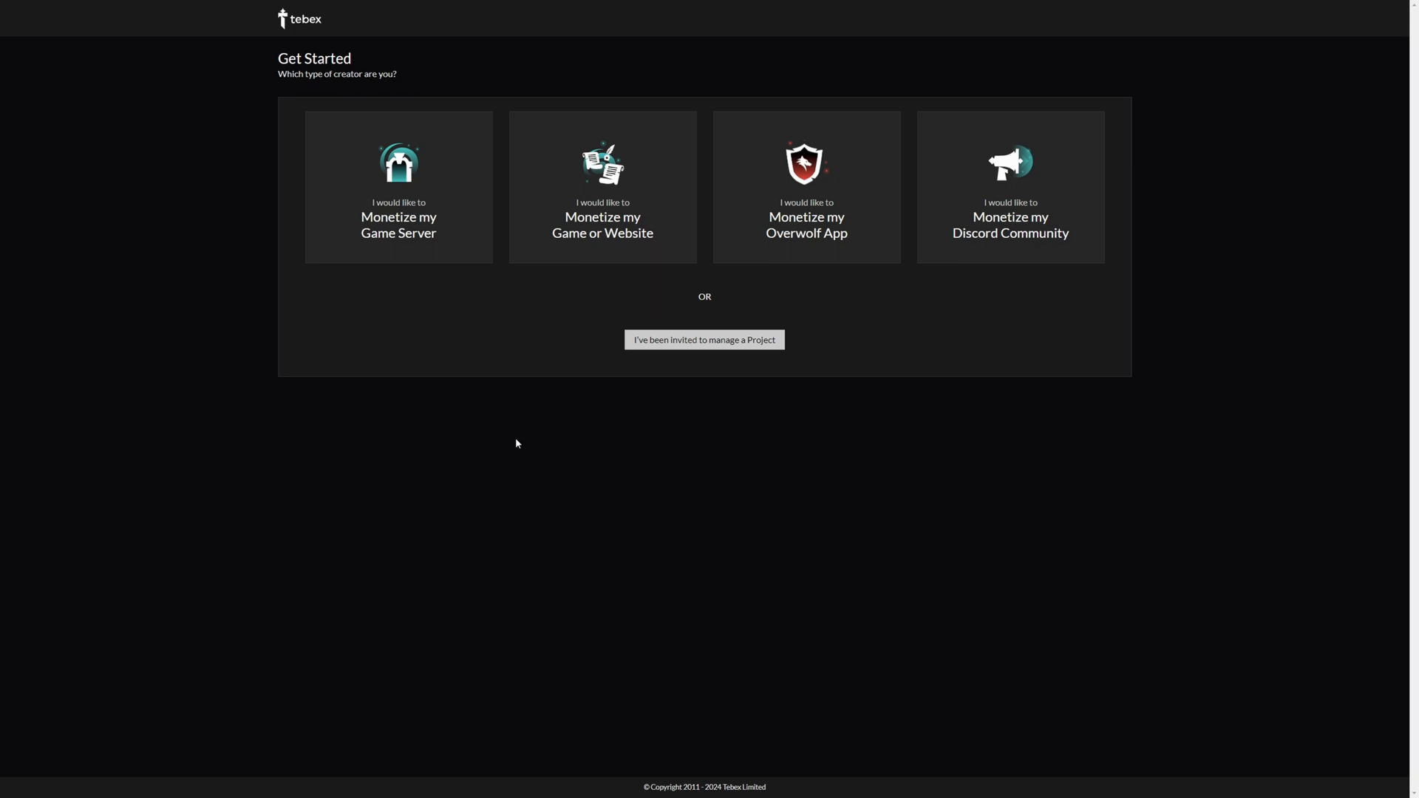
{"action": "mouse_move", "coordinate": [591, 292]}
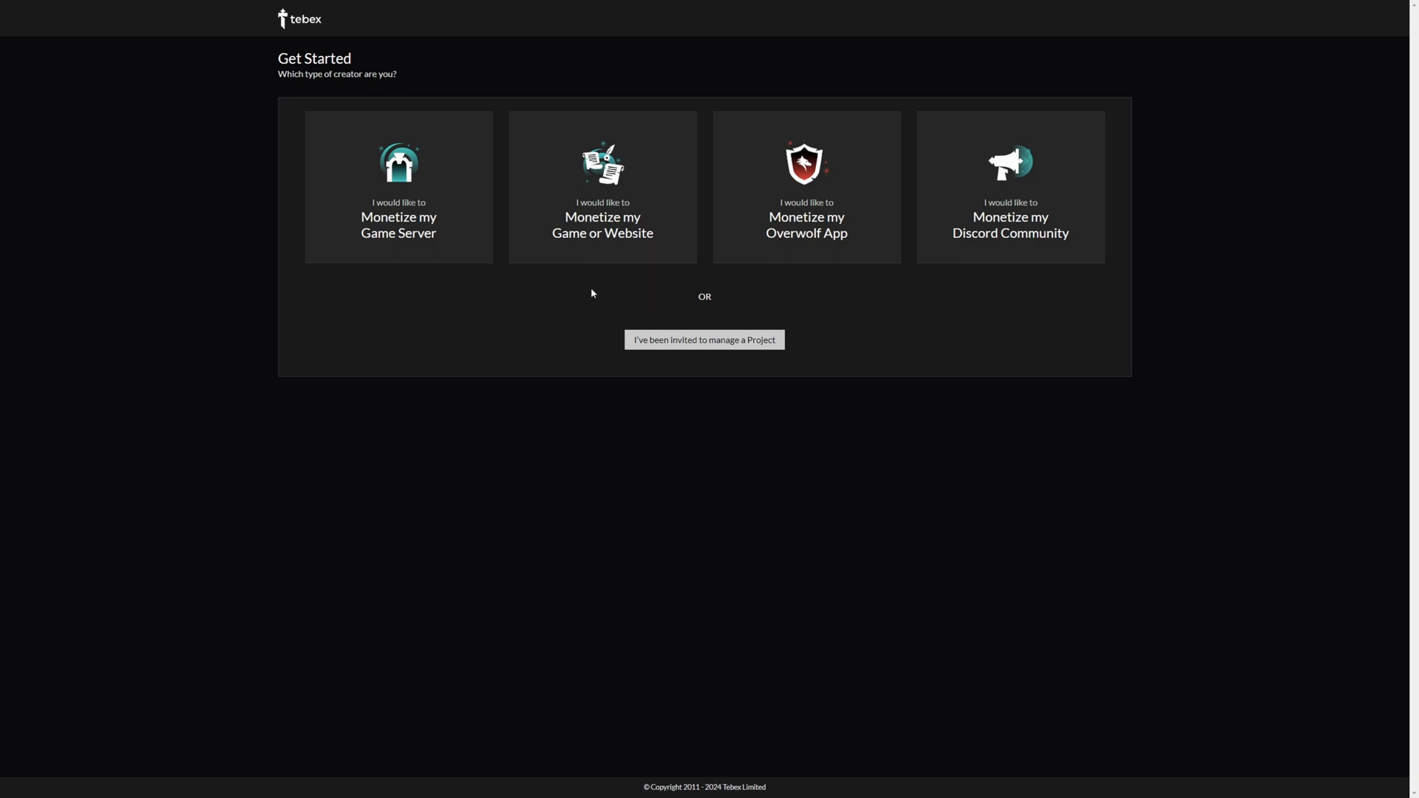
{"action": "mouse_move", "coordinate": [618, 296]}
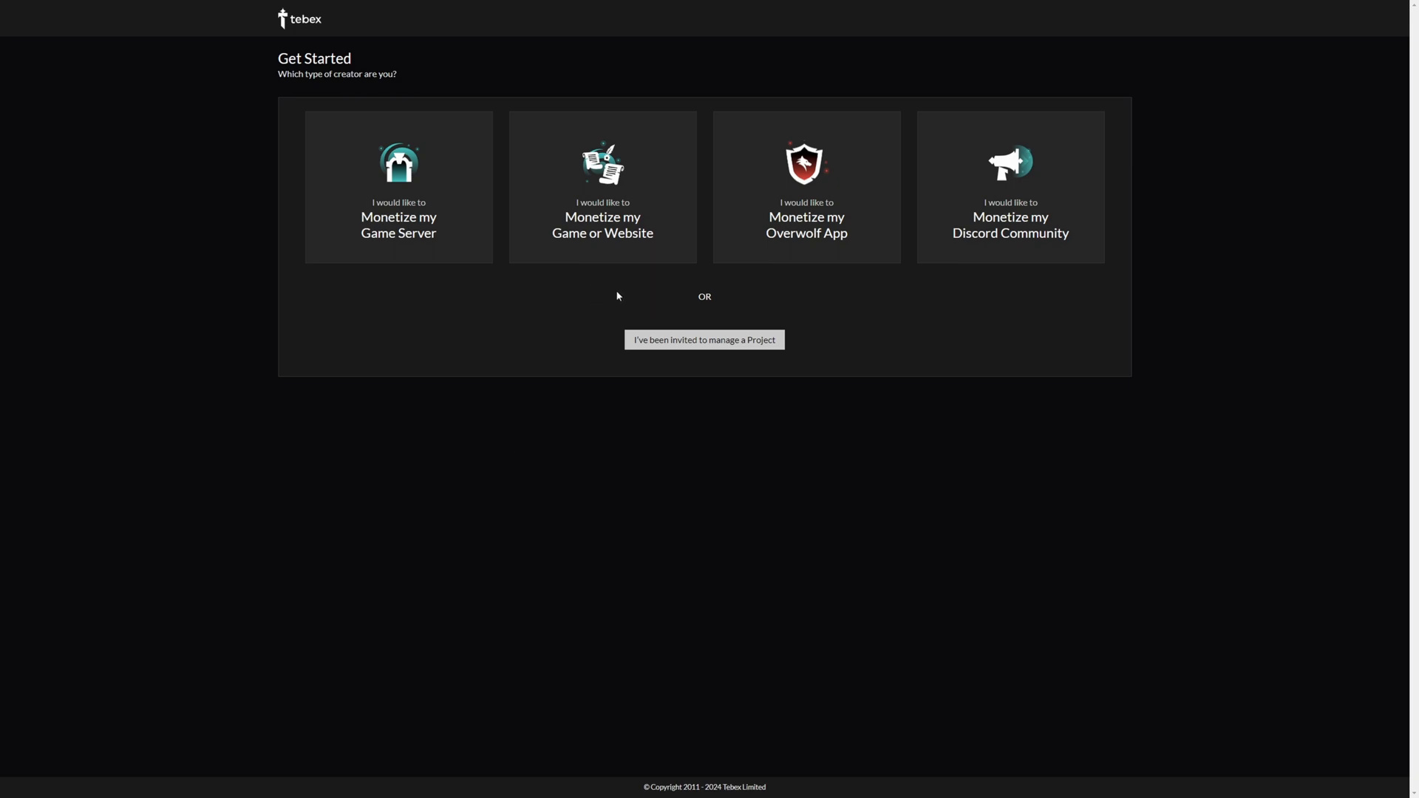
Choose Monetize my Game or Website and continue with the project named NoAuthAcademy.
{"action": "left_click", "coordinate": [601, 188]}
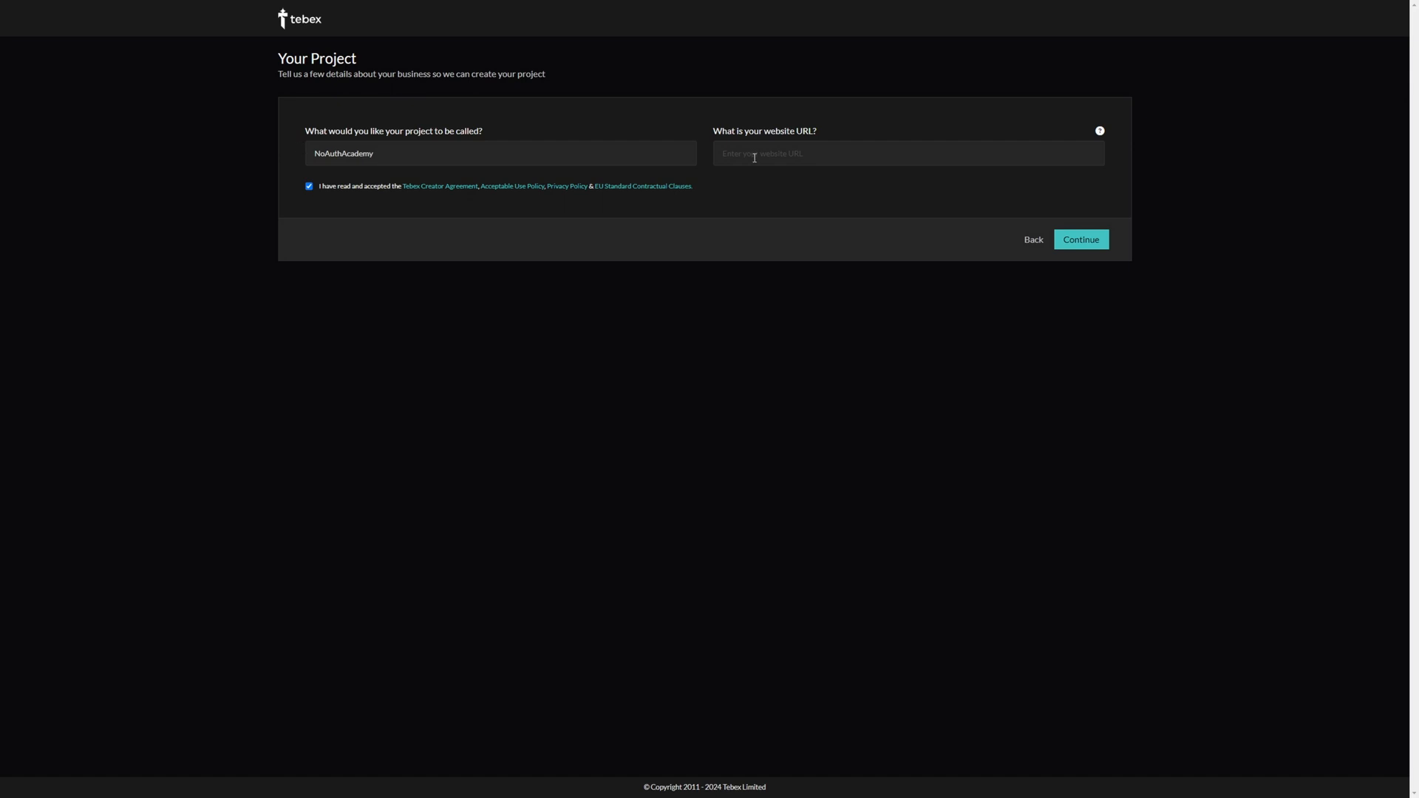
{"action": "mouse_move", "coordinate": [847, 144]}
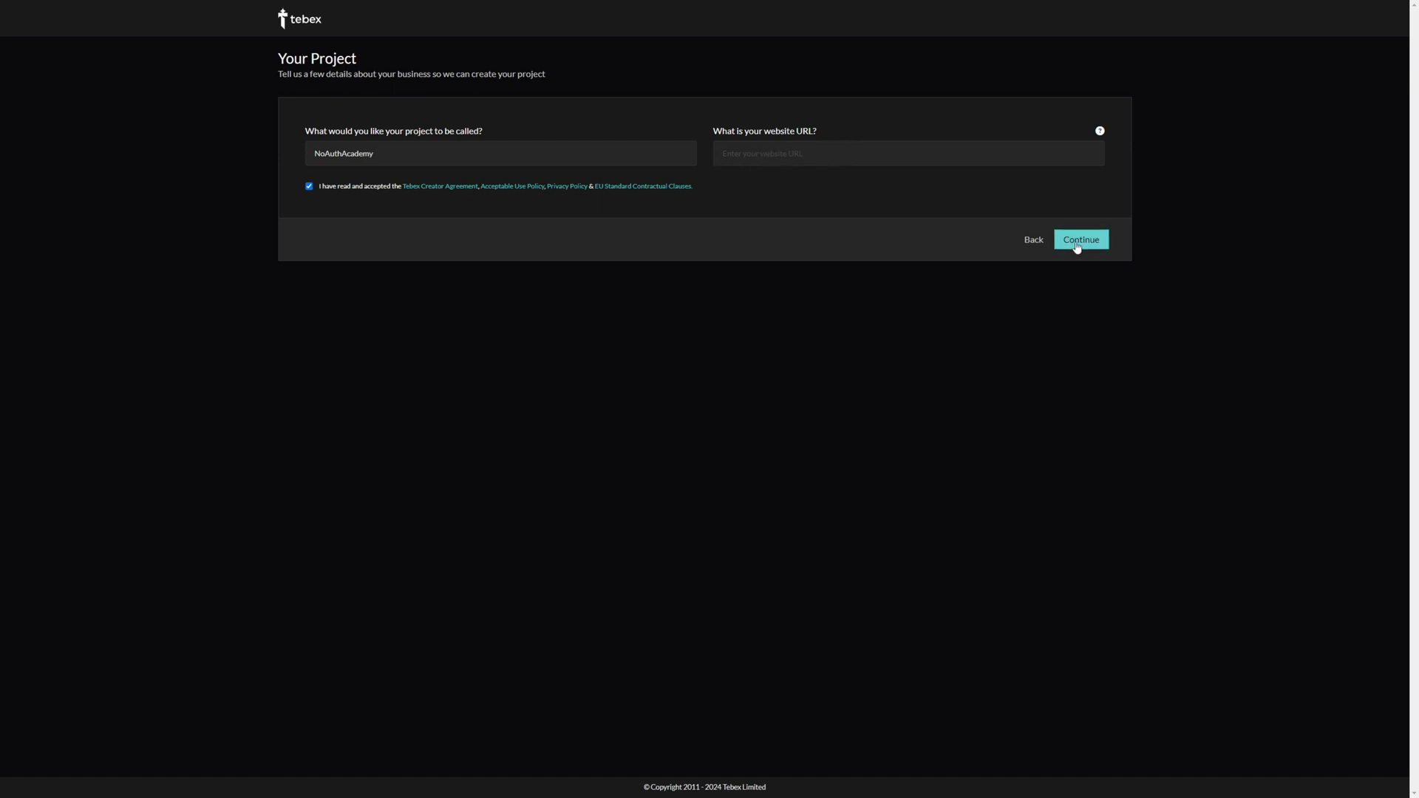
{"action": "left_click", "coordinate": [1079, 239]}
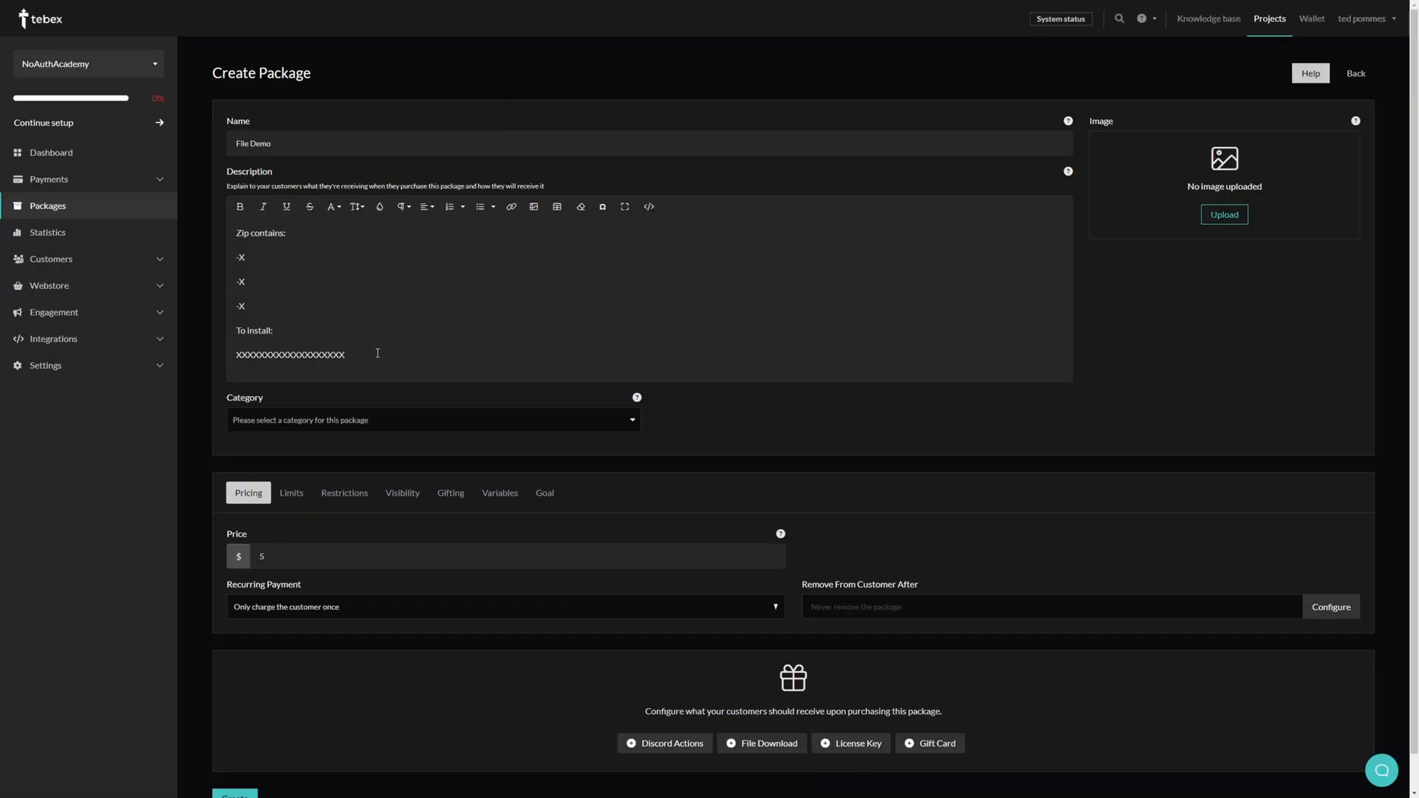
{"action": "mouse_move", "coordinate": [409, 386]}
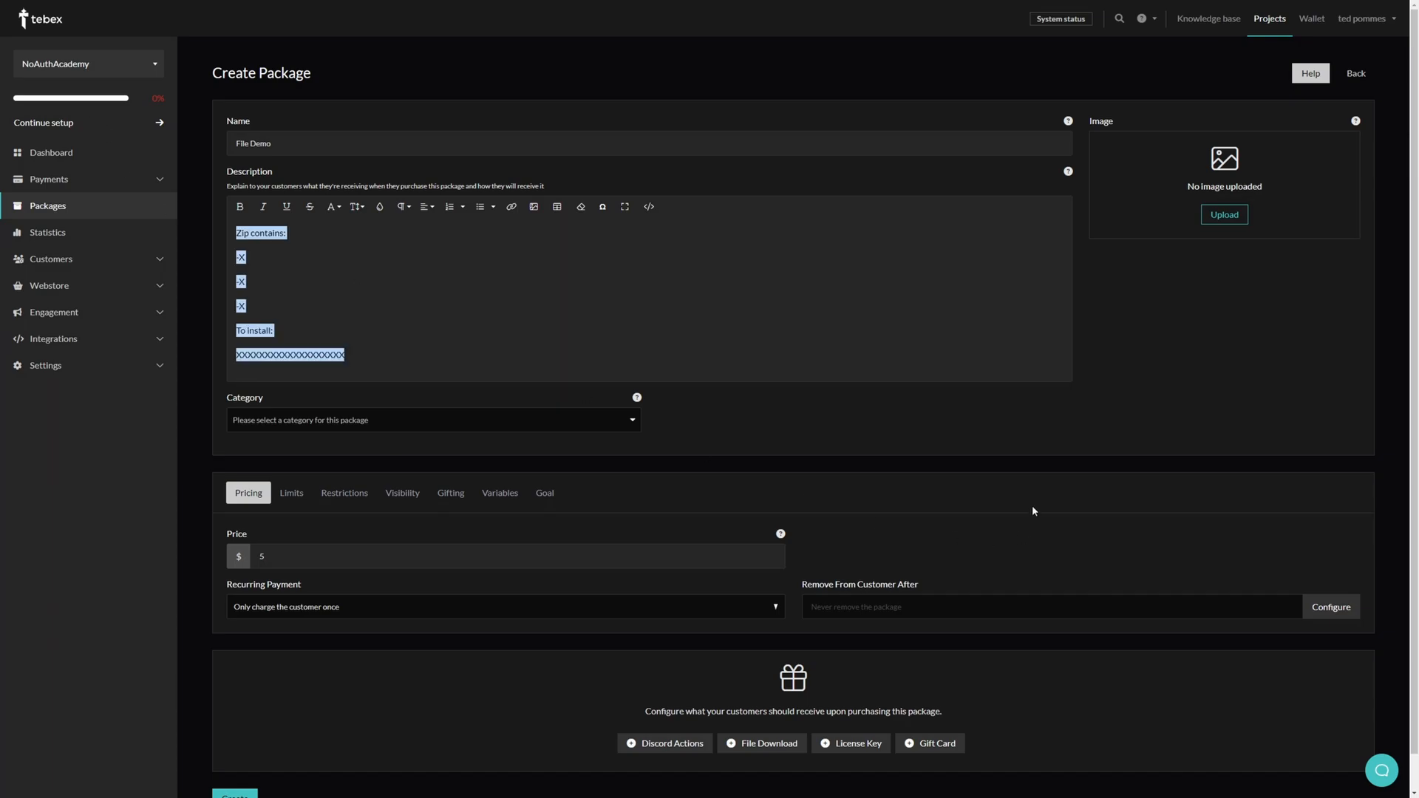
Add a File Download deliverable with Tebex Map Example.zip and create the File Demo package.
{"action": "scroll", "scroll_direction": "down", "scroll_amount": 3}
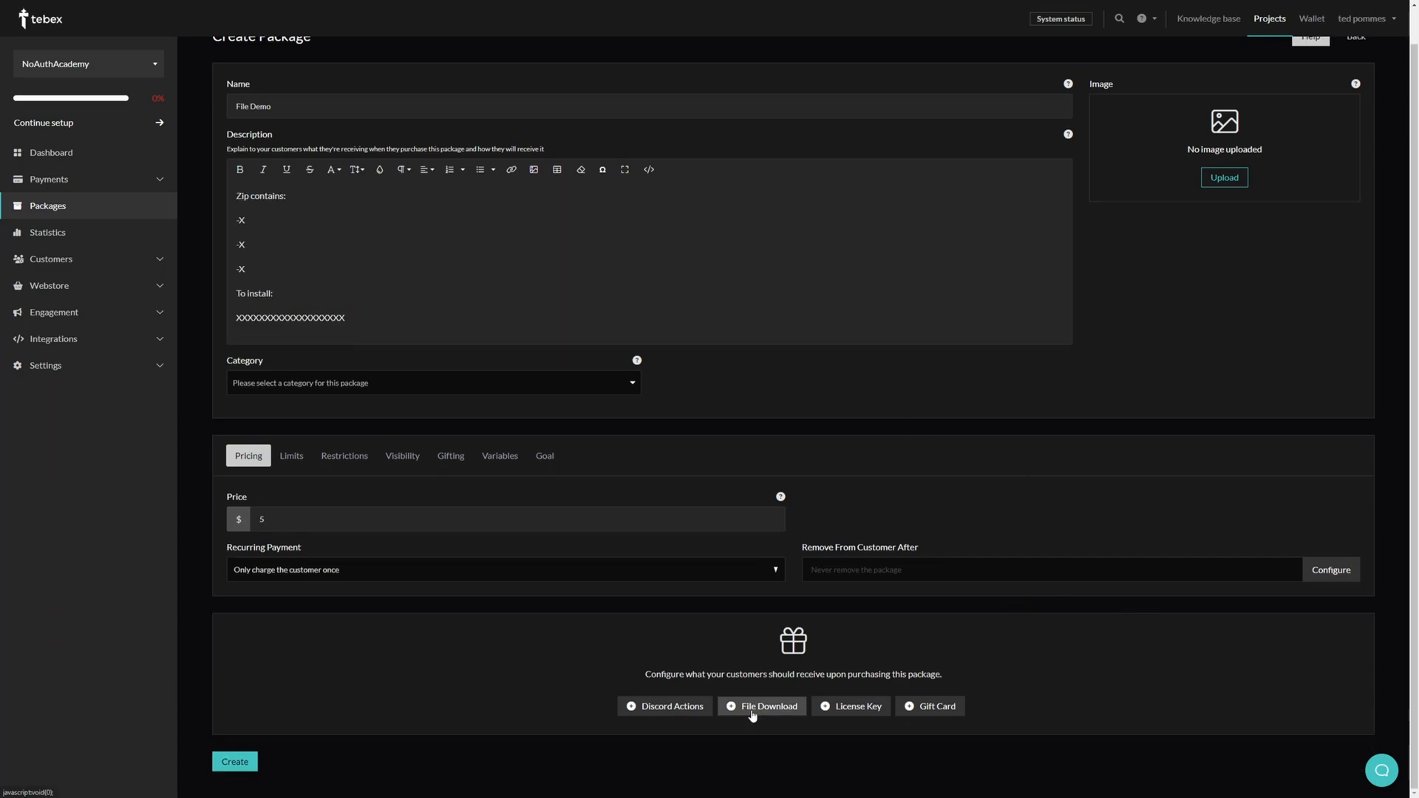
{"action": "left_click", "coordinate": [767, 707]}
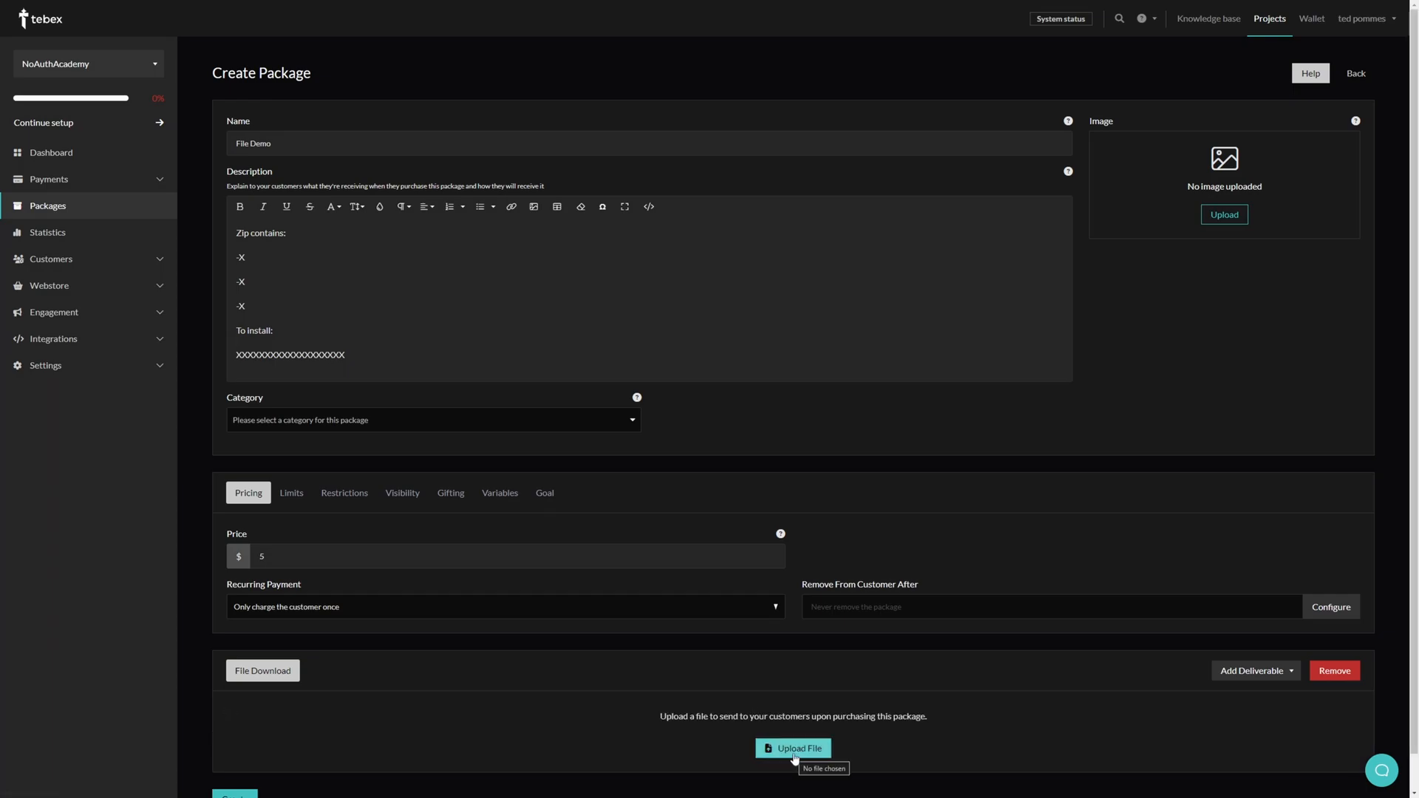
{"action": "left_click", "coordinate": [792, 747]}
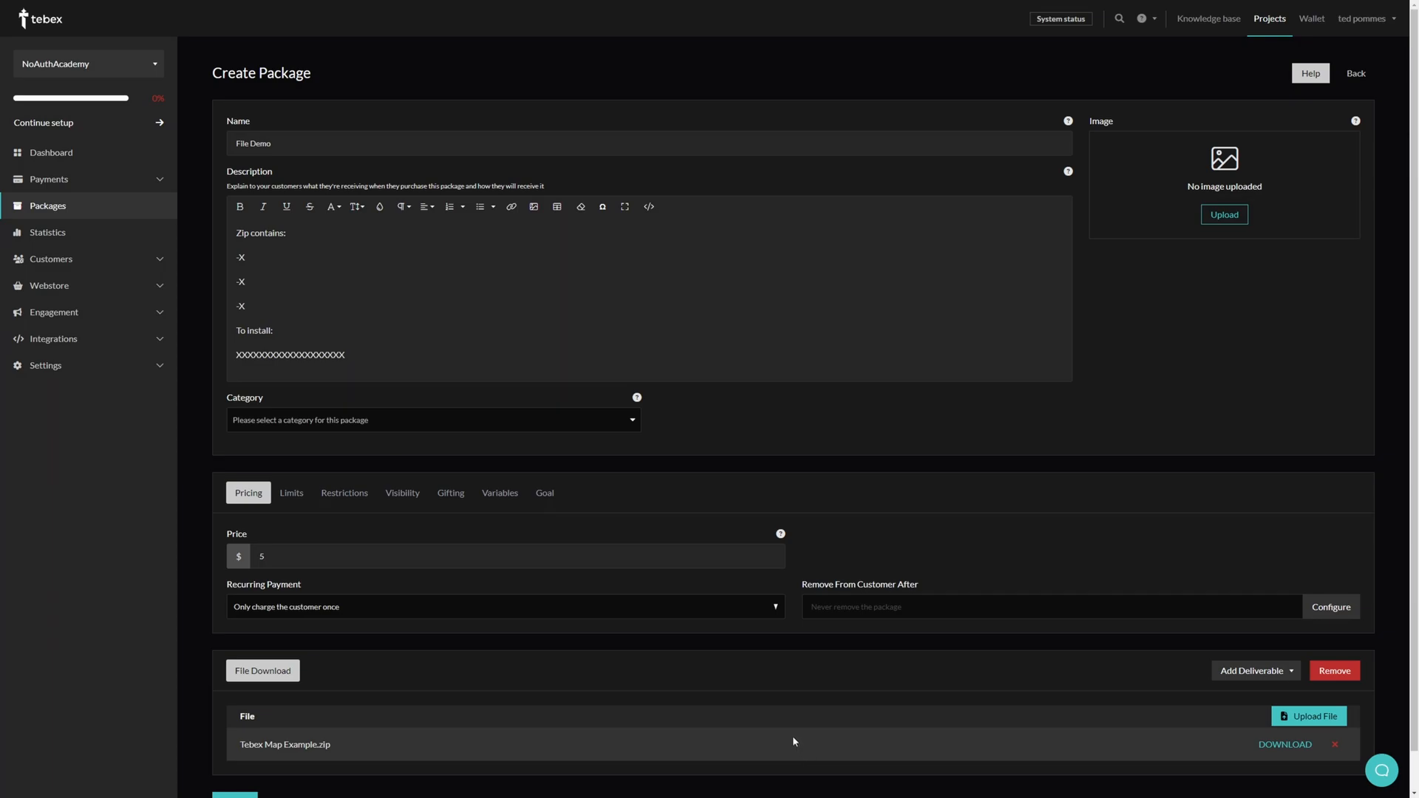
{"action": "mouse_move", "coordinate": [352, 758]}
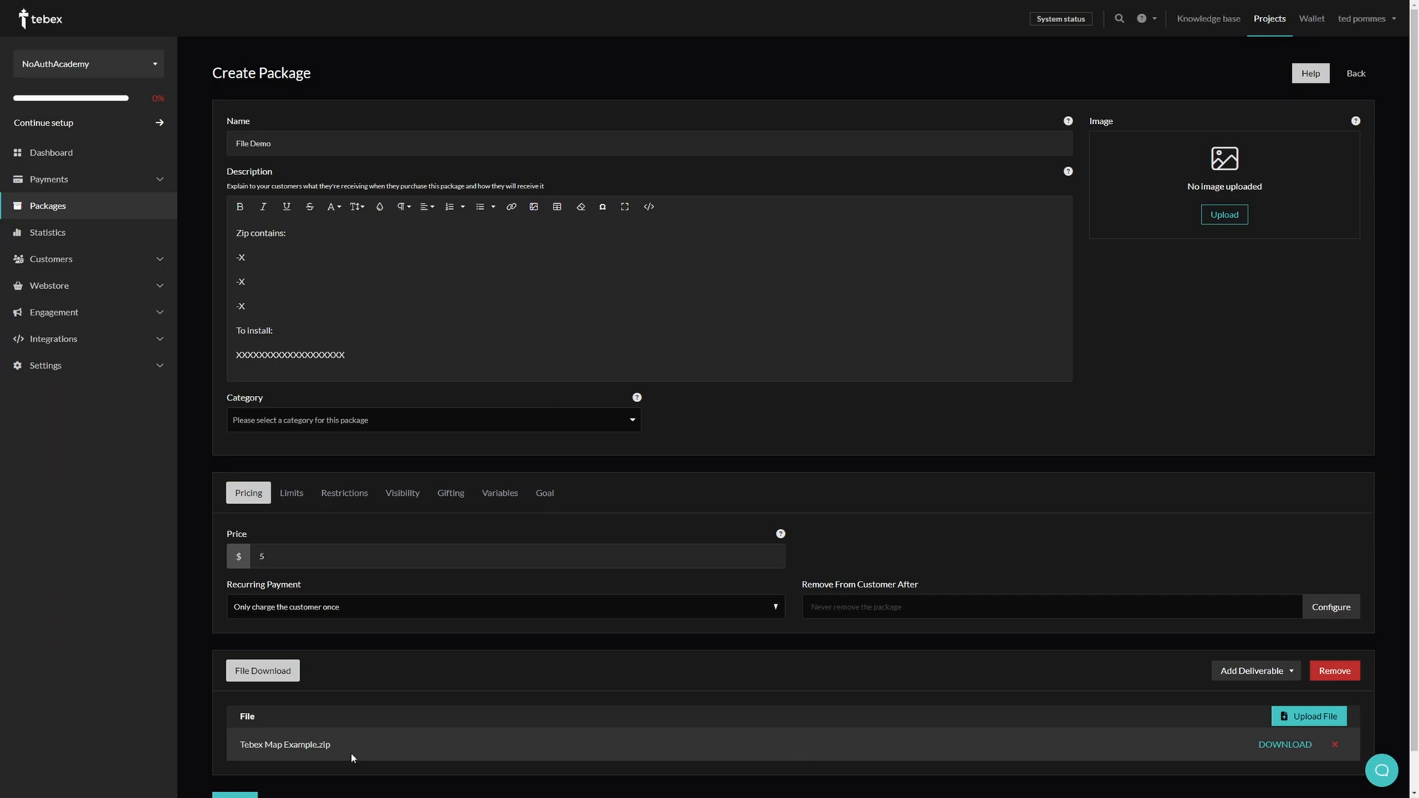
{"action": "scroll", "scroll_direction": "down", "scroll_amount": 3}
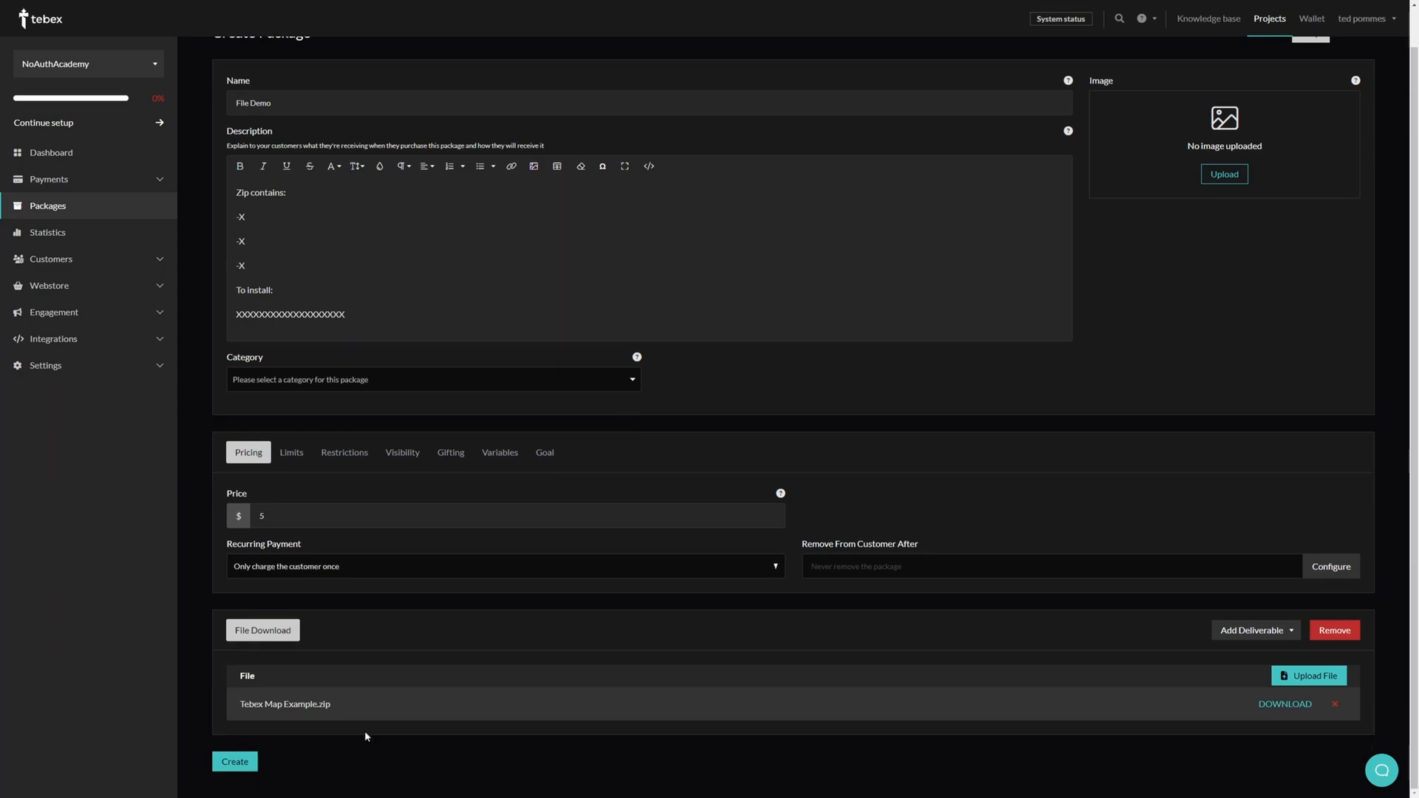
{"action": "mouse_move", "coordinate": [313, 730]}
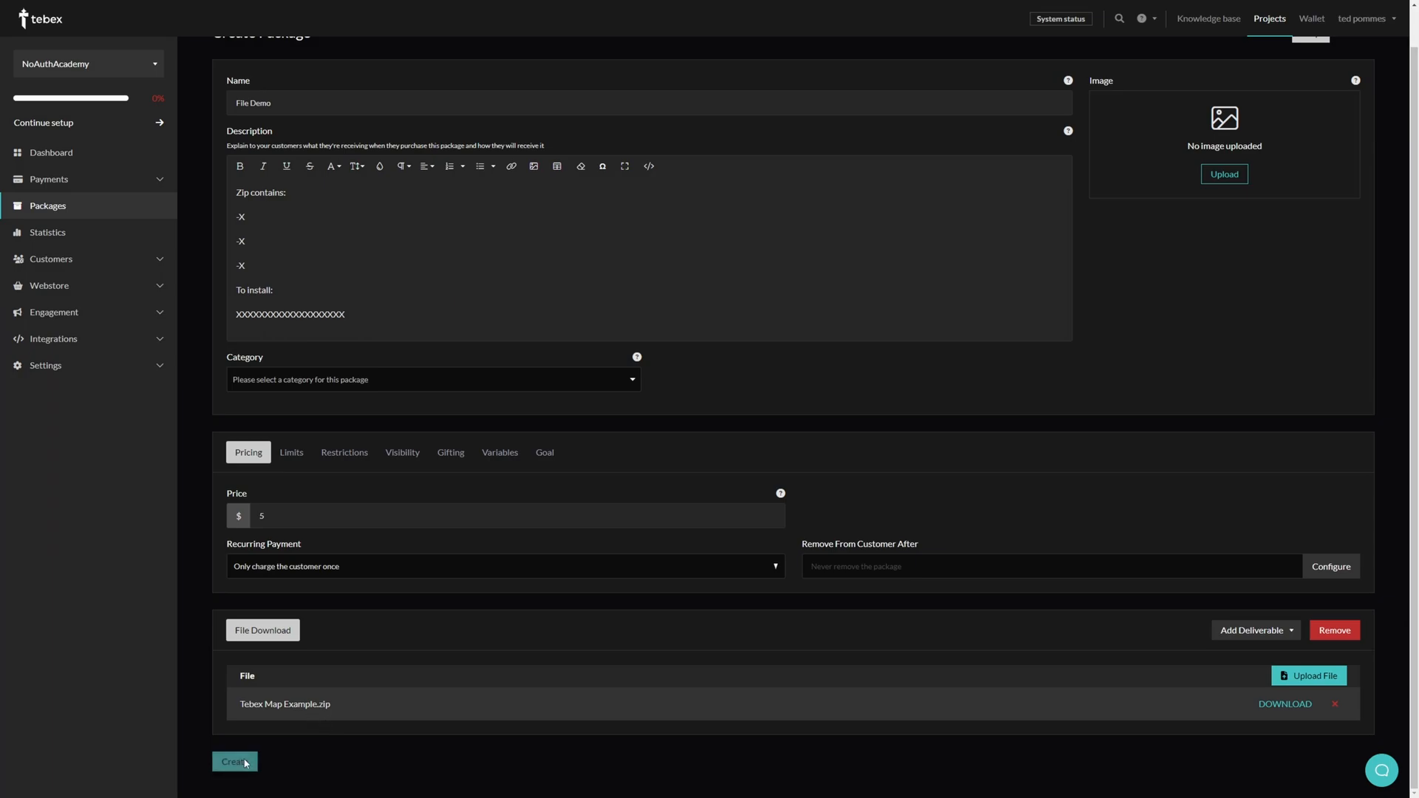
{"action": "left_click", "coordinate": [234, 762]}
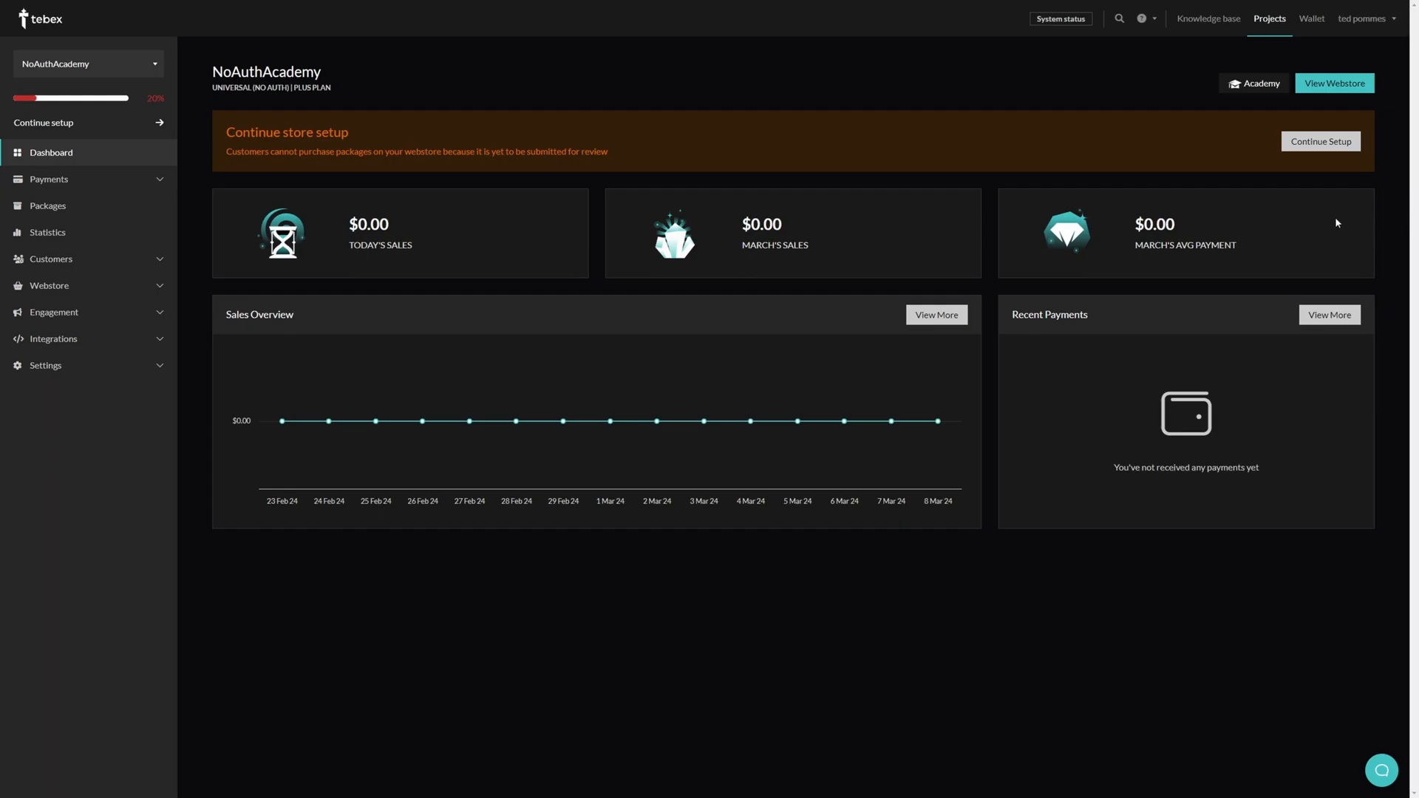
Add File Demo to the NoAuthAcademy store basket and proceed to payment.
{"action": "left_click", "coordinate": [1333, 83]}
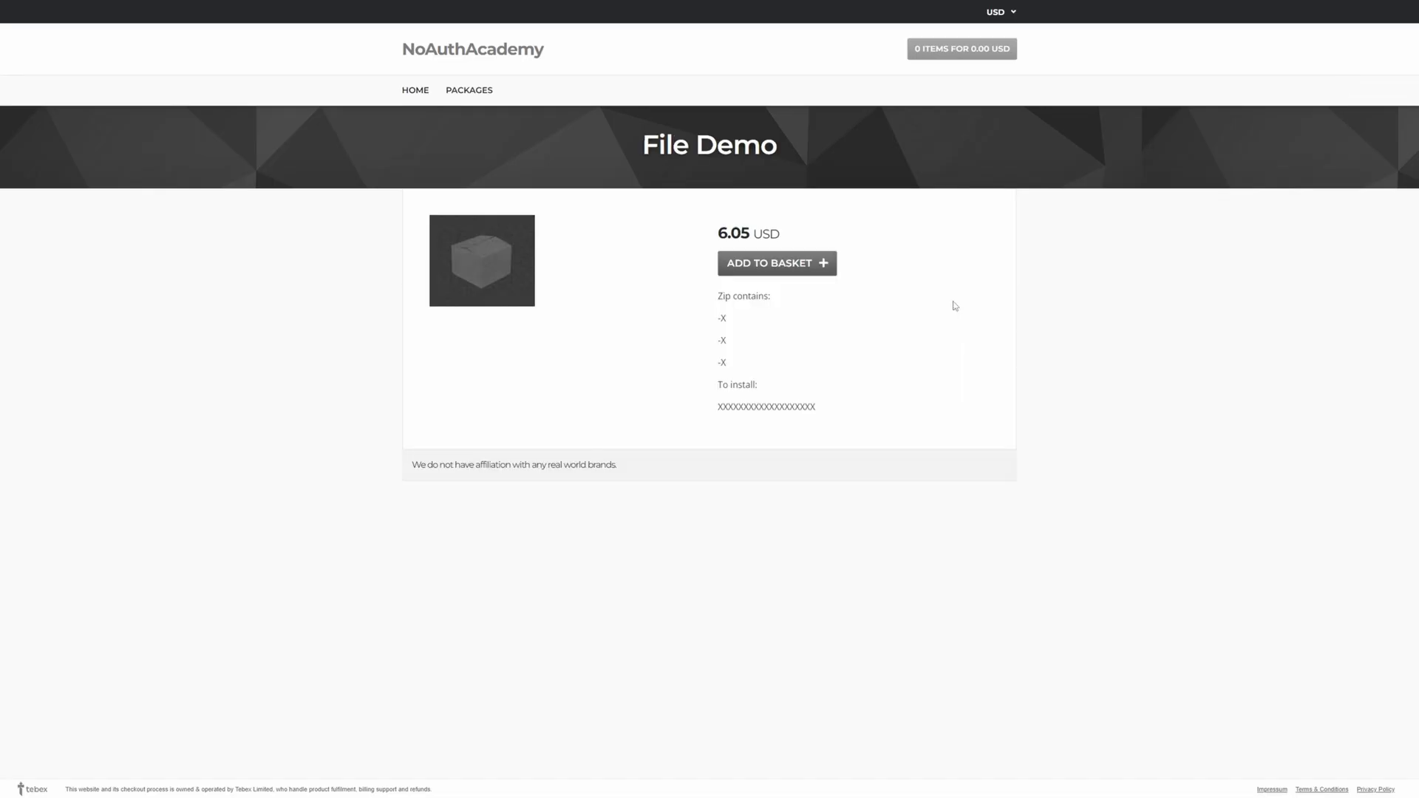
{"action": "mouse_move", "coordinate": [818, 281]}
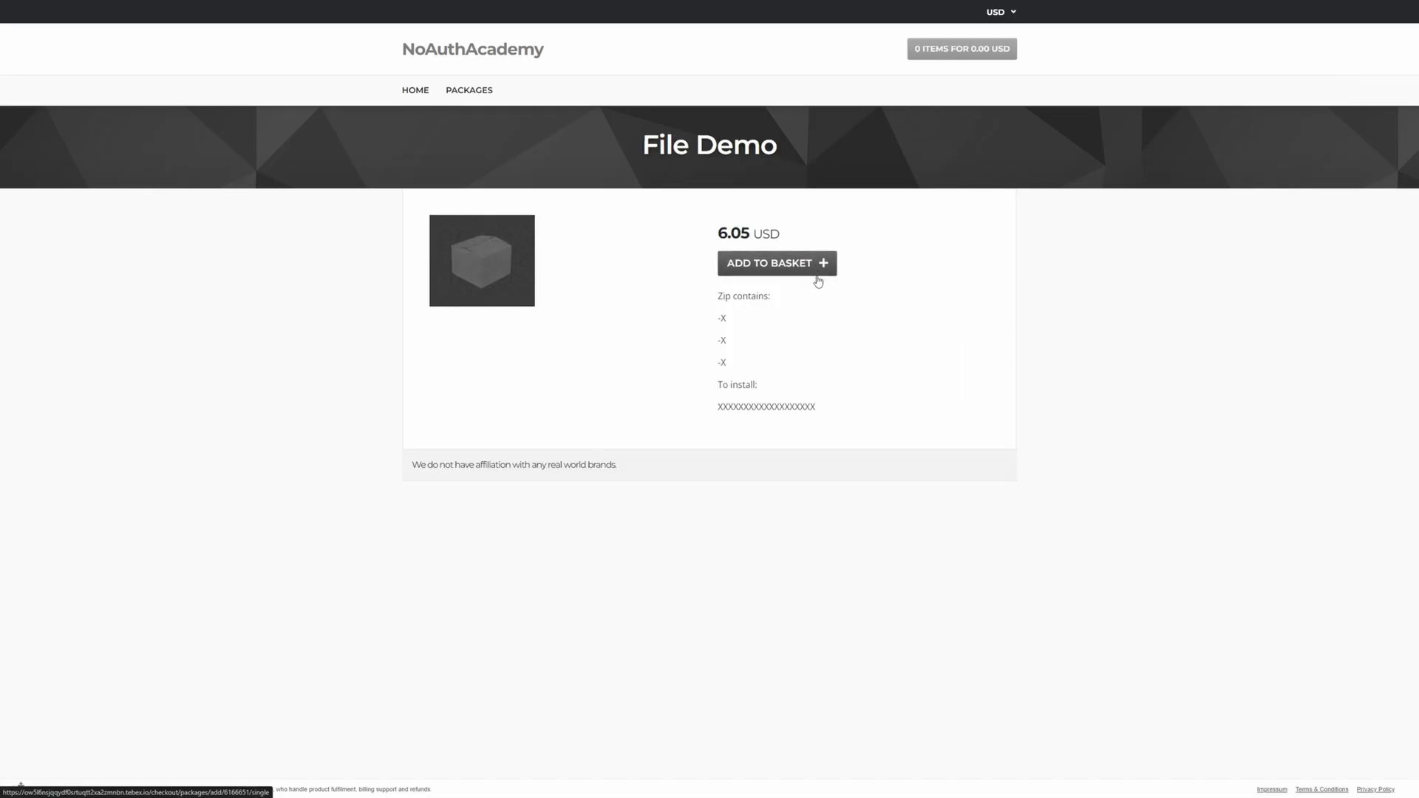
{"action": "left_click", "coordinate": [770, 263]}
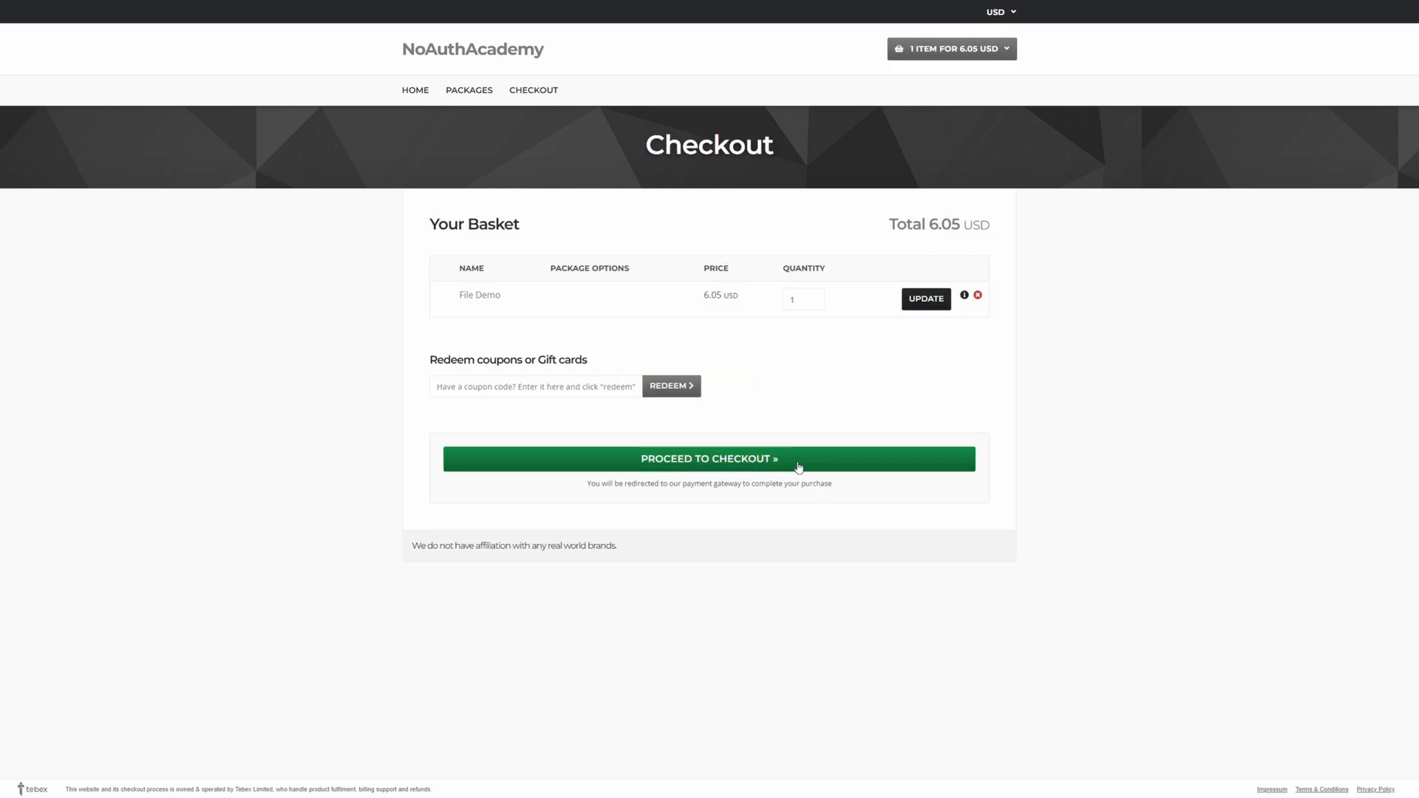
{"action": "left_click", "coordinate": [707, 458]}
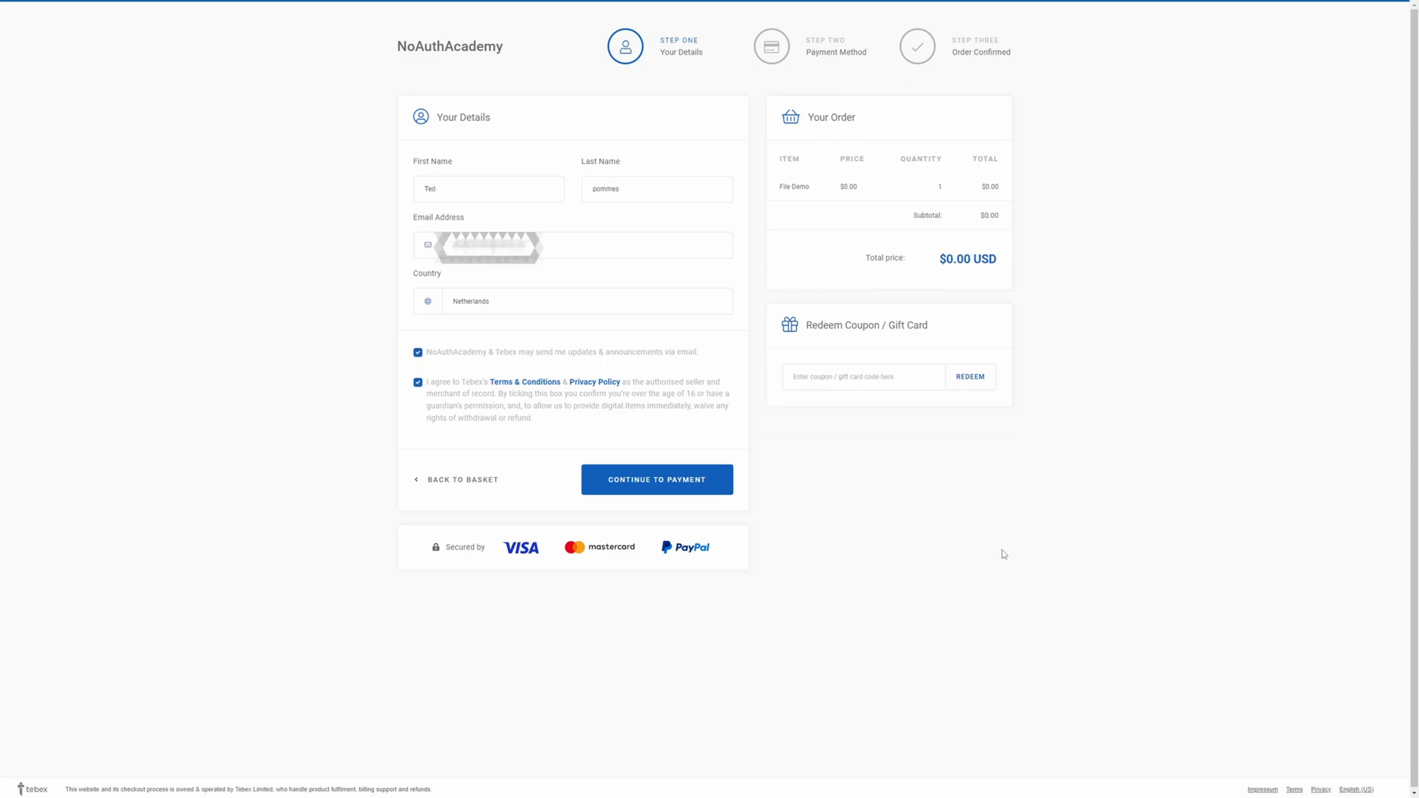
{"action": "mouse_move", "coordinate": [719, 429]}
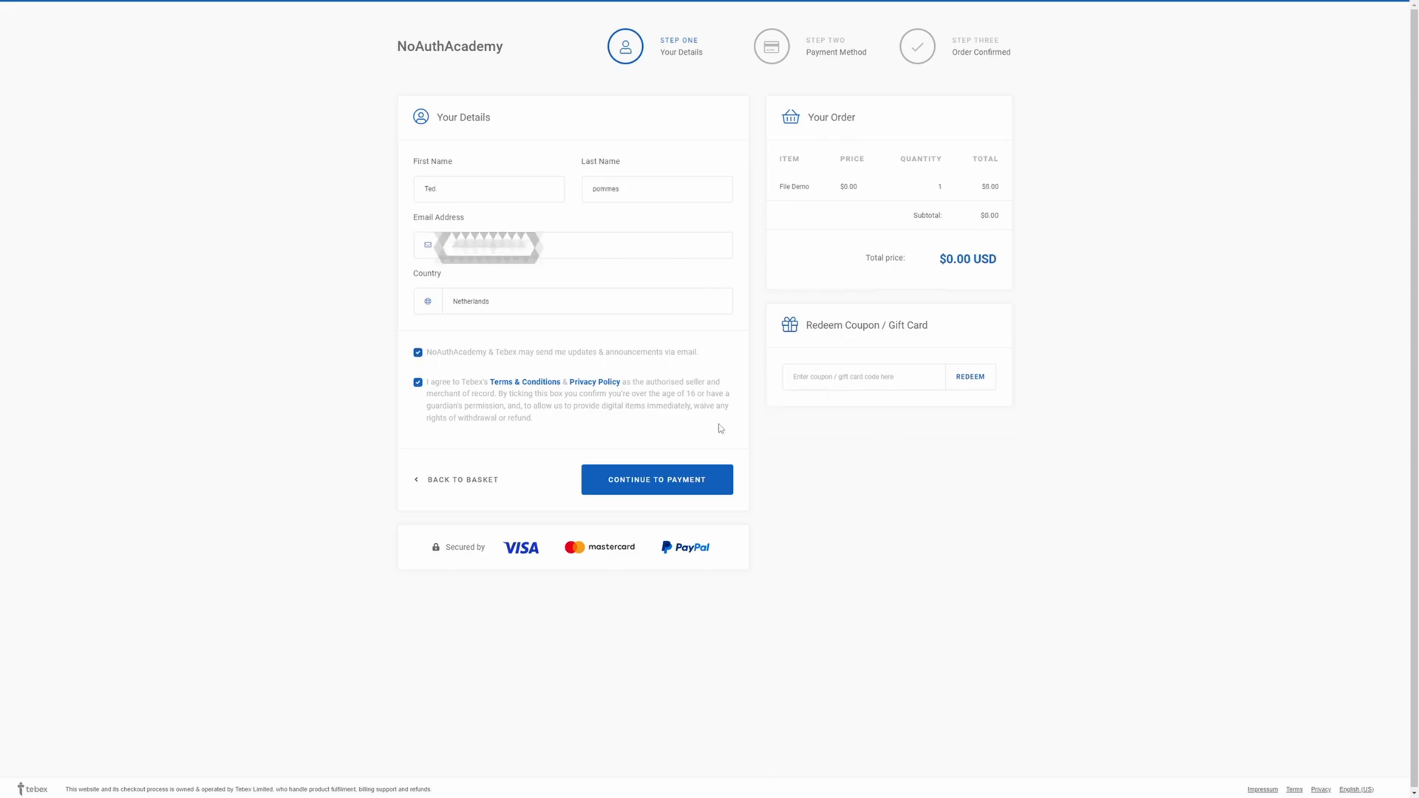
Complete the free order and approve the Test Bank payment.
{"action": "left_click", "coordinate": [656, 478]}
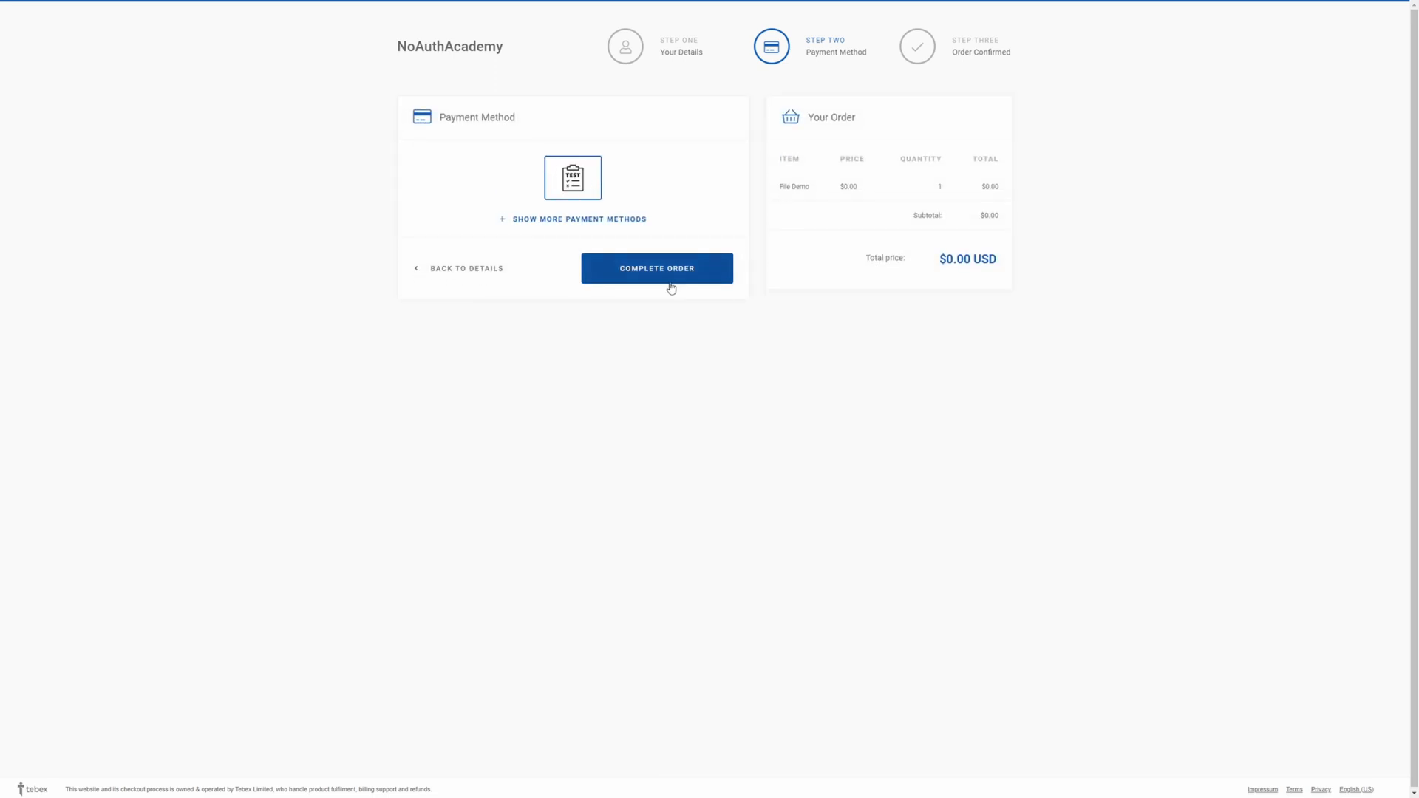
{"action": "left_click", "coordinate": [656, 267]}
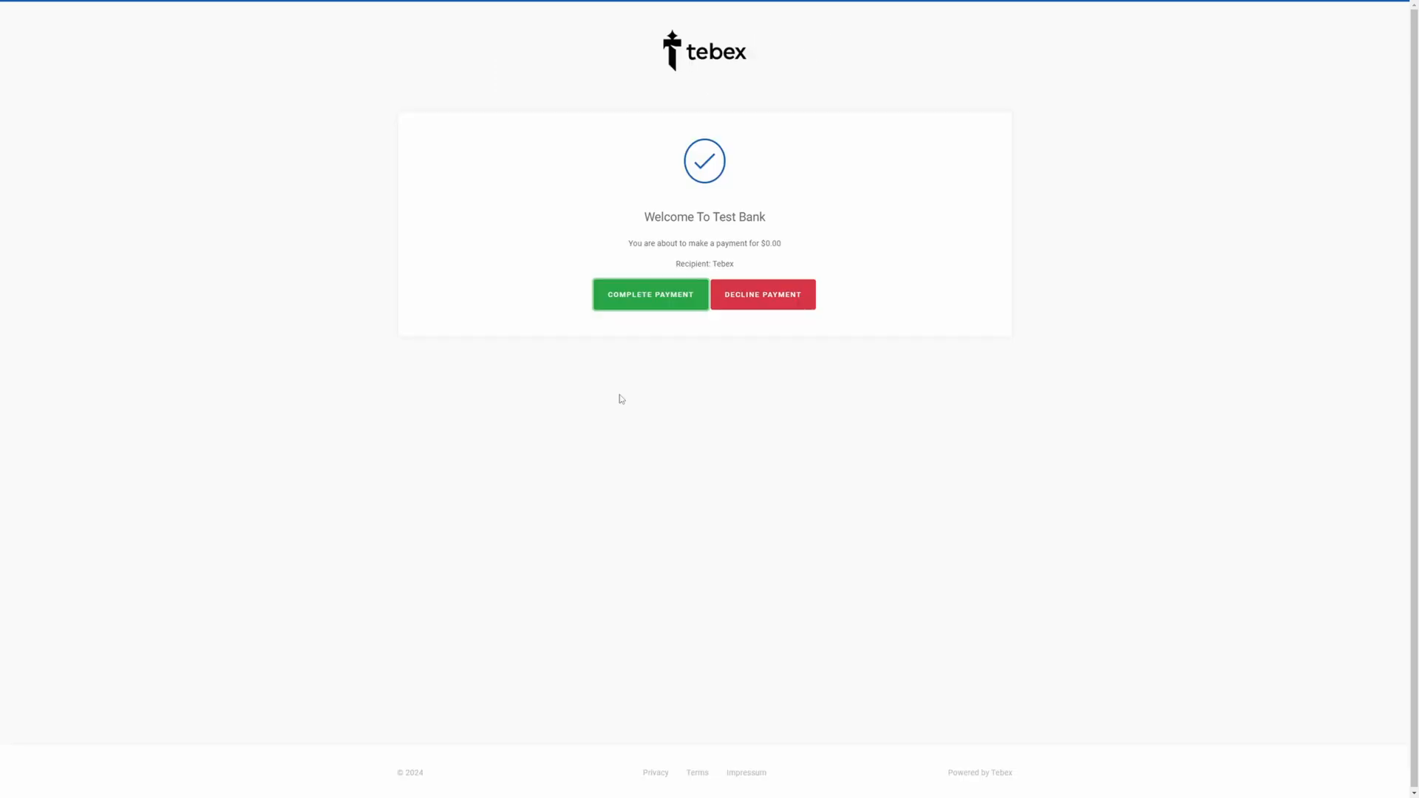
{"action": "left_click", "coordinate": [651, 294]}
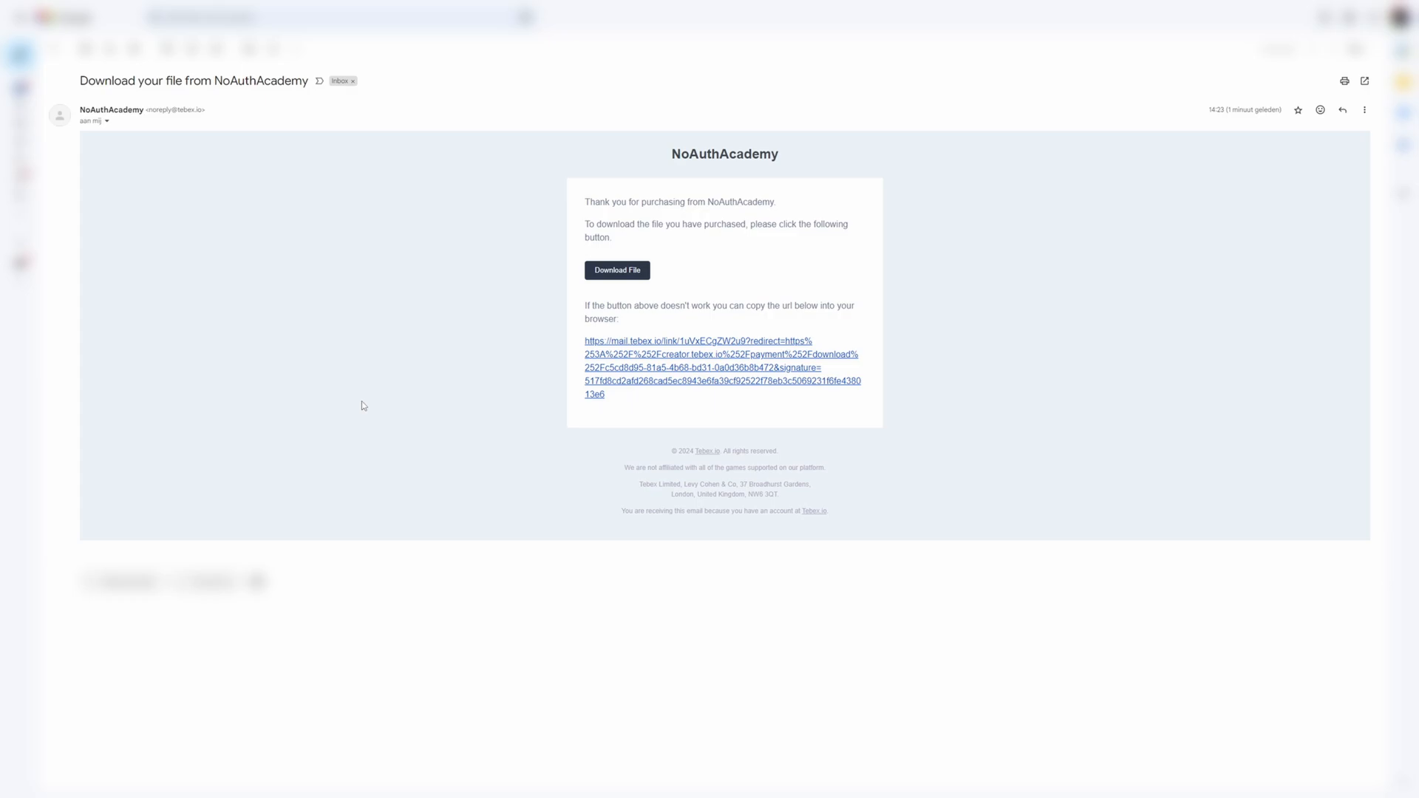
{"action": "mouse_move", "coordinate": [688, 372]}
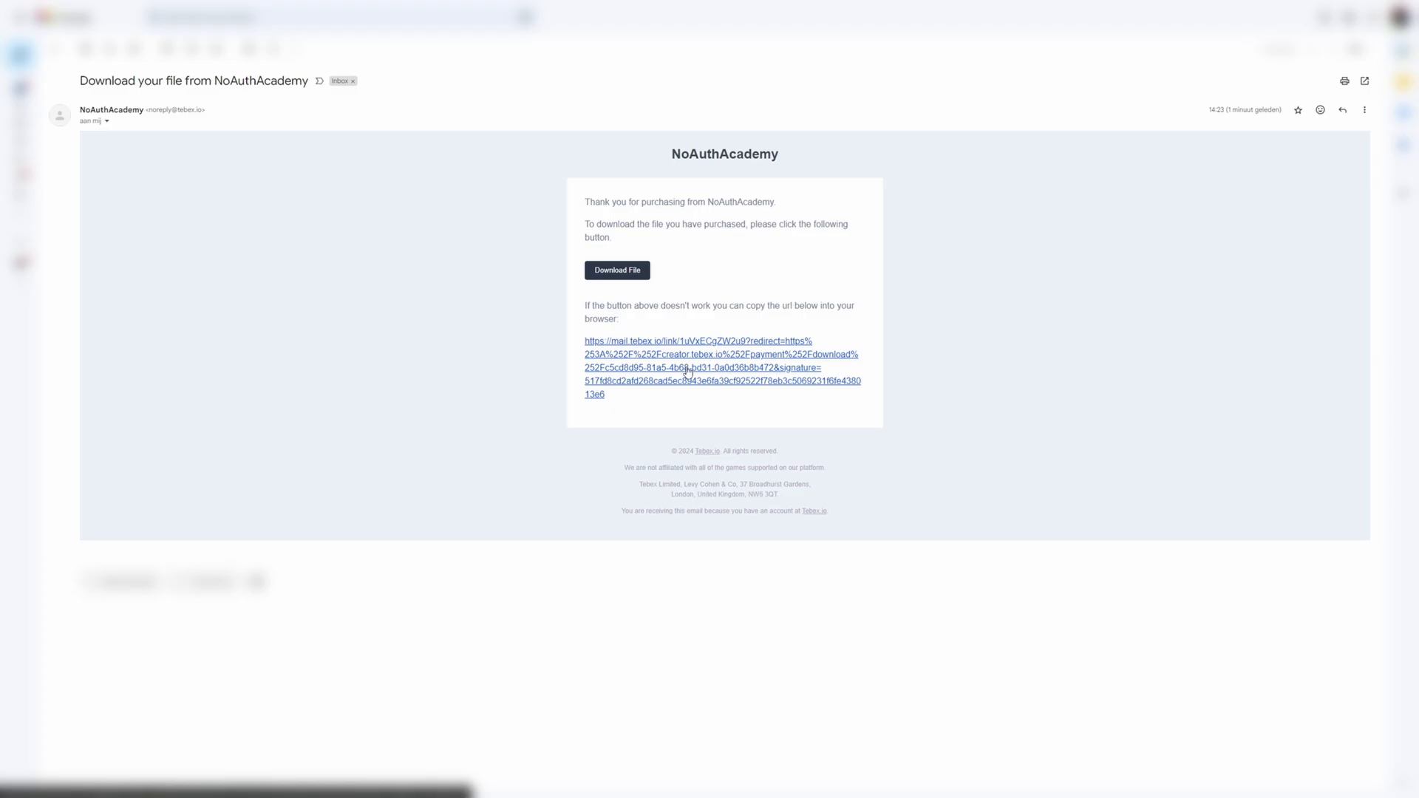
Download the purchased file from the NoAuthAcademy email and return to the Tebex dashboard.
{"action": "left_click", "coordinate": [618, 269]}
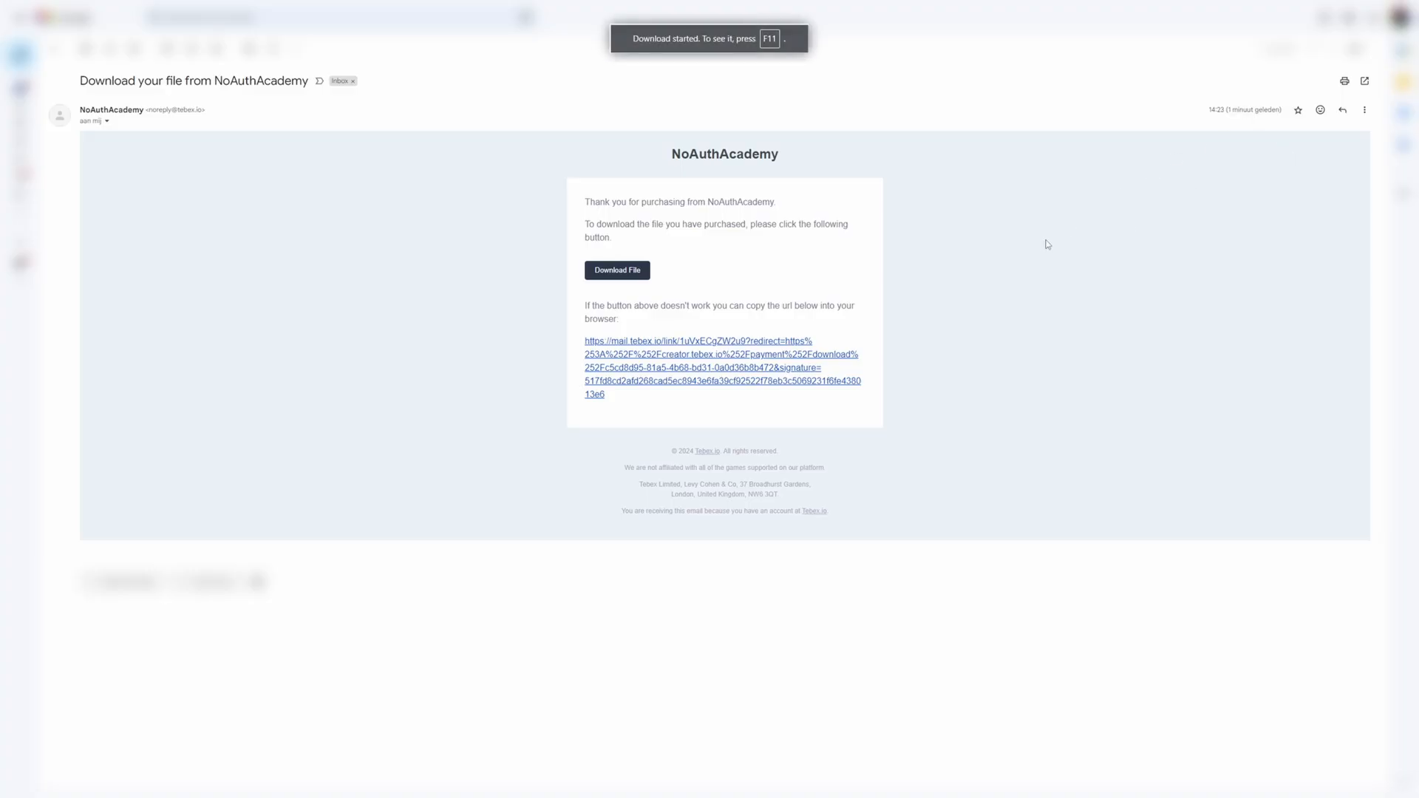
{"action": "left_click", "coordinate": [617, 269]}
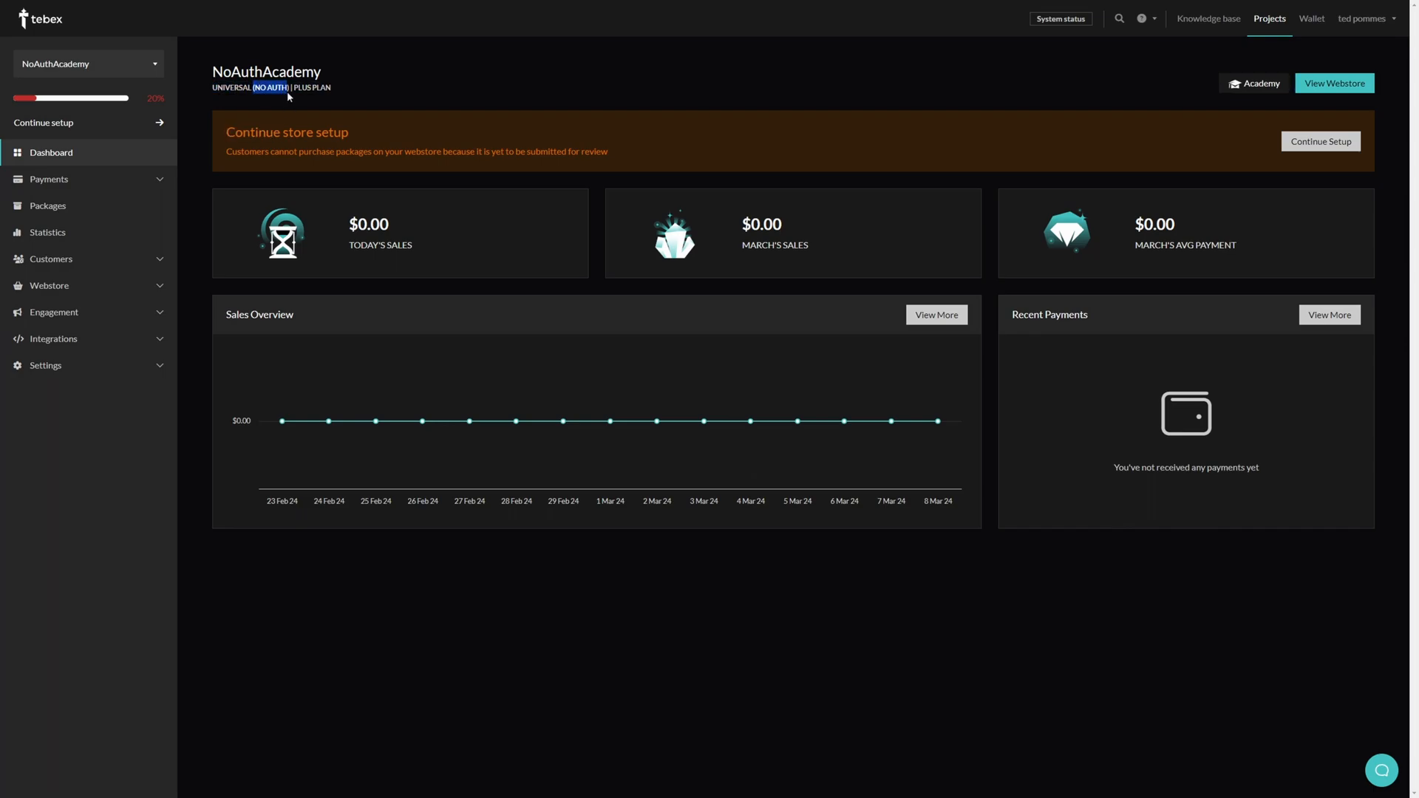
In the Rust609 project, edit the Give ID package and add a File Download deliverable.
{"action": "left_click", "coordinate": [87, 64]}
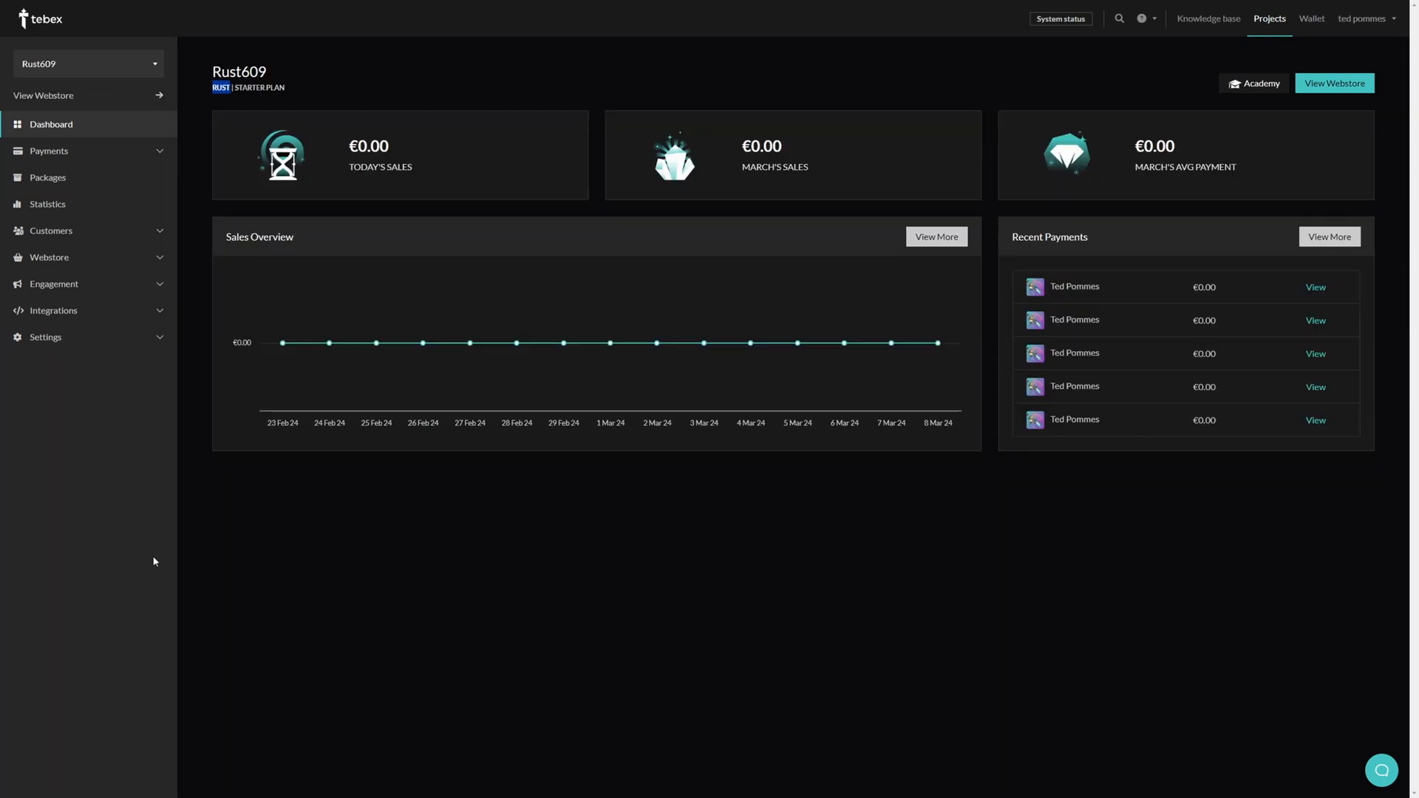
{"action": "left_click", "coordinate": [47, 177]}
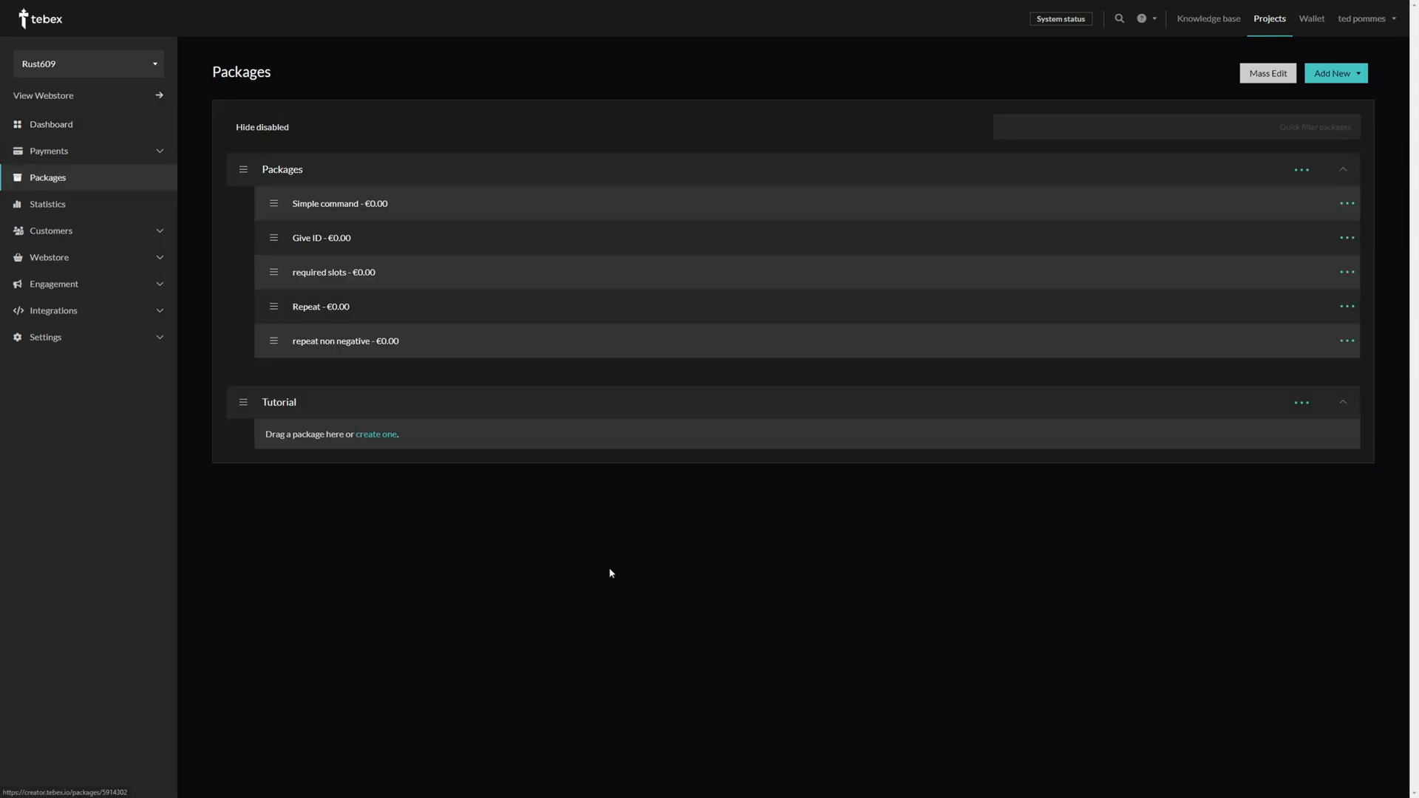
{"action": "left_click", "coordinate": [320, 236]}
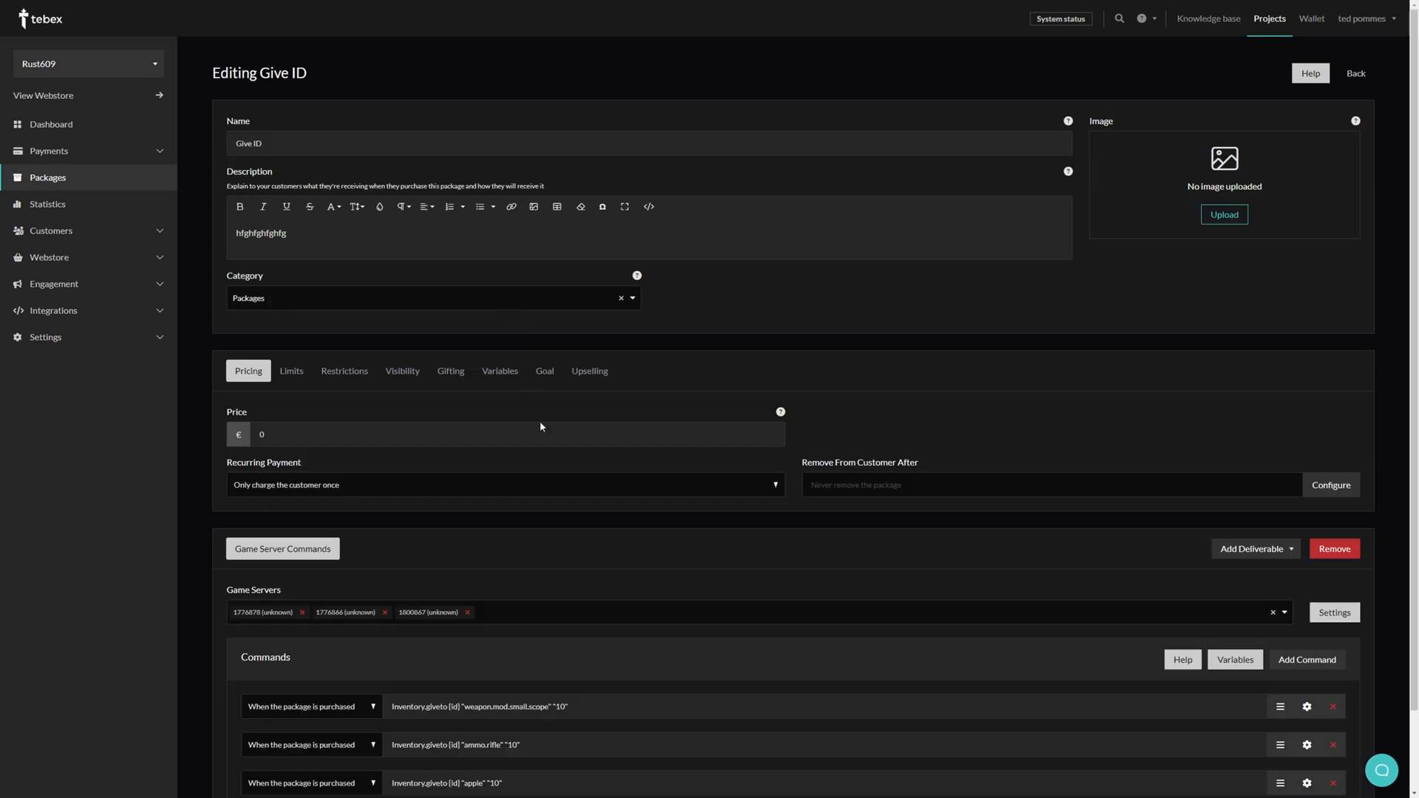
{"action": "scroll", "scroll_direction": "down", "scroll_amount": 3}
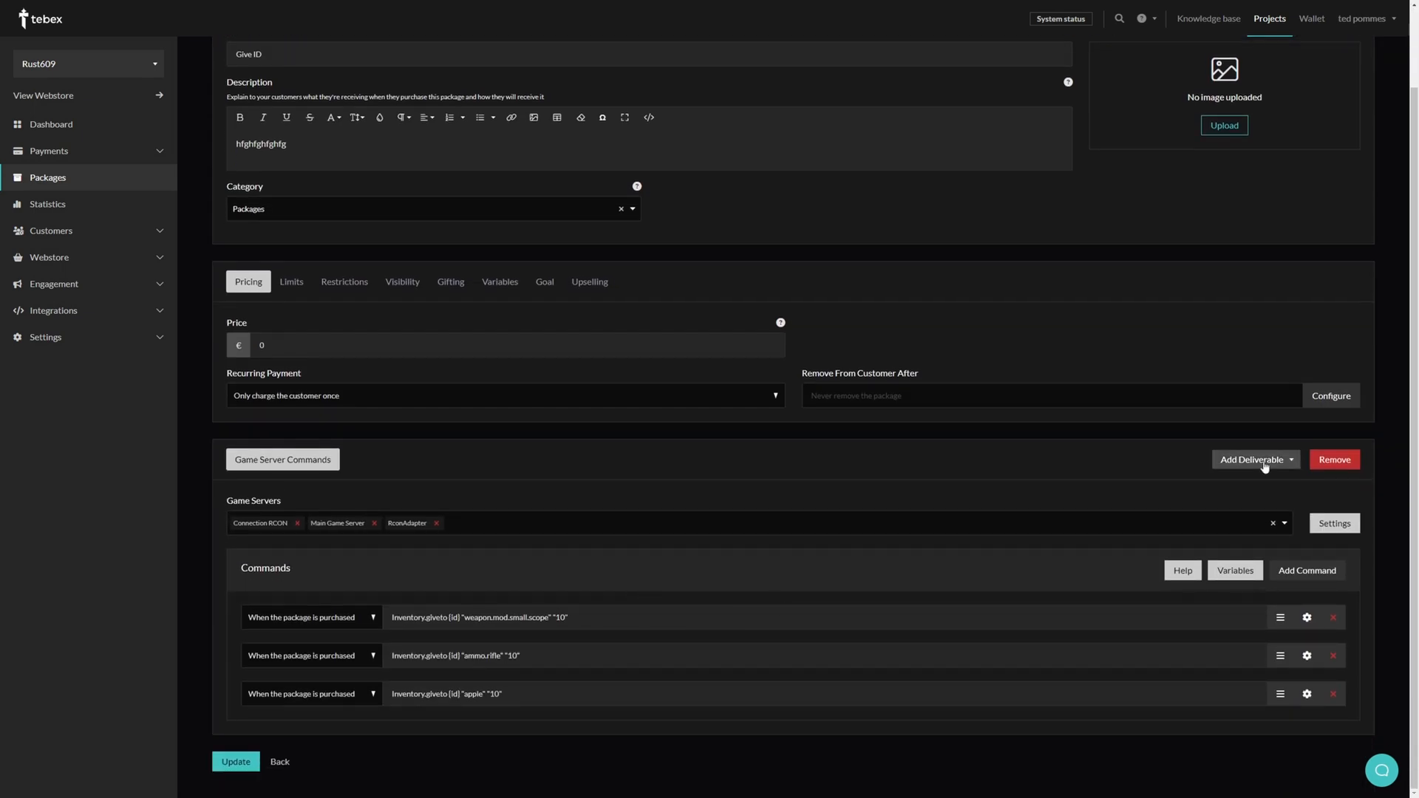
{"action": "left_click", "coordinate": [1255, 459]}
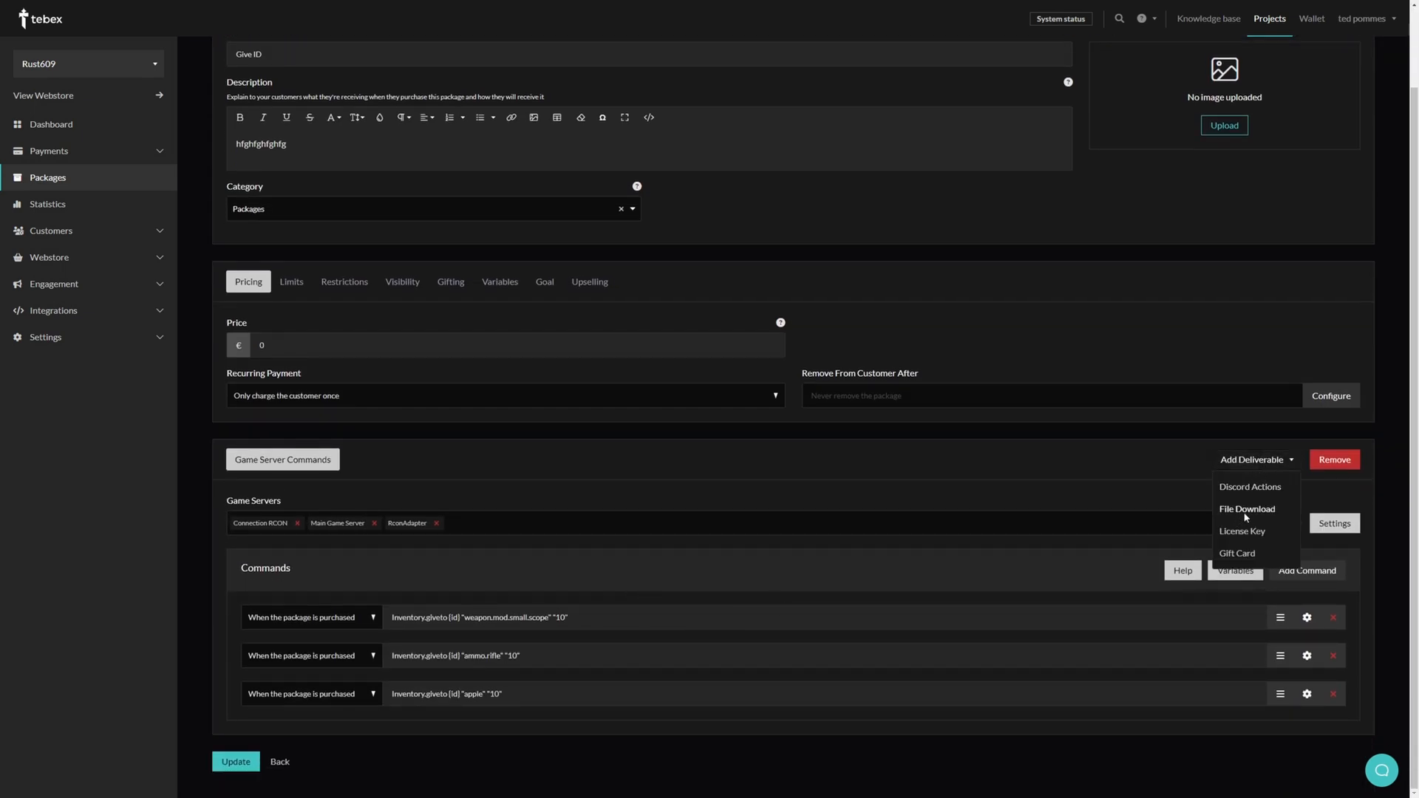
{"action": "left_click", "coordinate": [1248, 508]}
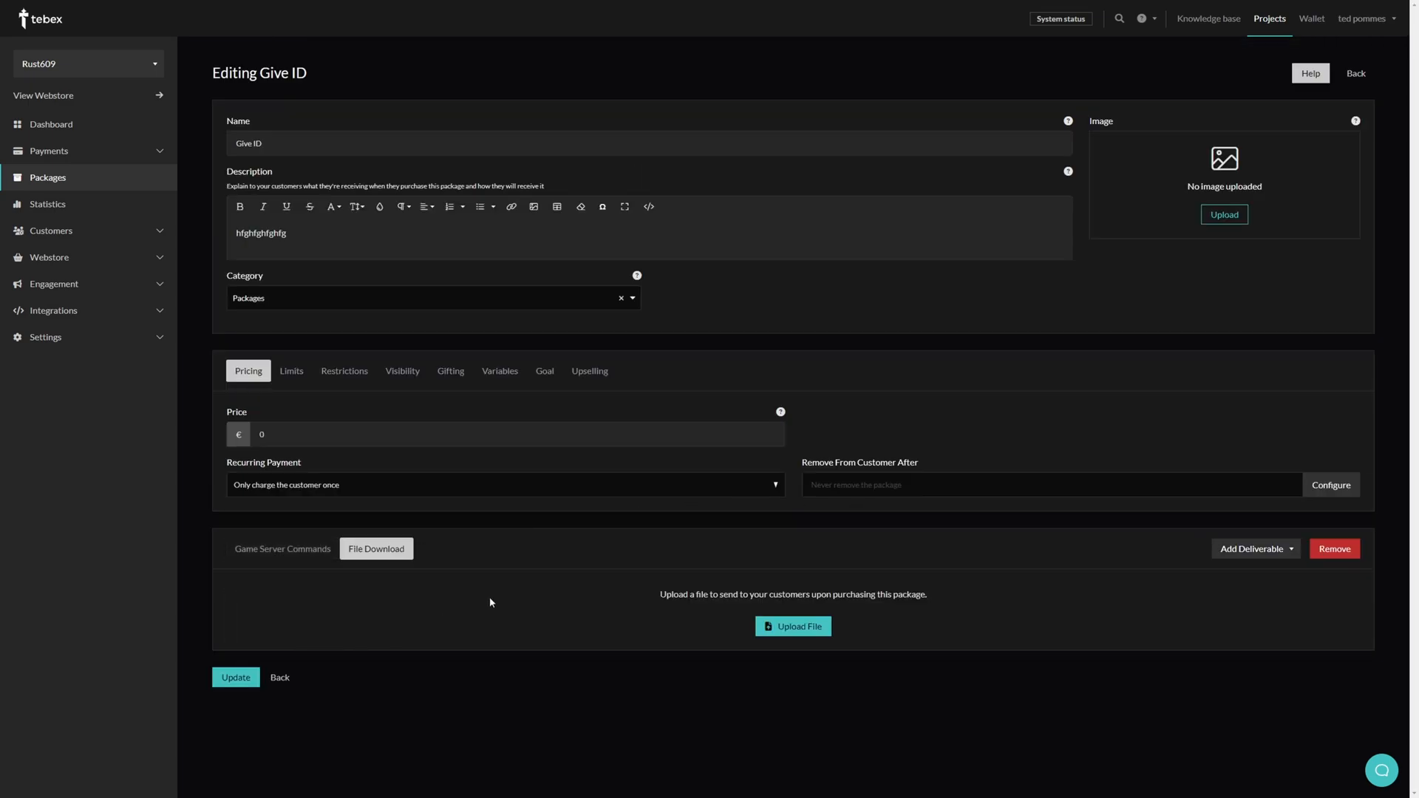
Upload Tebex Map Example.zip as the download and update the Give ID package.
{"action": "left_click", "coordinate": [281, 548]}
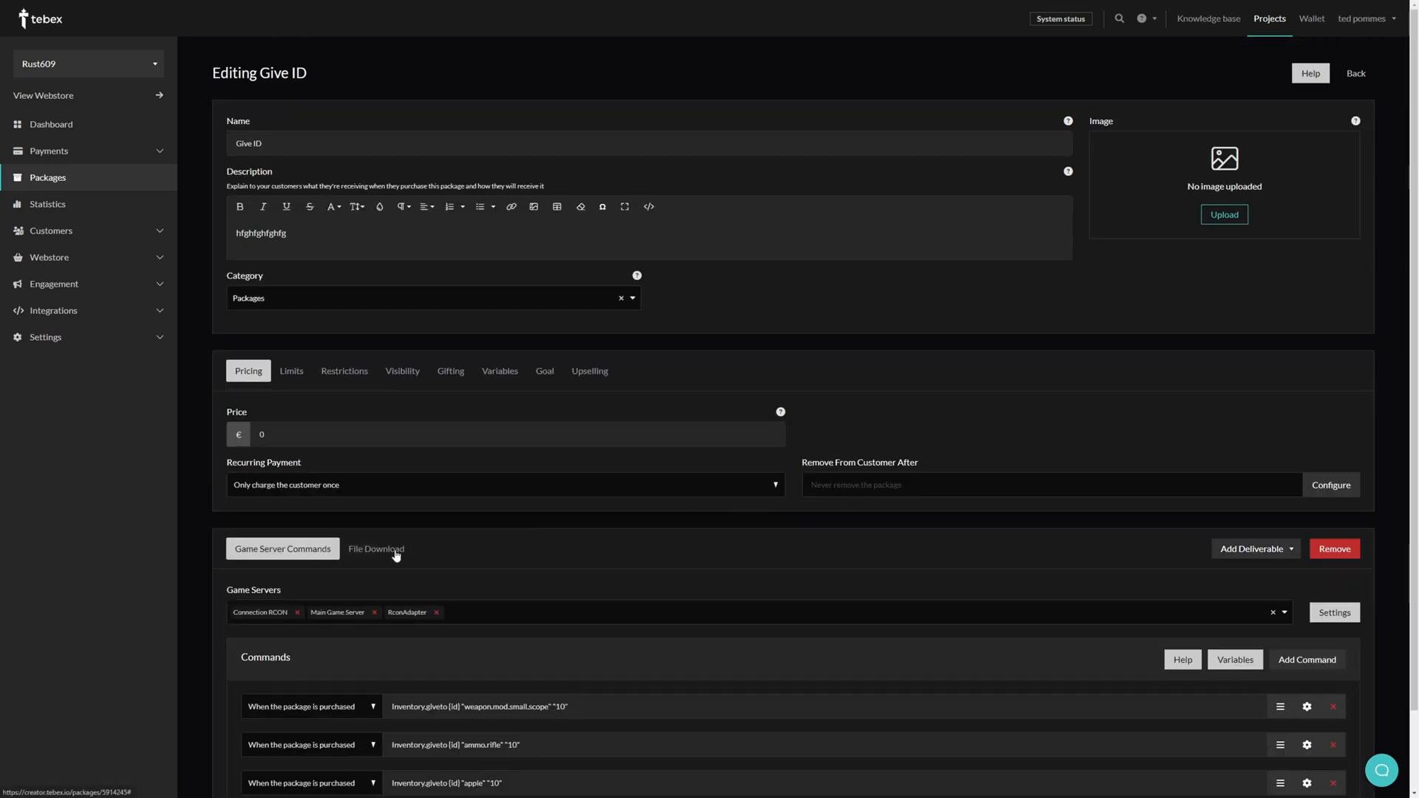
{"action": "left_click", "coordinate": [377, 549]}
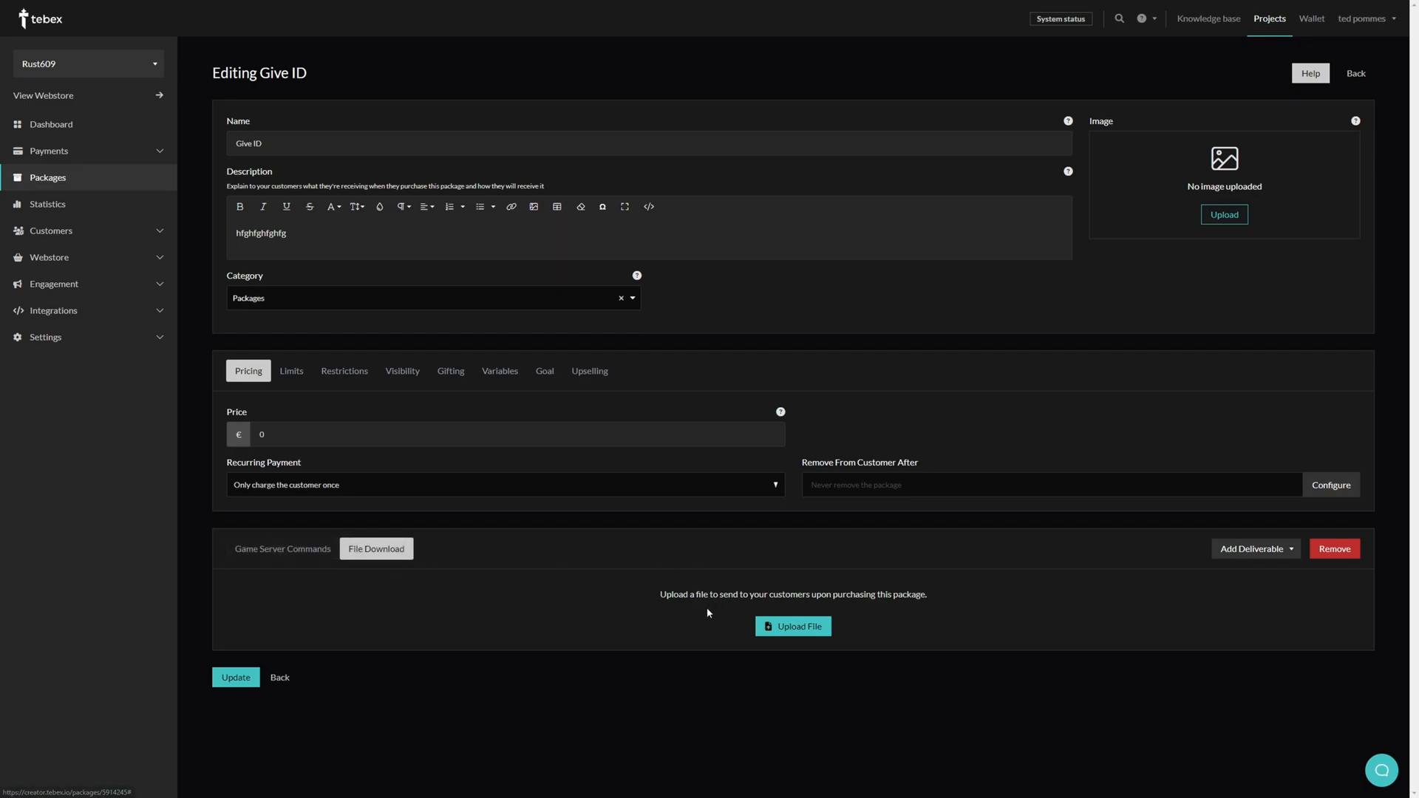
{"action": "left_click", "coordinate": [792, 626]}
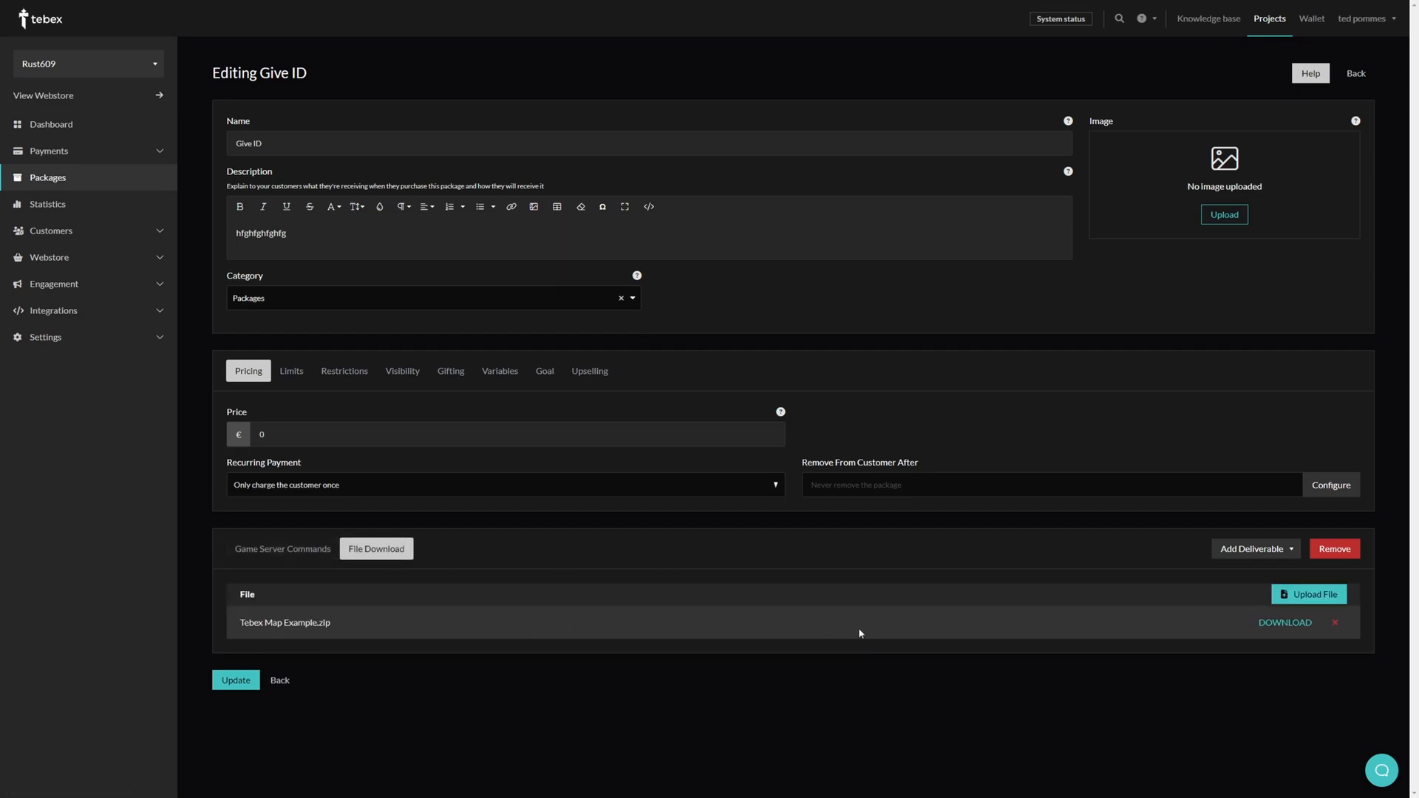
{"action": "left_click", "coordinate": [235, 680]}
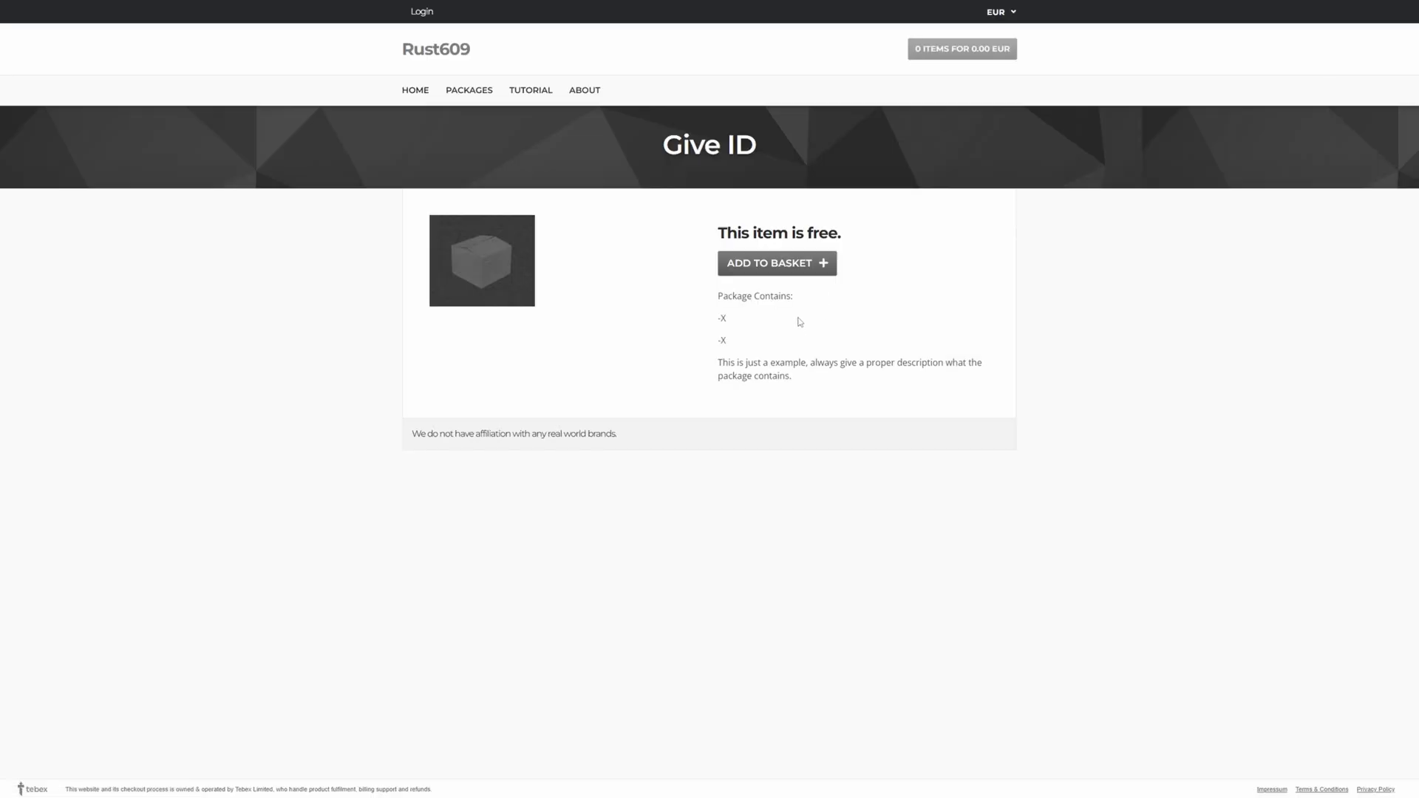
{"action": "mouse_move", "coordinate": [421, 15]}
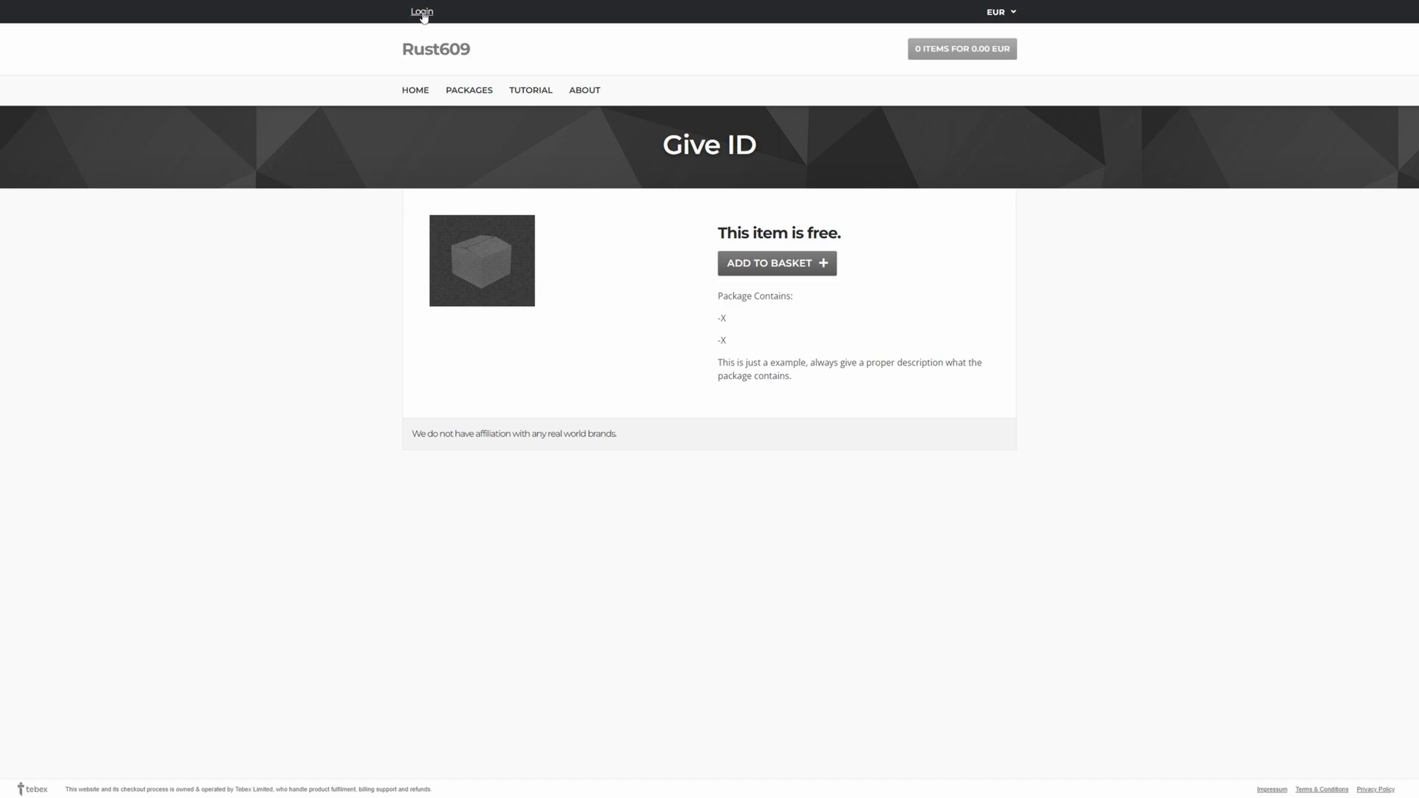
{"action": "mouse_move", "coordinate": [800, 286]}
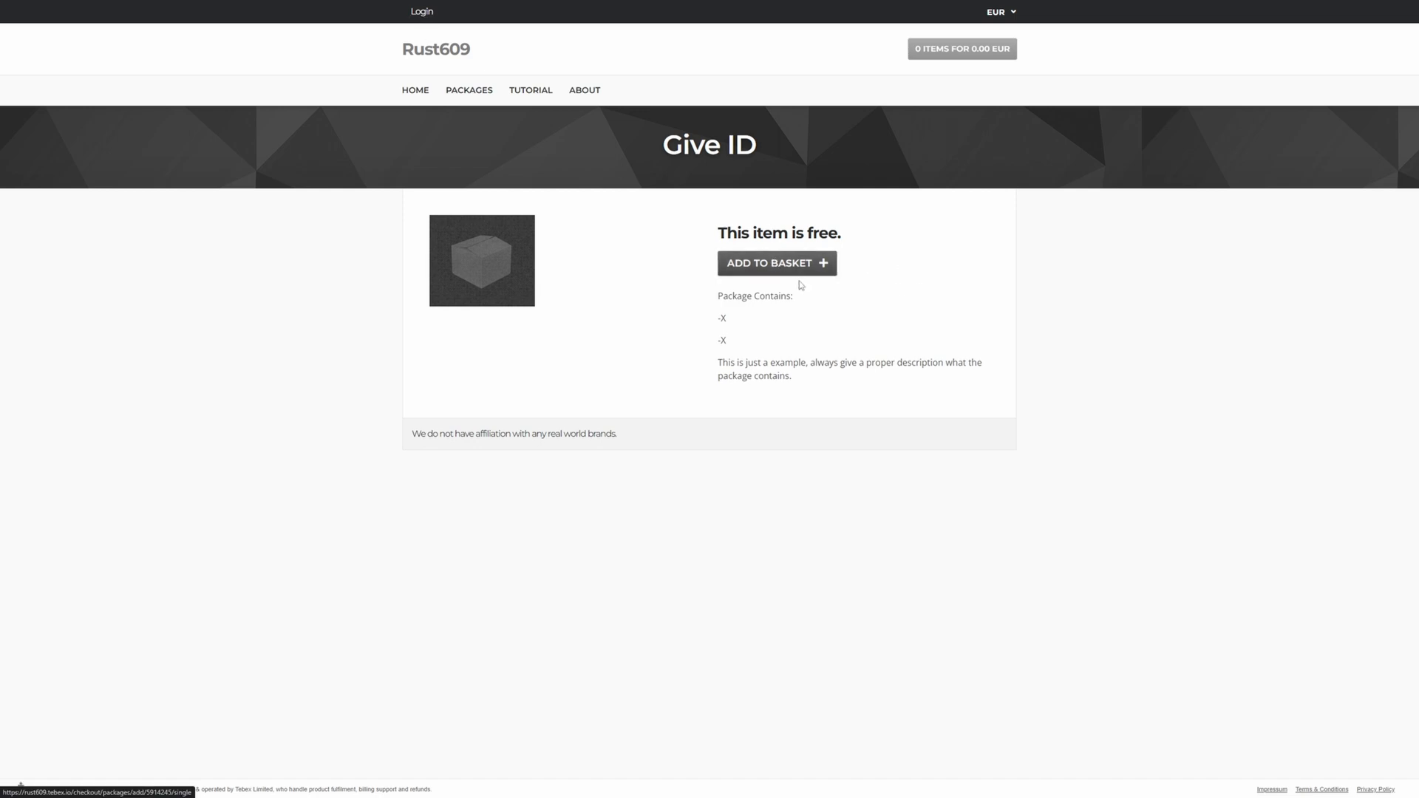
Add Give ID to the basket, sign in through Steam and proceed to checkout.
{"action": "left_click", "coordinate": [768, 263]}
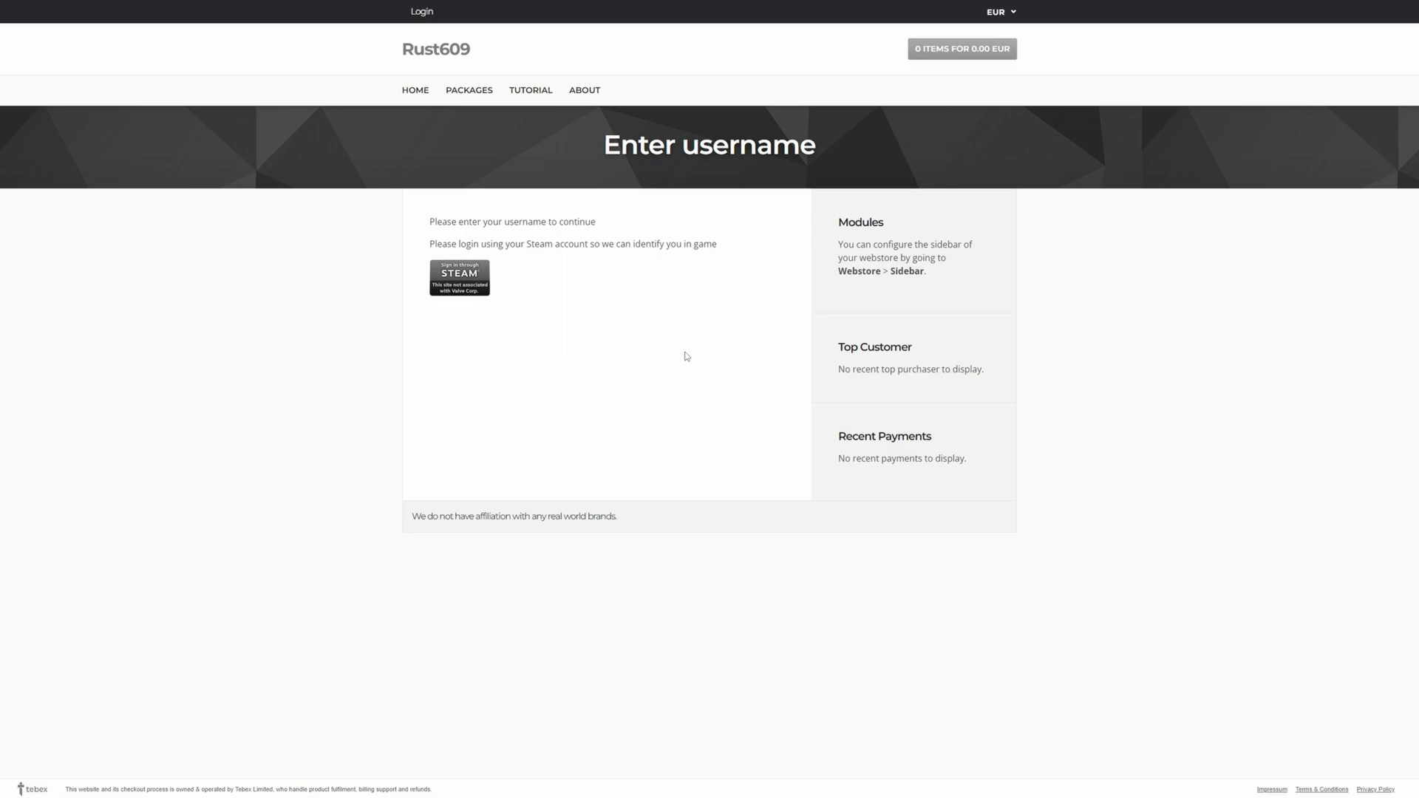
{"action": "mouse_move", "coordinate": [628, 288]}
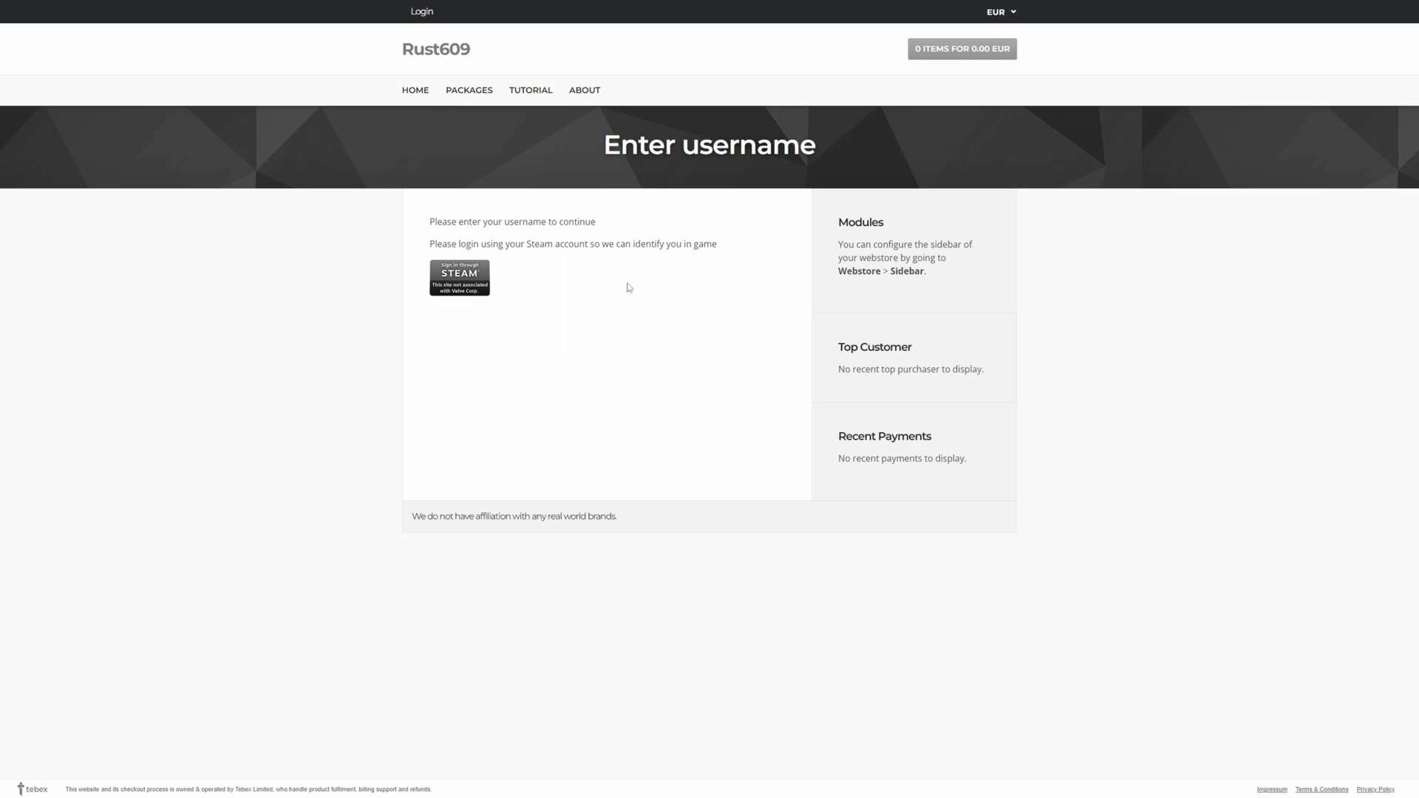
{"action": "mouse_move", "coordinate": [480, 291]}
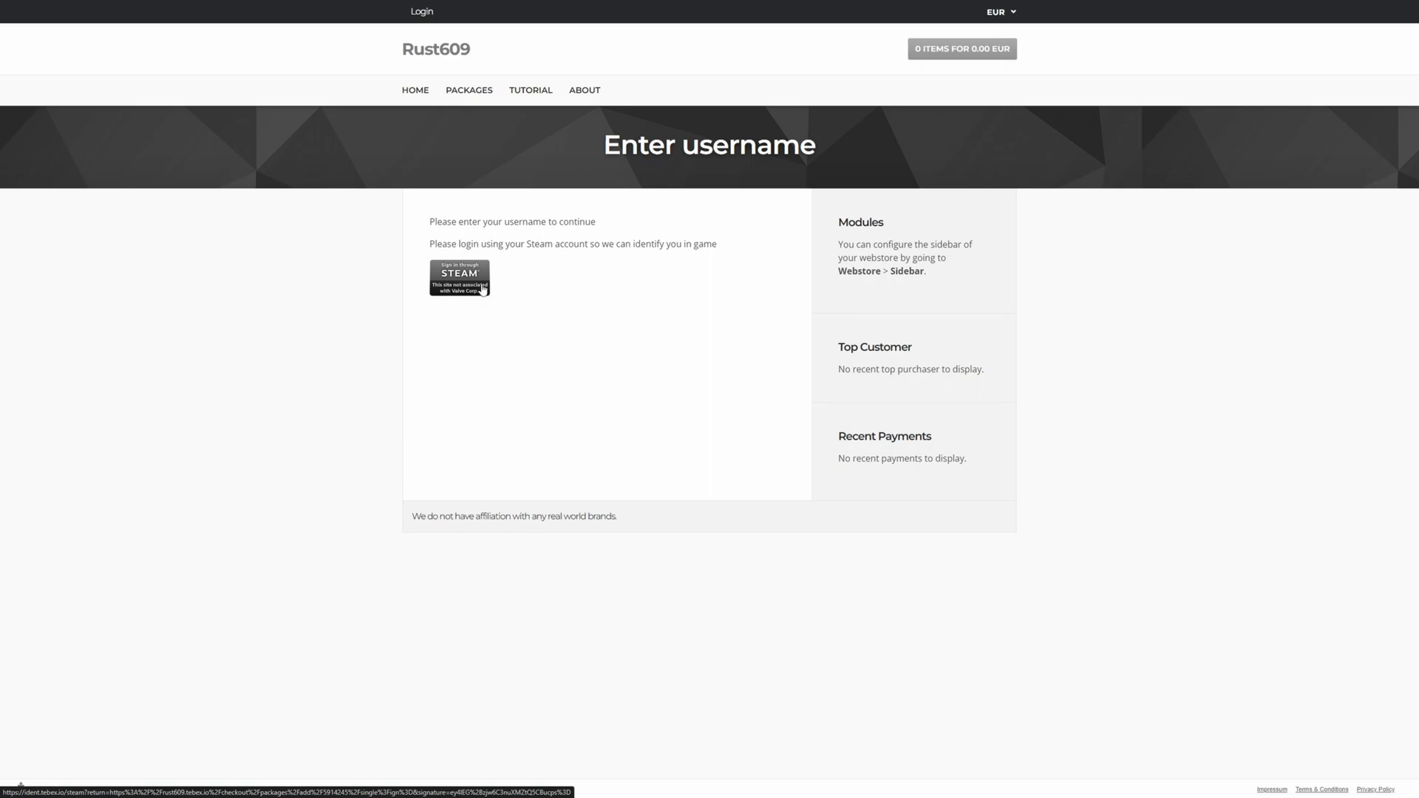
{"action": "left_click", "coordinate": [459, 276]}
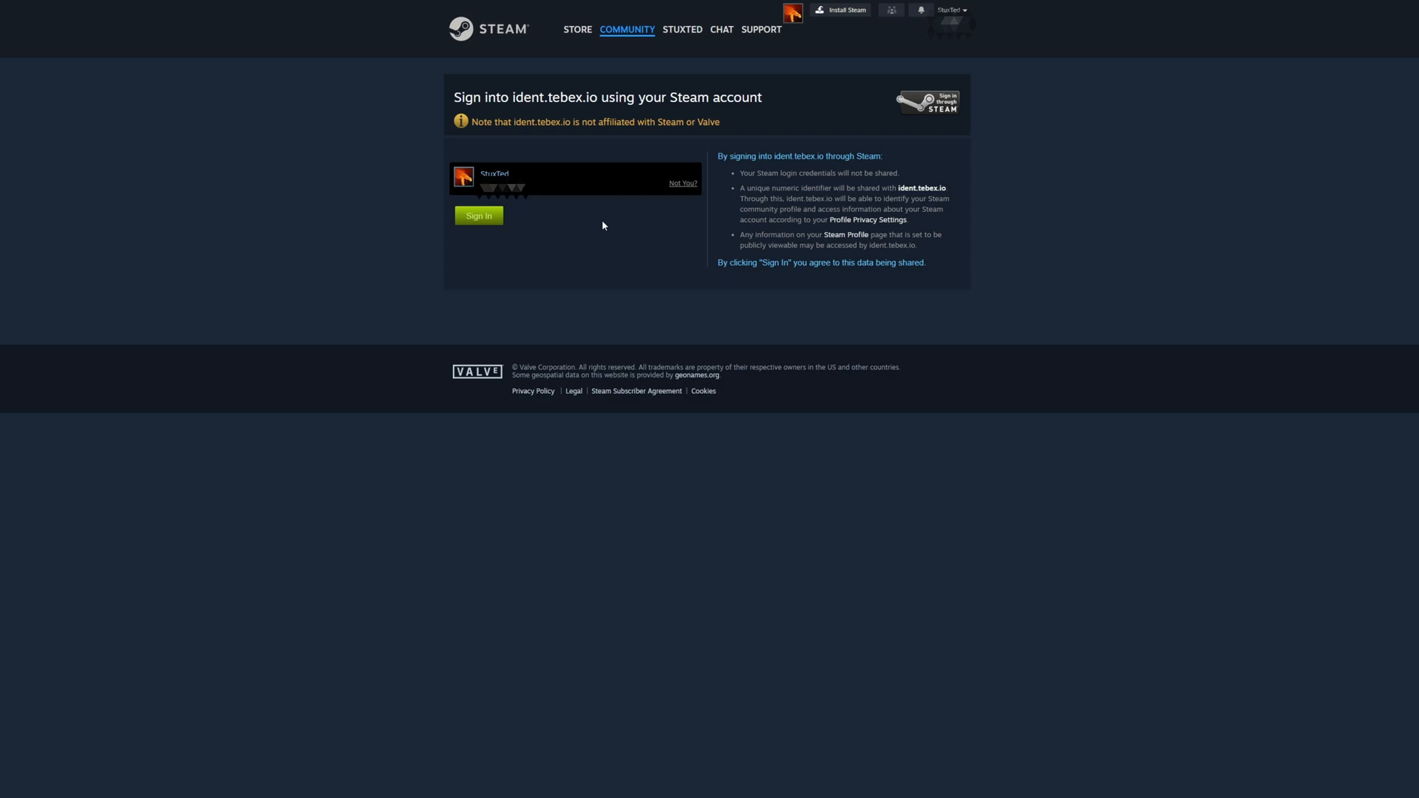
{"action": "mouse_move", "coordinate": [522, 264]}
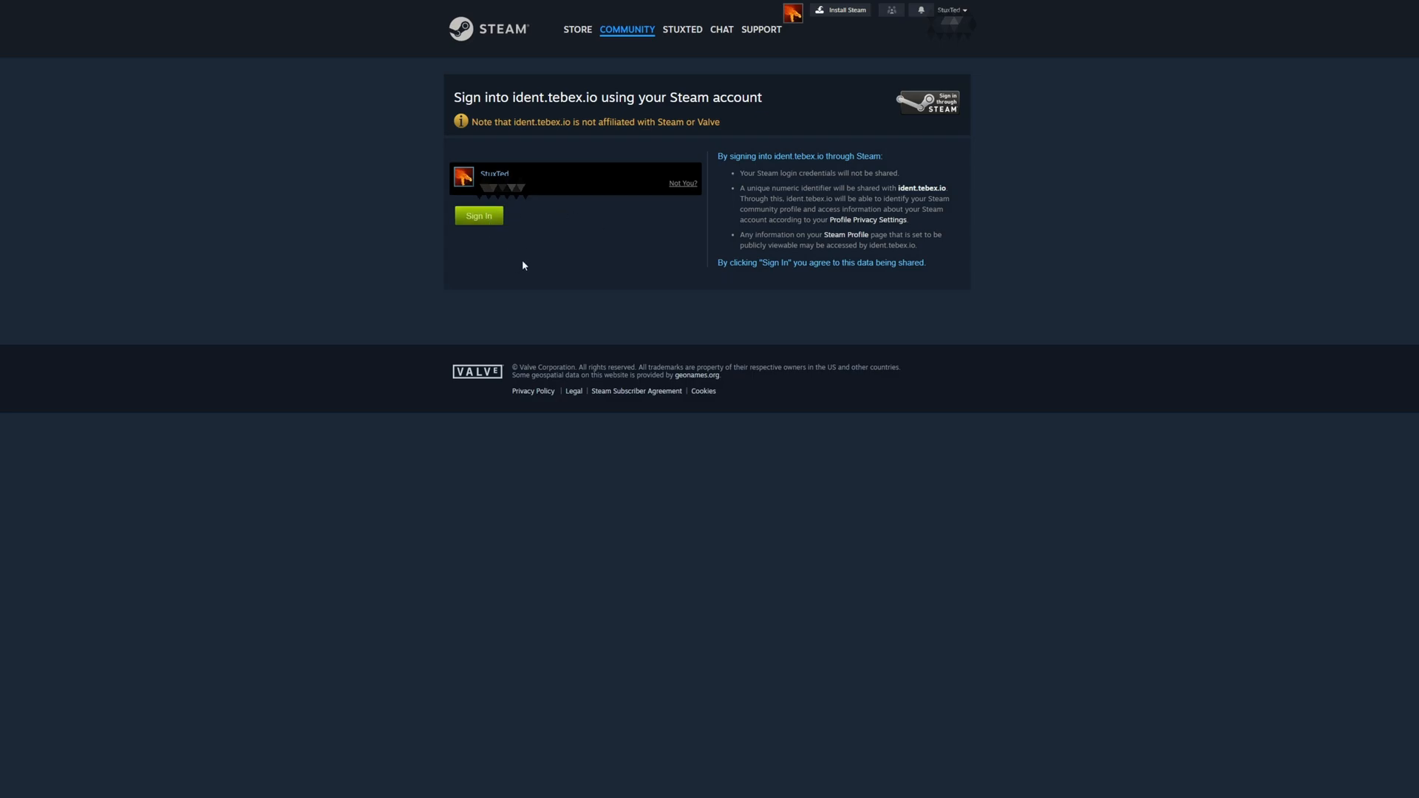
{"action": "left_click", "coordinate": [477, 216]}
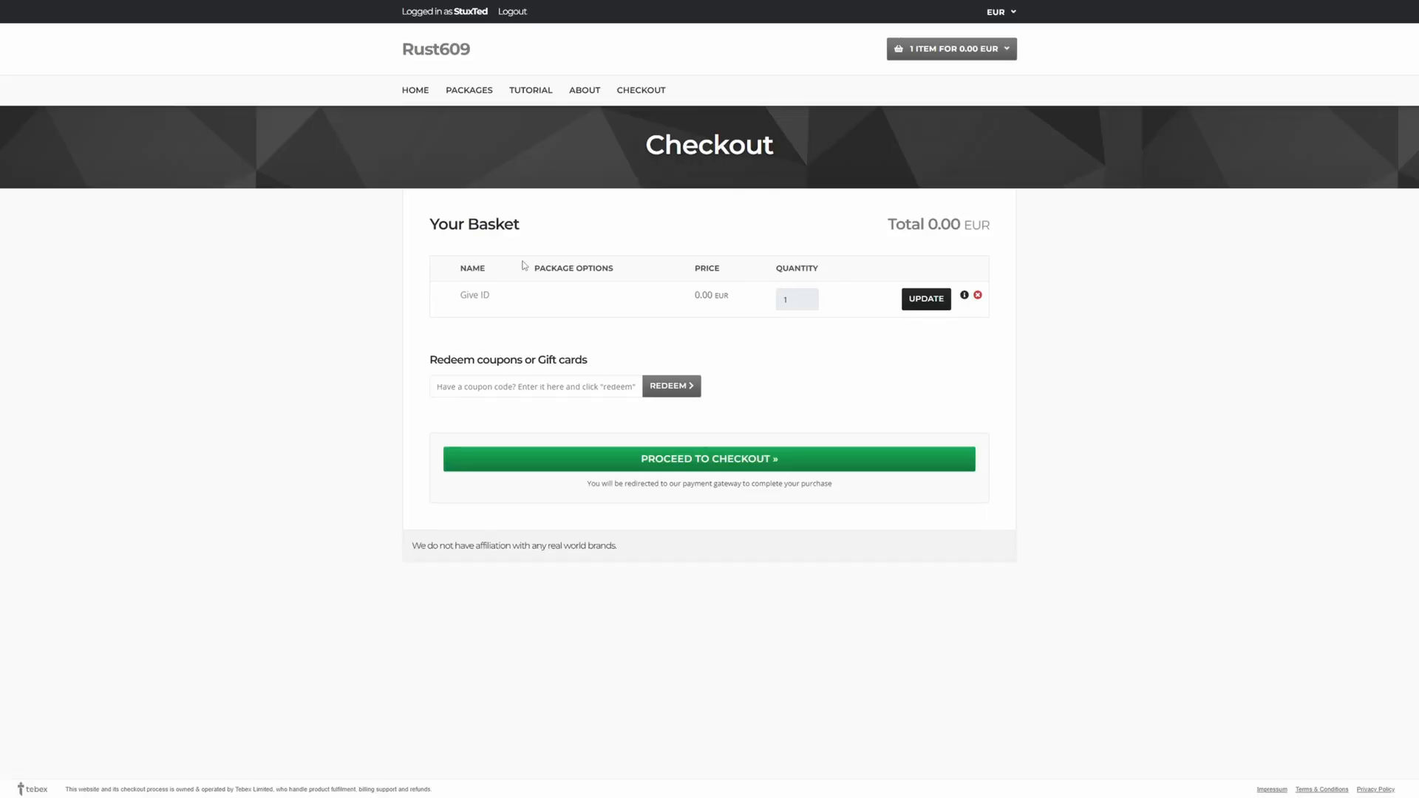
{"action": "mouse_move", "coordinate": [473, 48]}
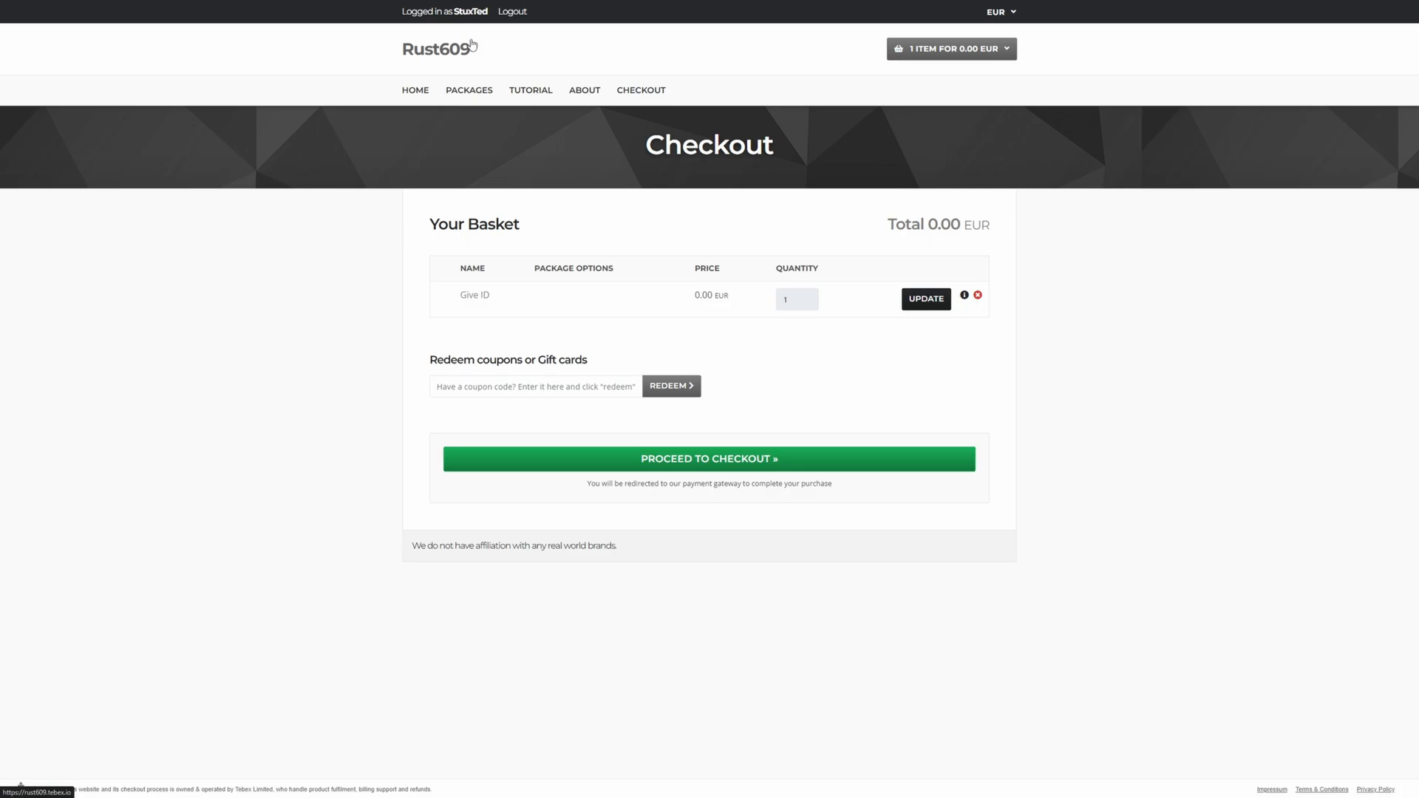
{"action": "left_click", "coordinate": [708, 458]}
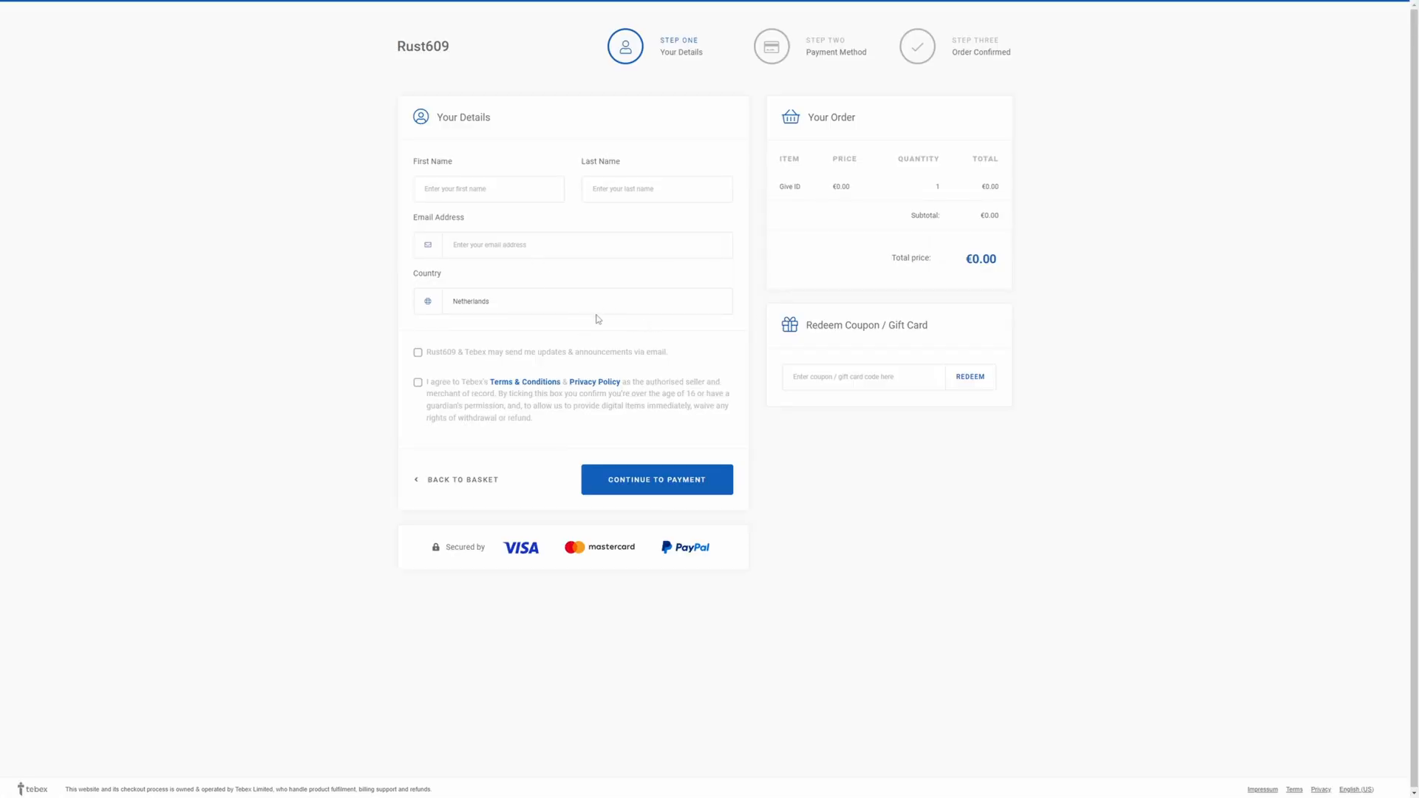
{"action": "mouse_move", "coordinate": [475, 275]}
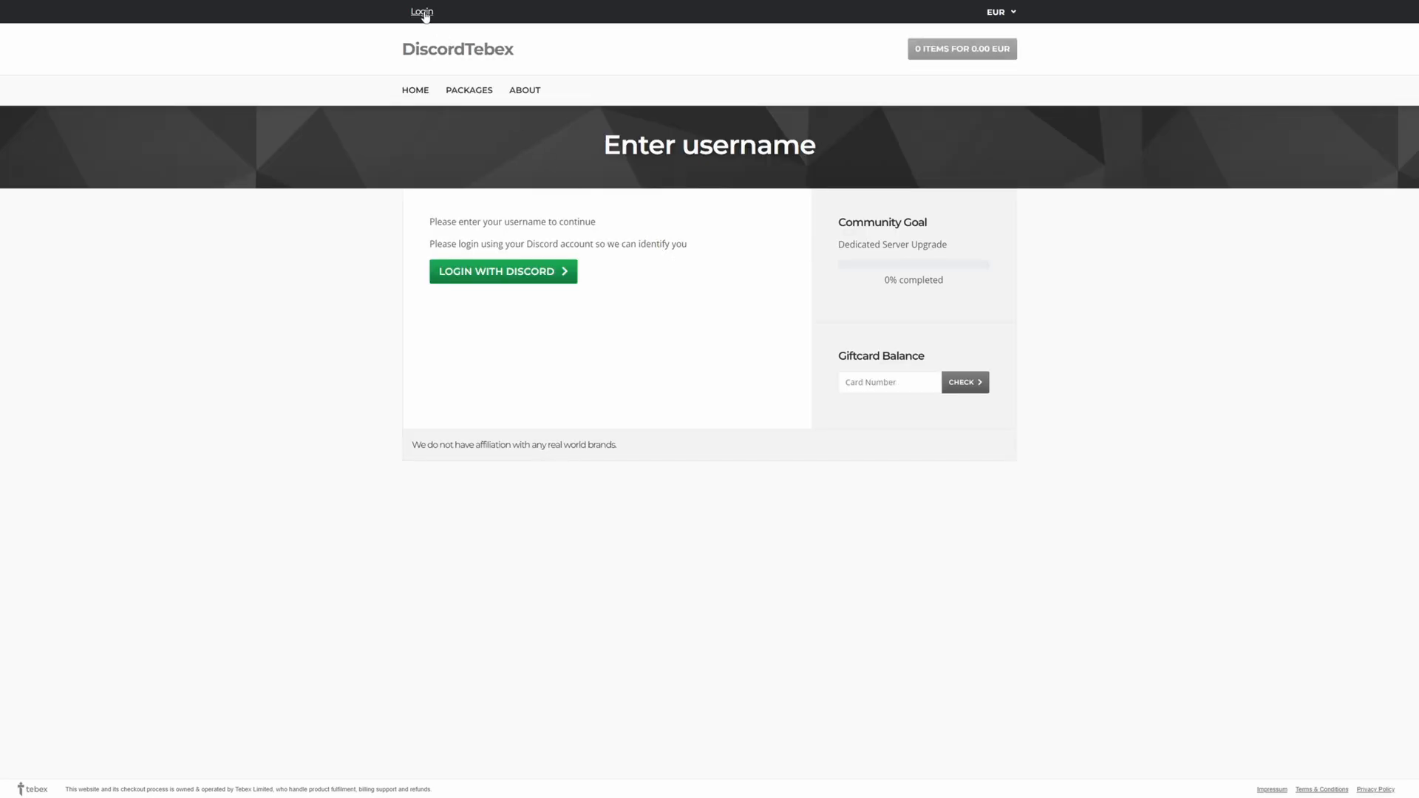
{"action": "mouse_move", "coordinate": [563, 319]}
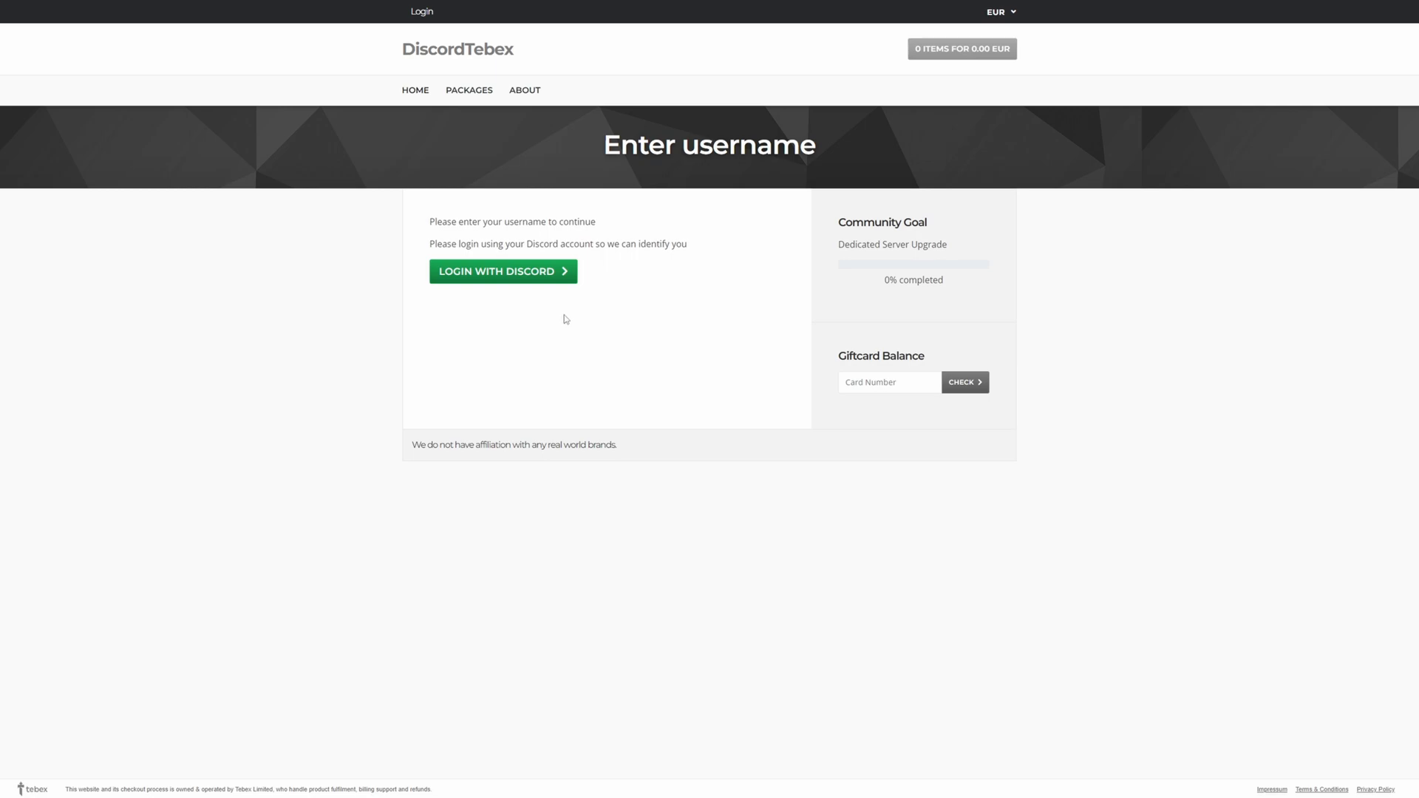
{"action": "mouse_move", "coordinate": [504, 272]}
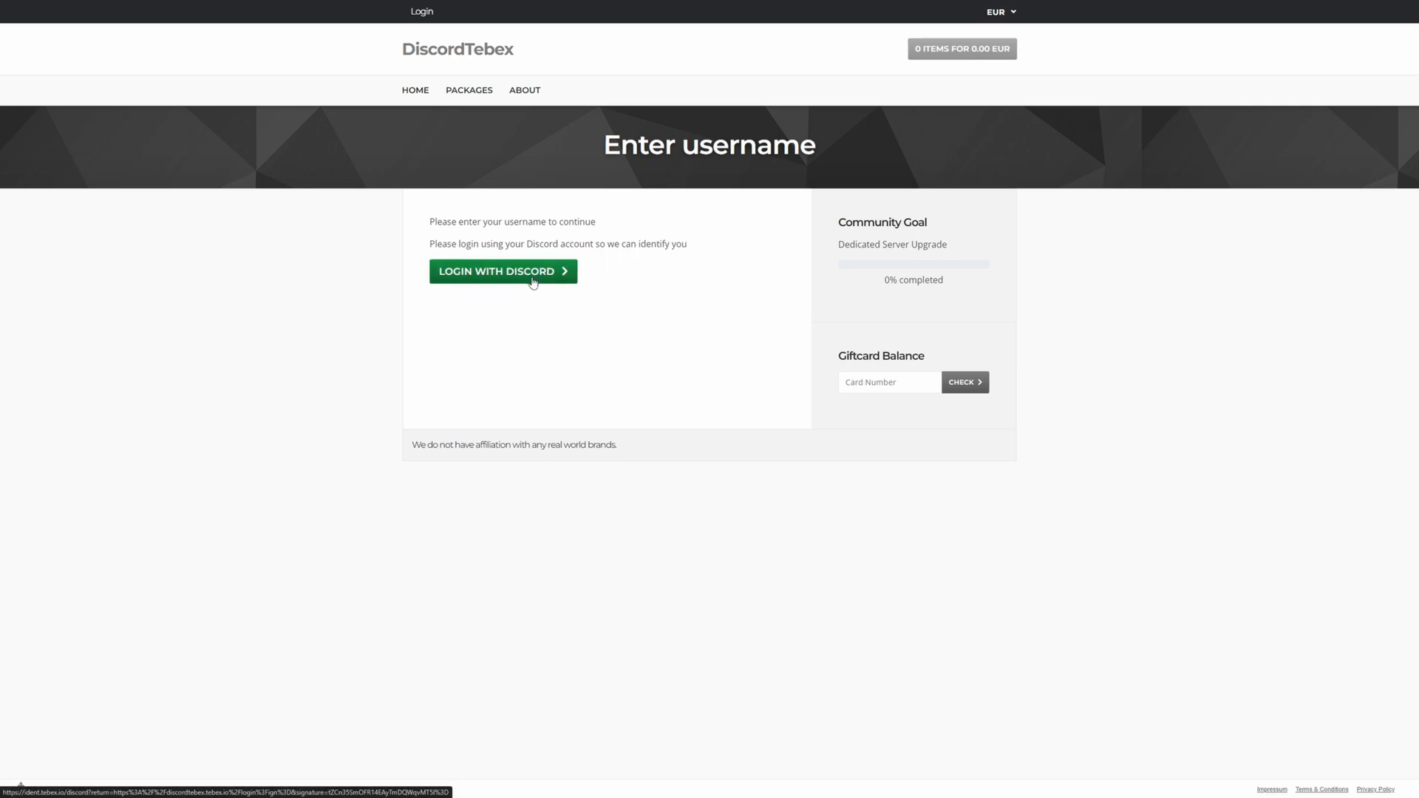
Log in with Discord, authorize Tebex access, and view the store's Packages list.
{"action": "left_click", "coordinate": [503, 272]}
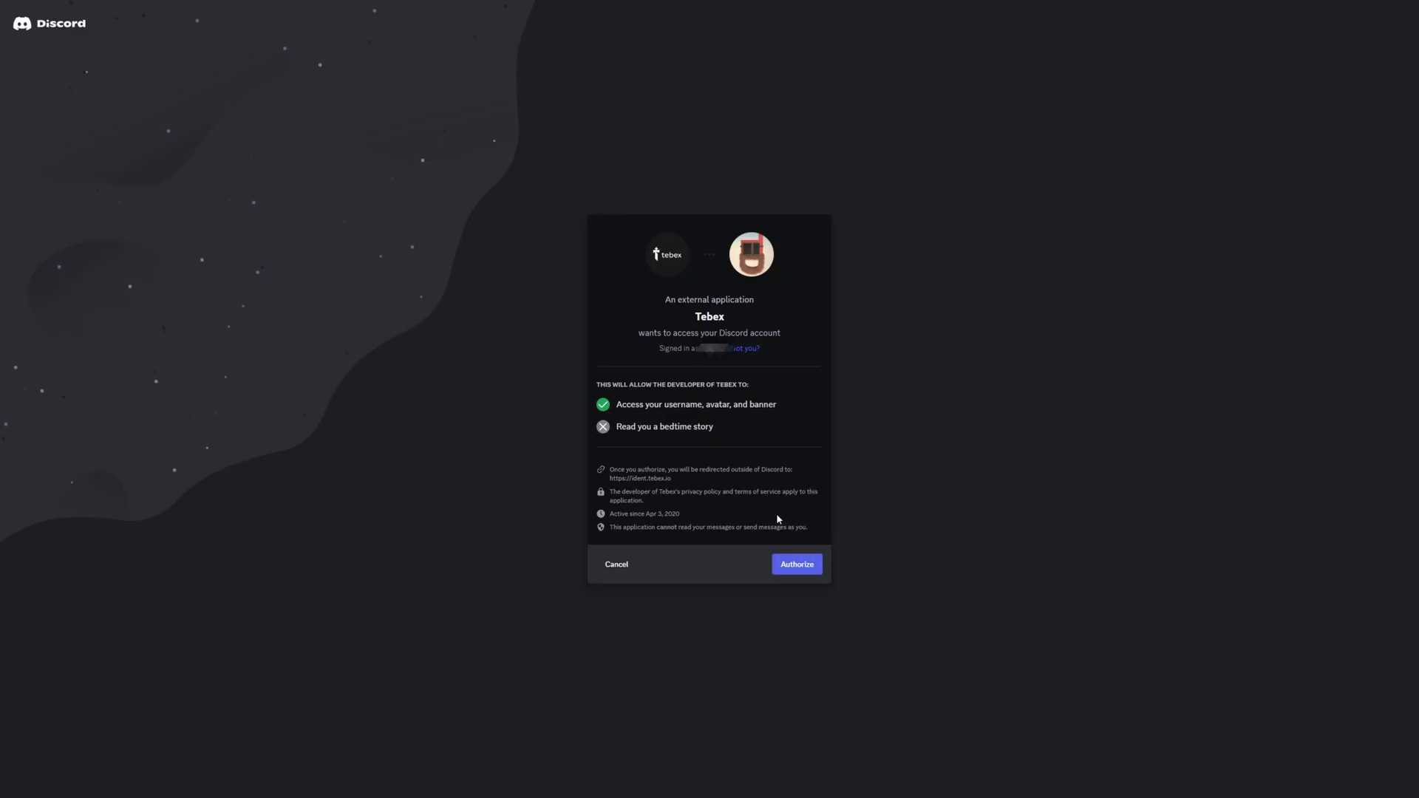
{"action": "left_click", "coordinate": [795, 563]}
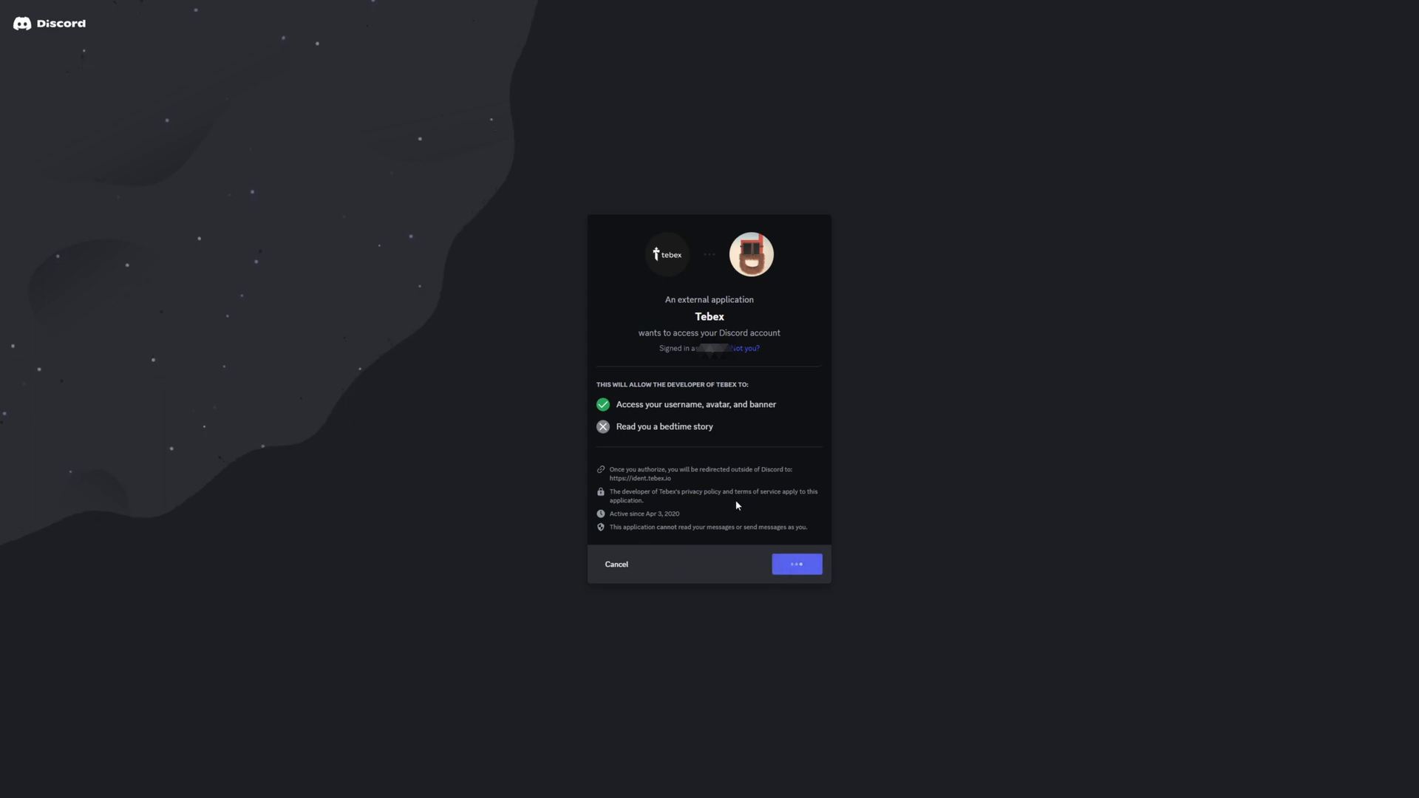
{"action": "left_click", "coordinate": [795, 563]}
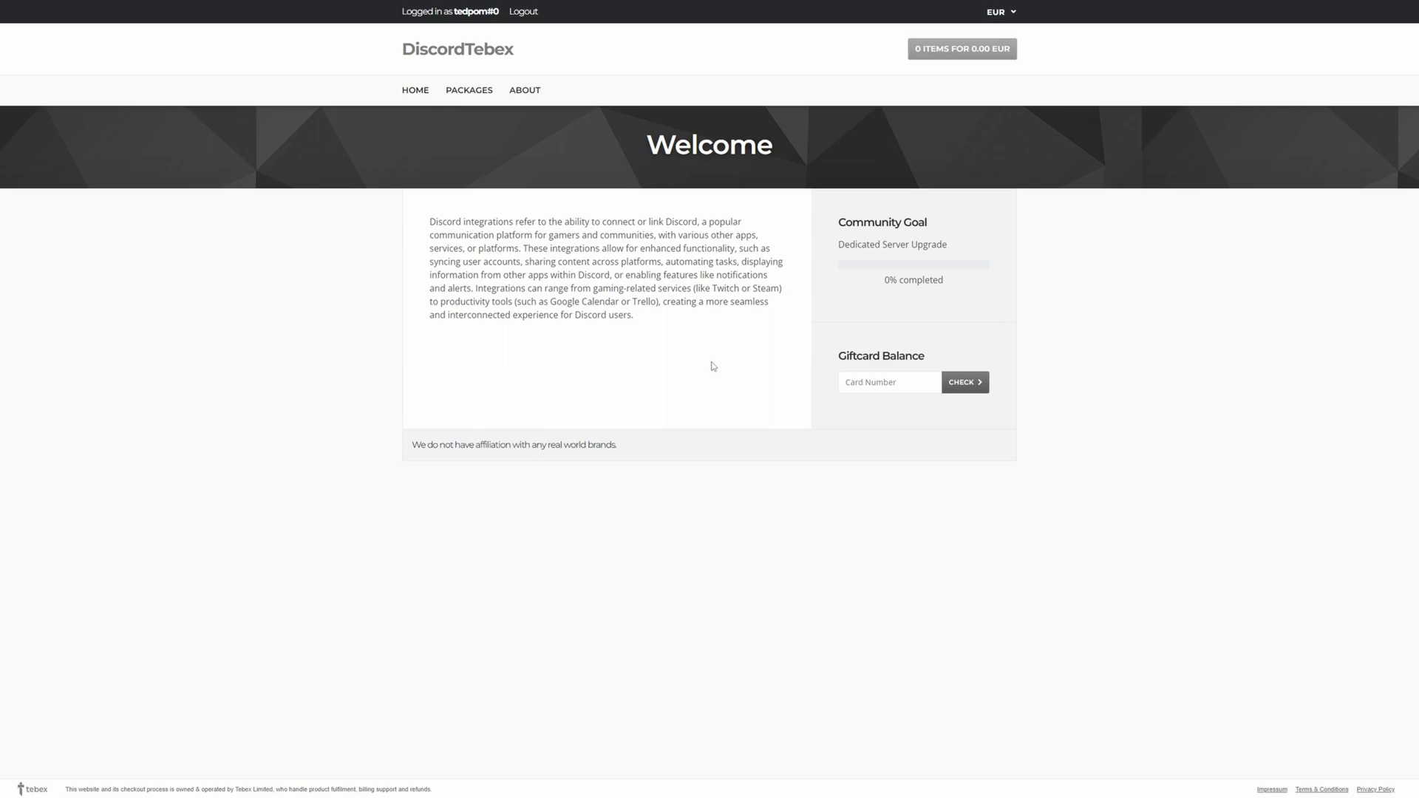
{"action": "left_click", "coordinate": [468, 90]}
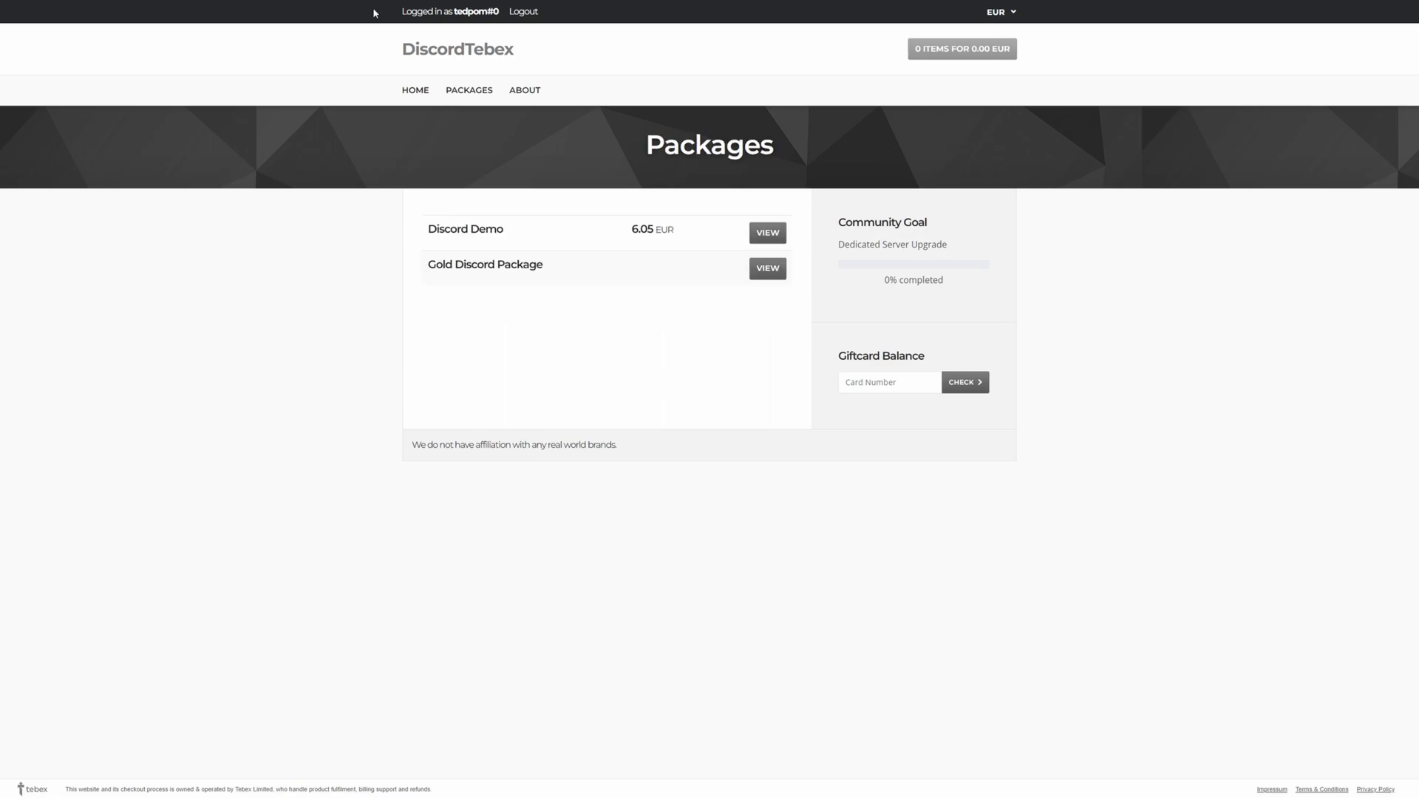
{"action": "mouse_move", "coordinate": [348, 23]}
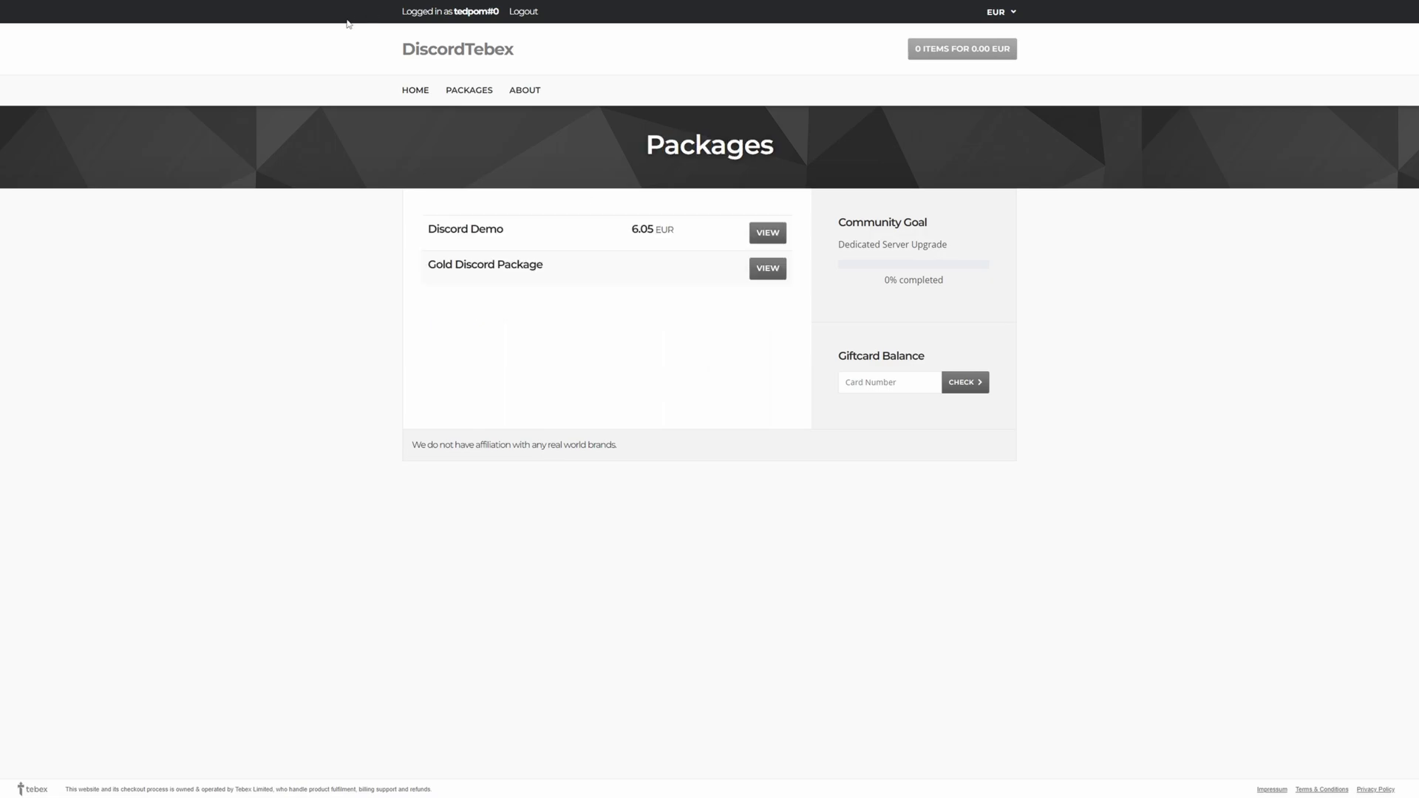
{"action": "mouse_move", "coordinate": [659, 130]}
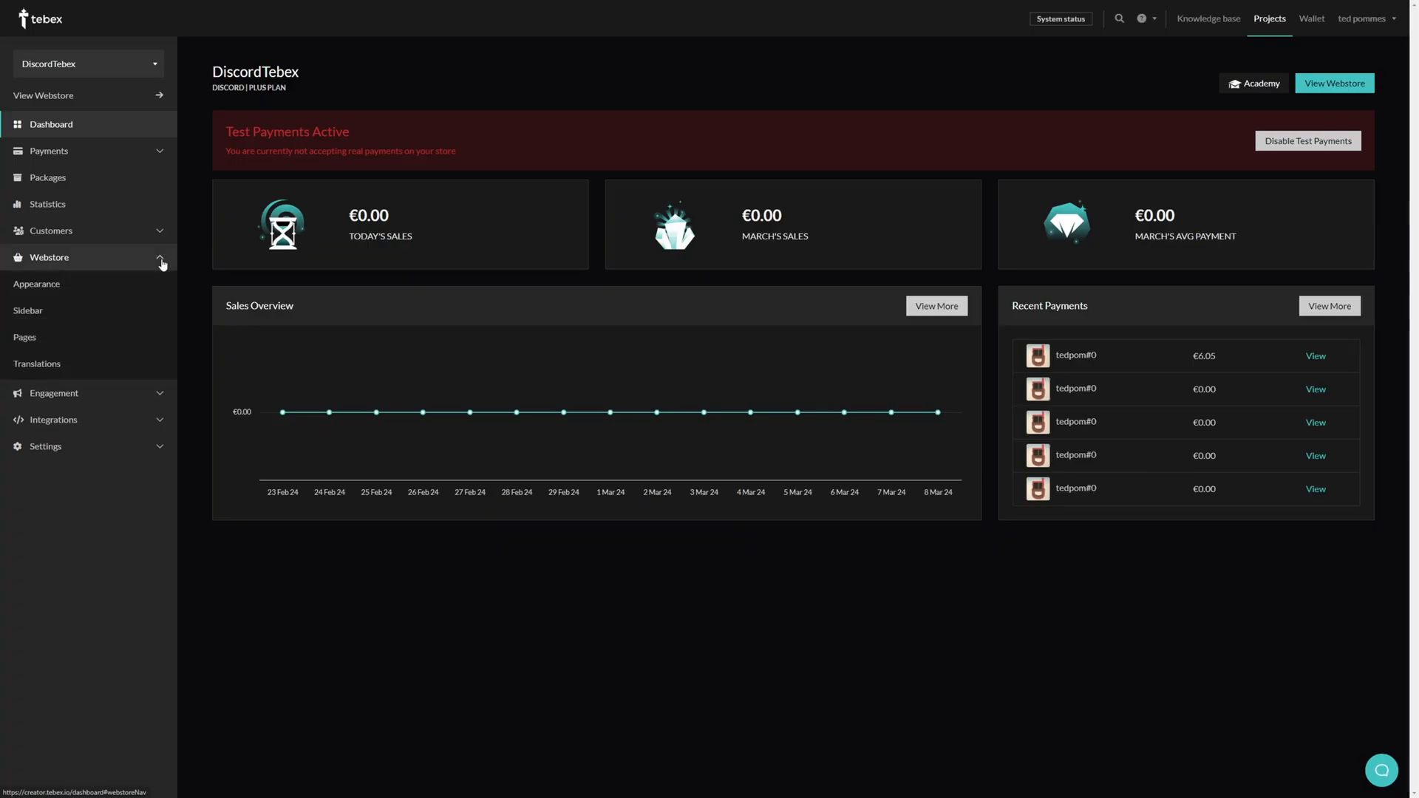
From Webstore Appearance, edit the Custom template and briefly launch its code editor.
{"action": "left_click", "coordinate": [35, 284]}
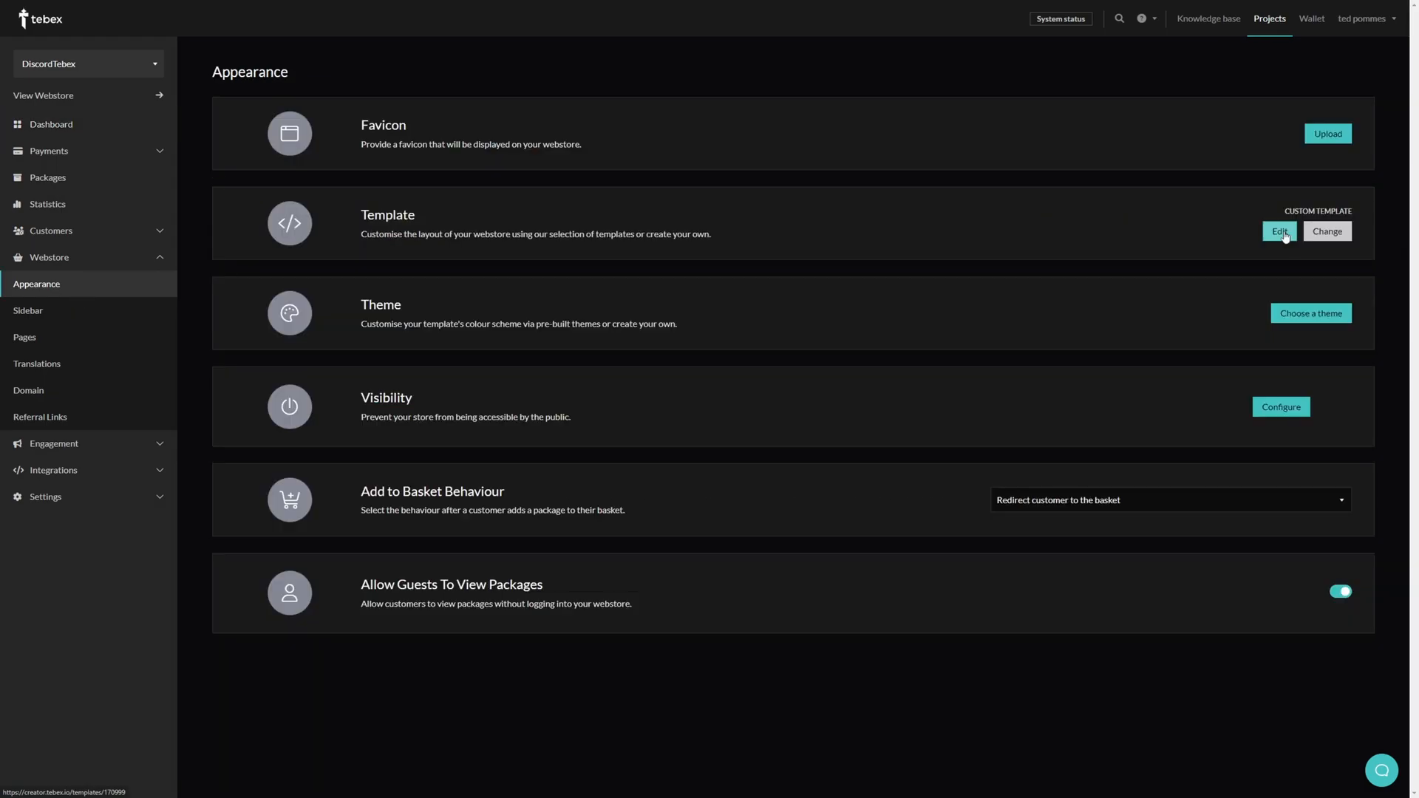
{"action": "left_click", "coordinate": [1279, 230]}
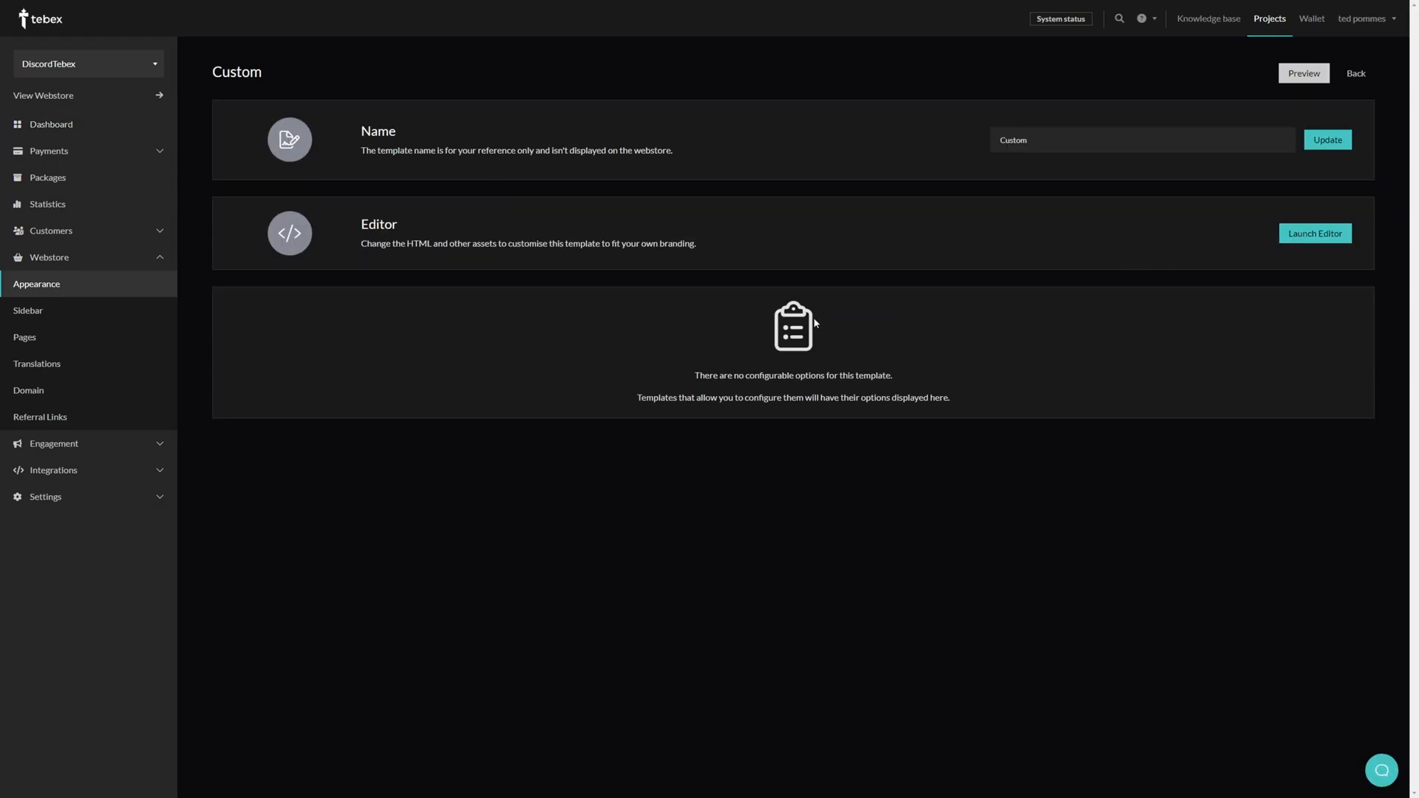
{"action": "mouse_move", "coordinate": [990, 171]}
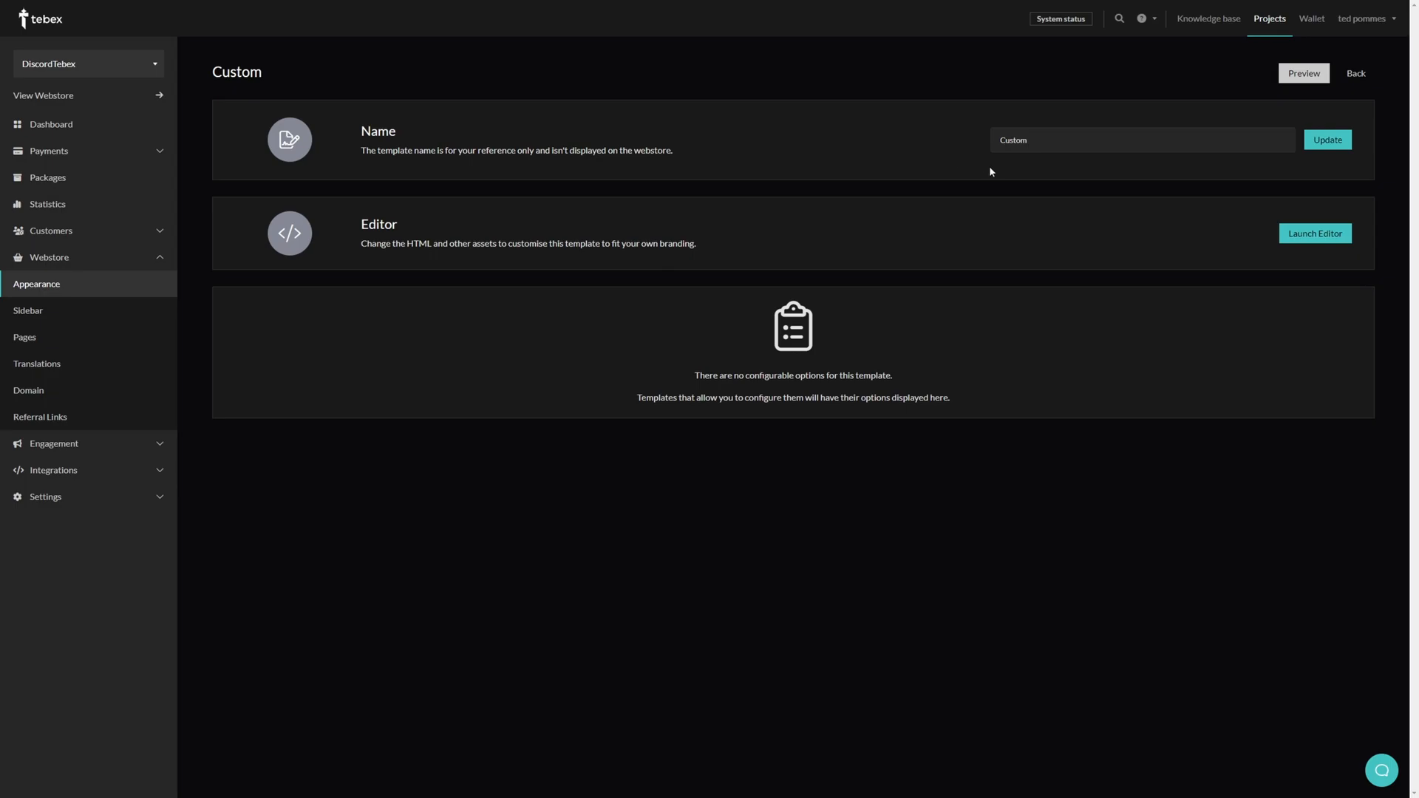
{"action": "left_click", "coordinate": [1314, 234]}
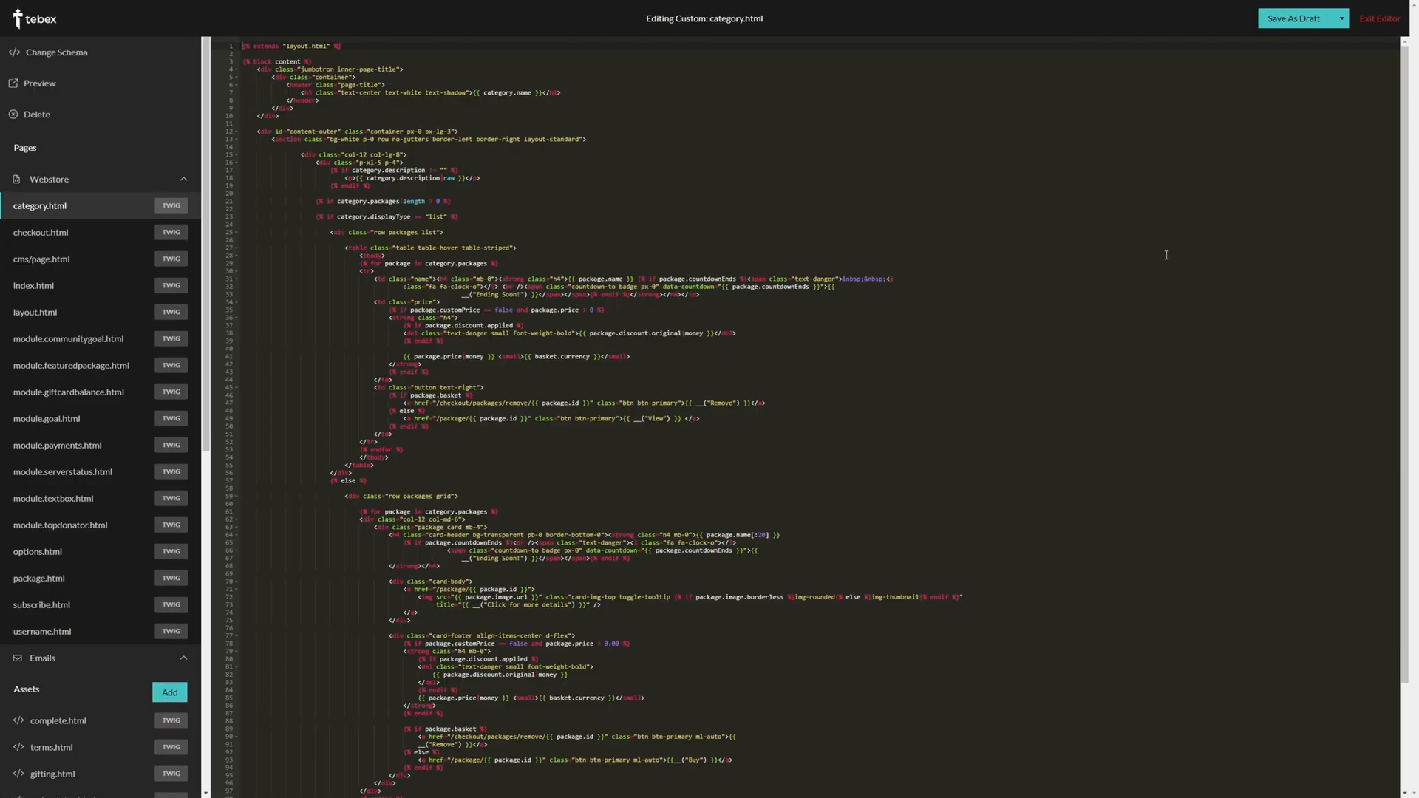
{"action": "left_click", "coordinate": [1379, 18]}
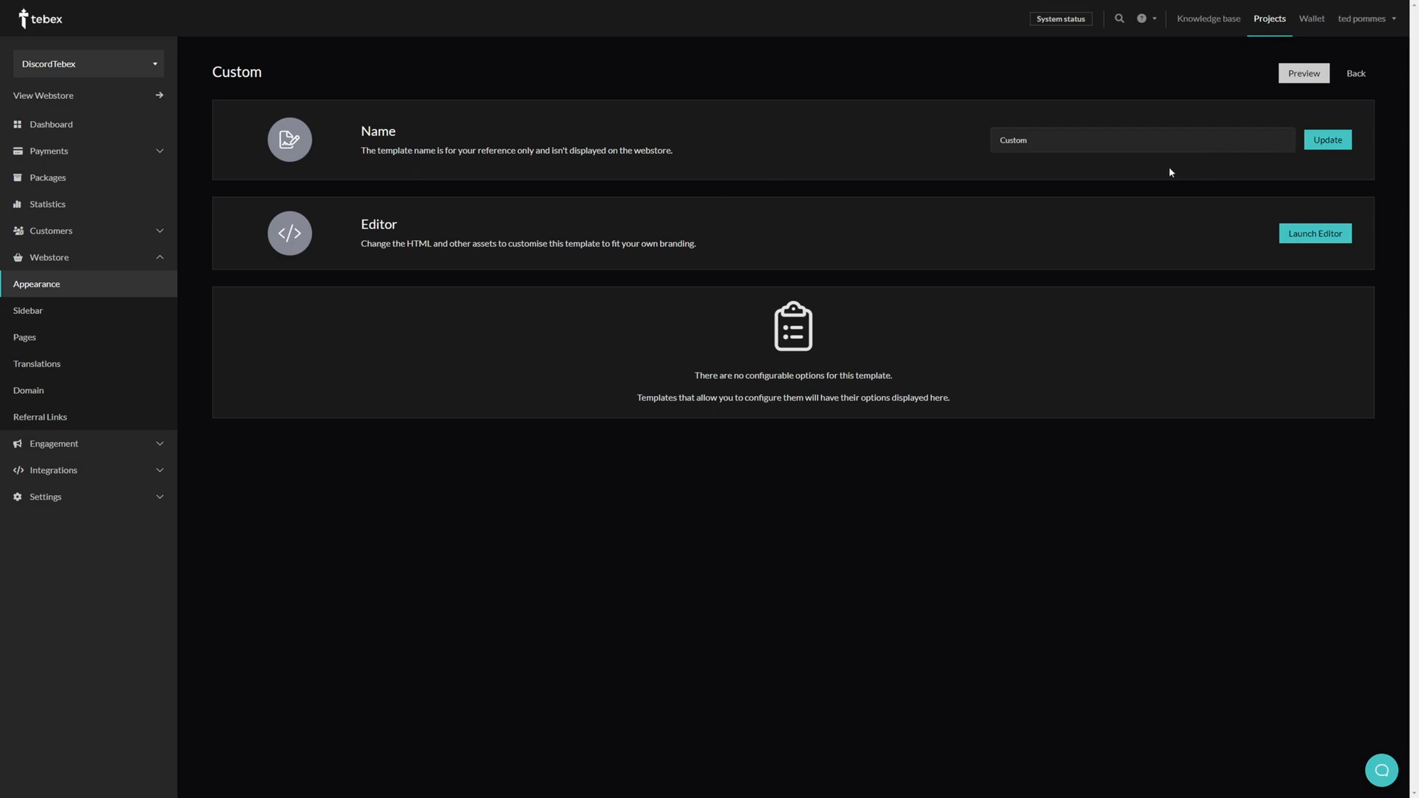
{"action": "mouse_move", "coordinate": [962, 188]}
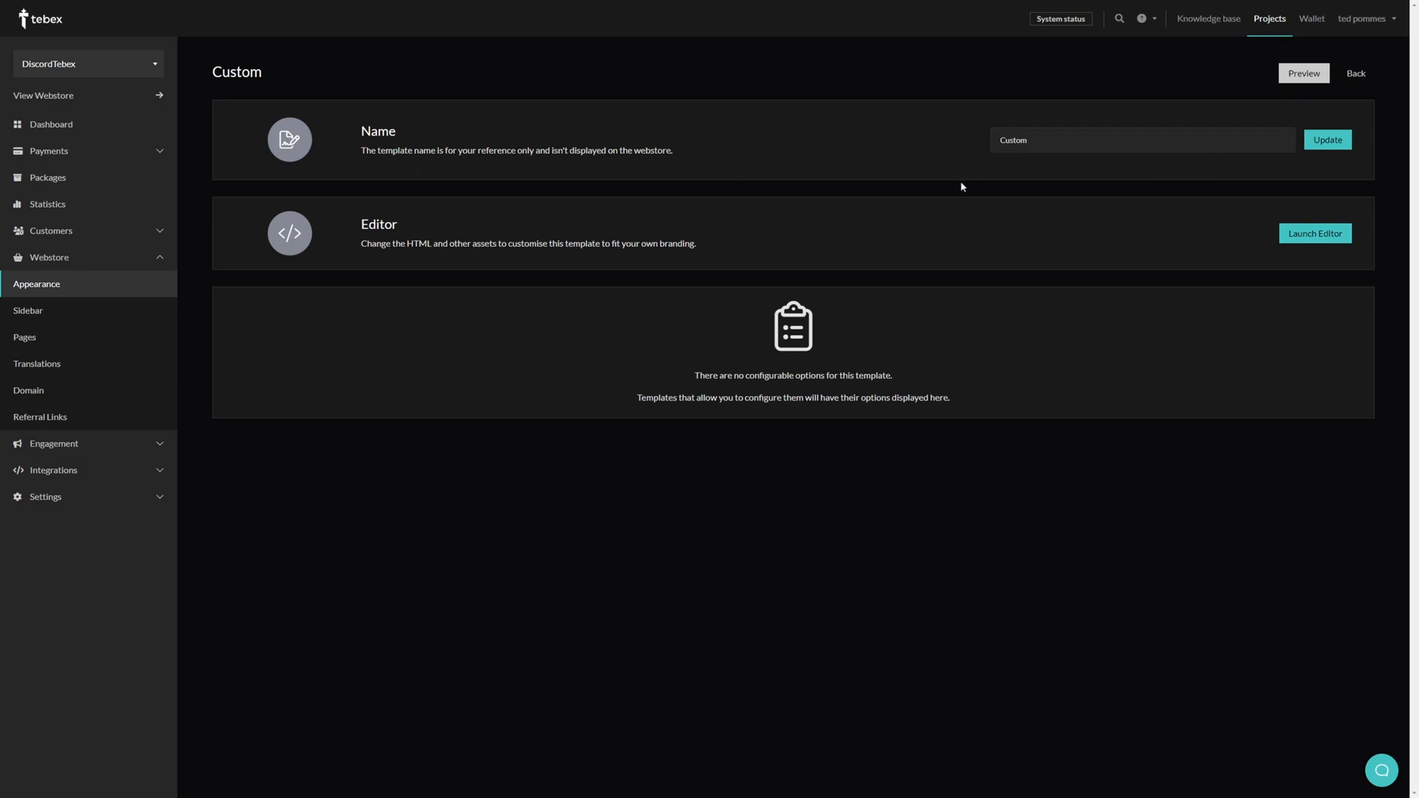
{"action": "mouse_move", "coordinate": [34, 295]}
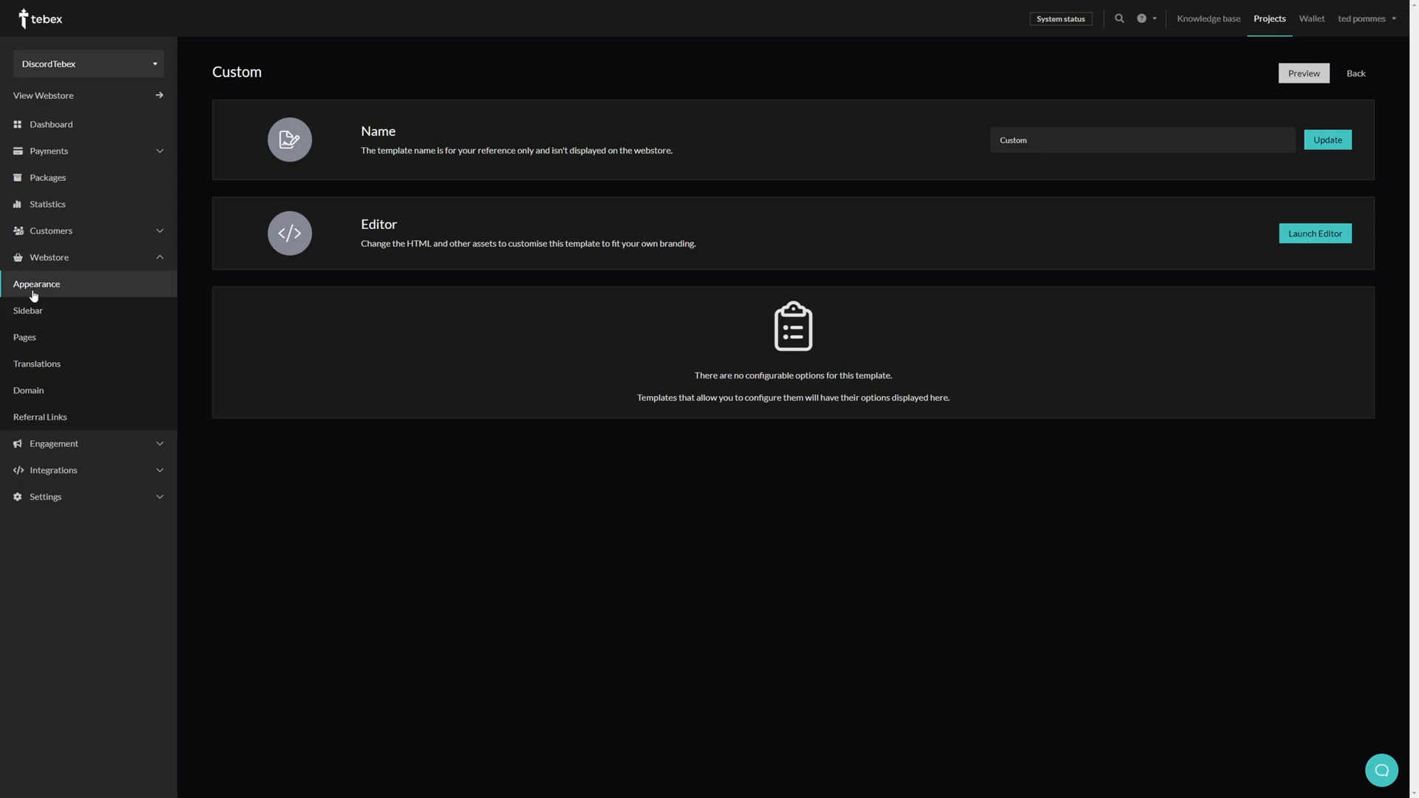
Create a custom template named Custom2 using Abstract as its base template.
{"action": "left_click", "coordinate": [1355, 74]}
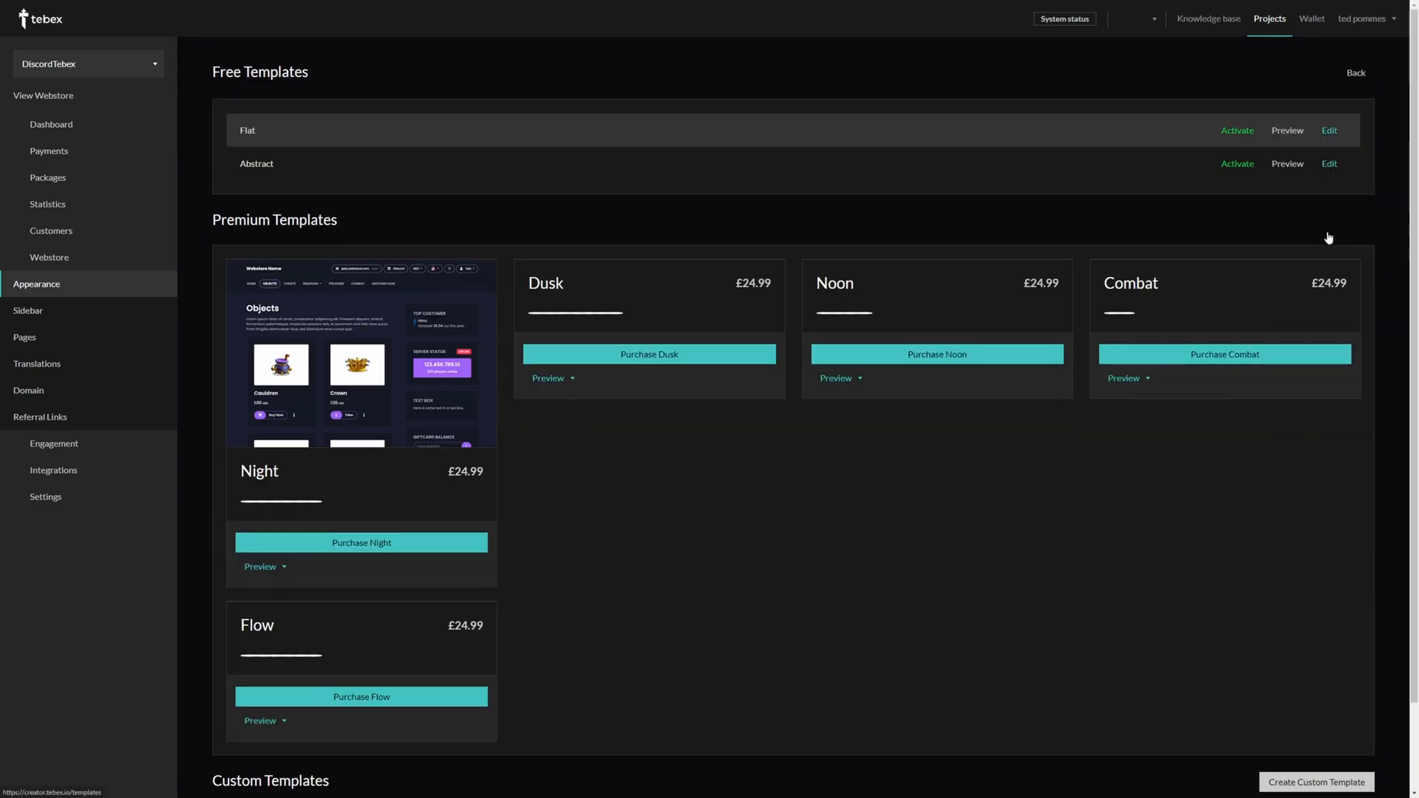
{"action": "scroll", "scroll_direction": "down", "scroll_amount": 3}
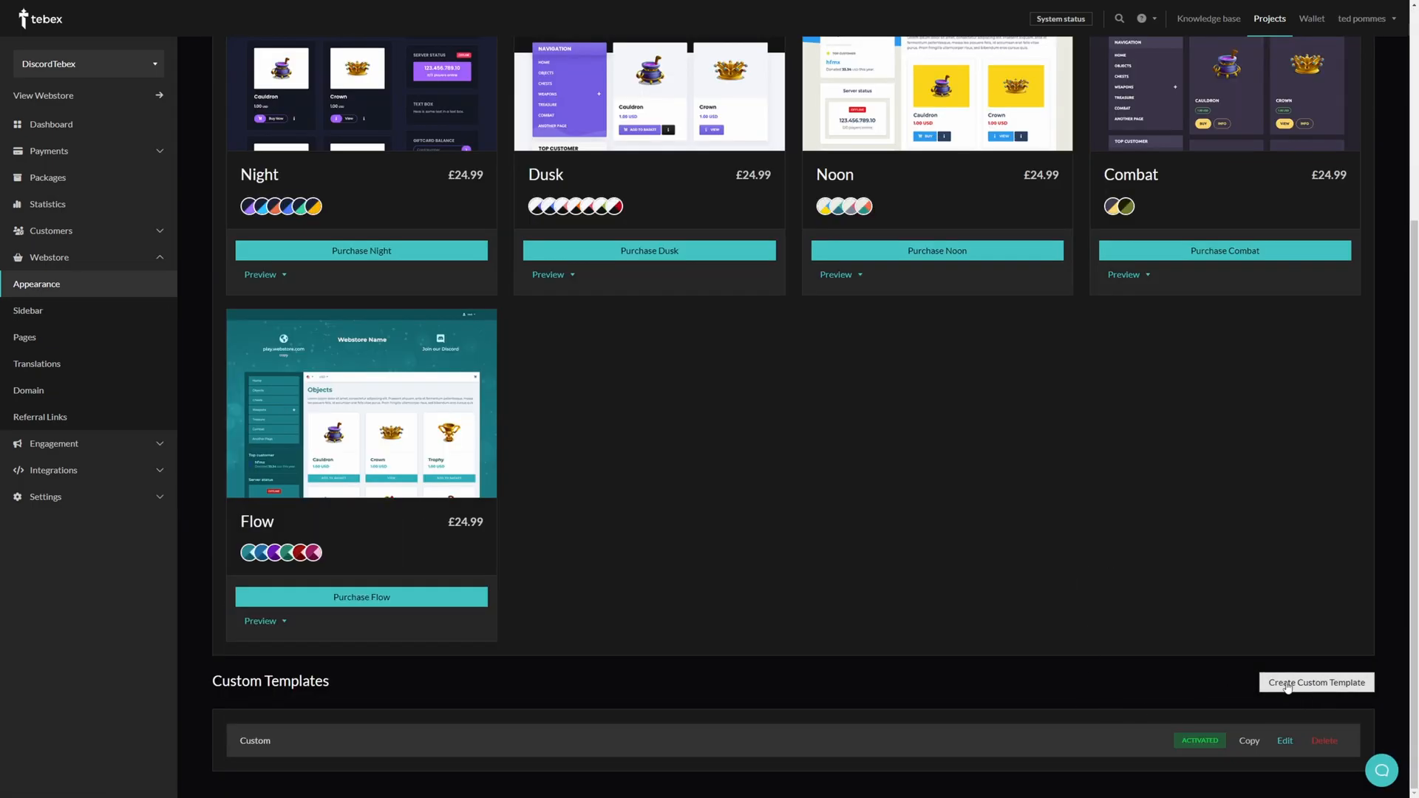
{"action": "left_click", "coordinate": [1315, 683]}
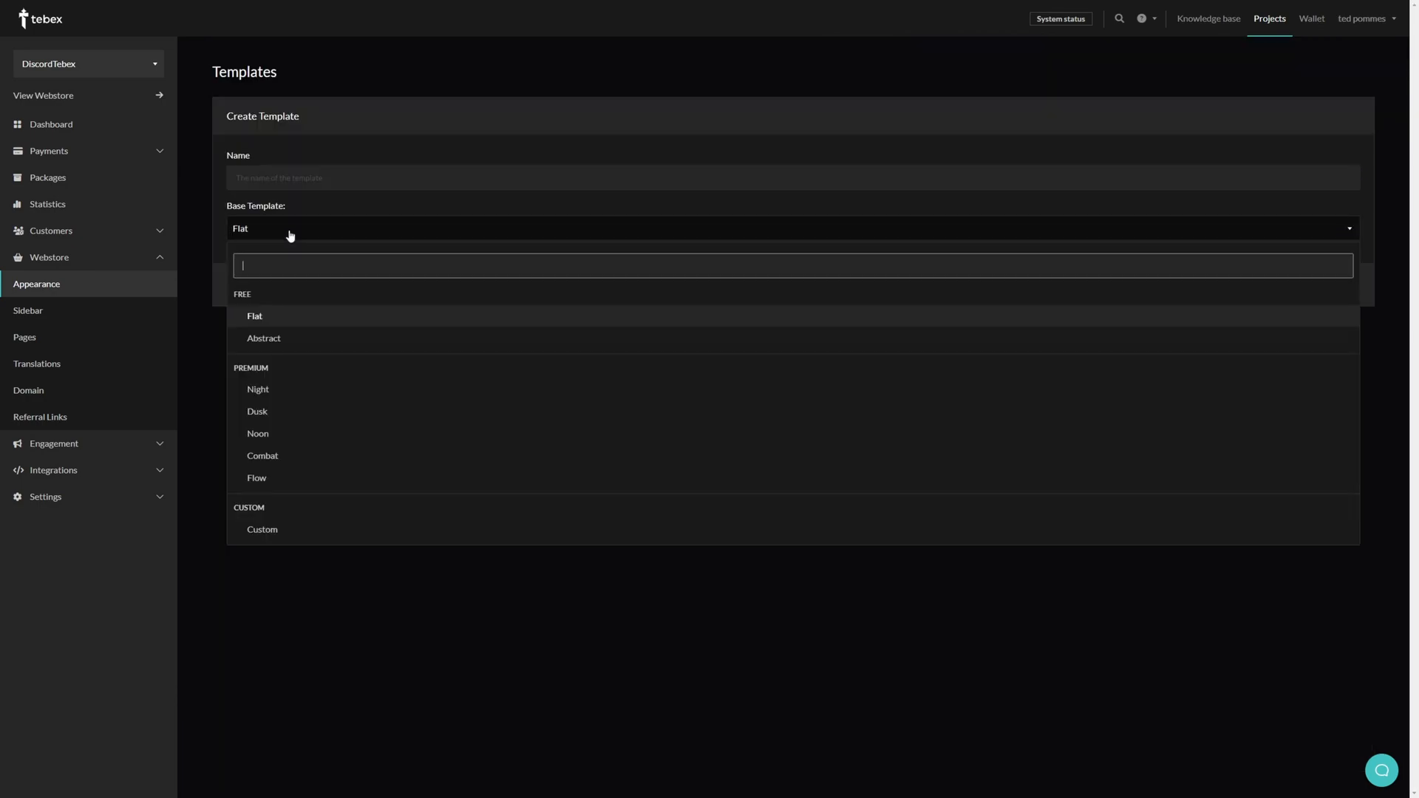
{"action": "mouse_move", "coordinate": [257, 477]}
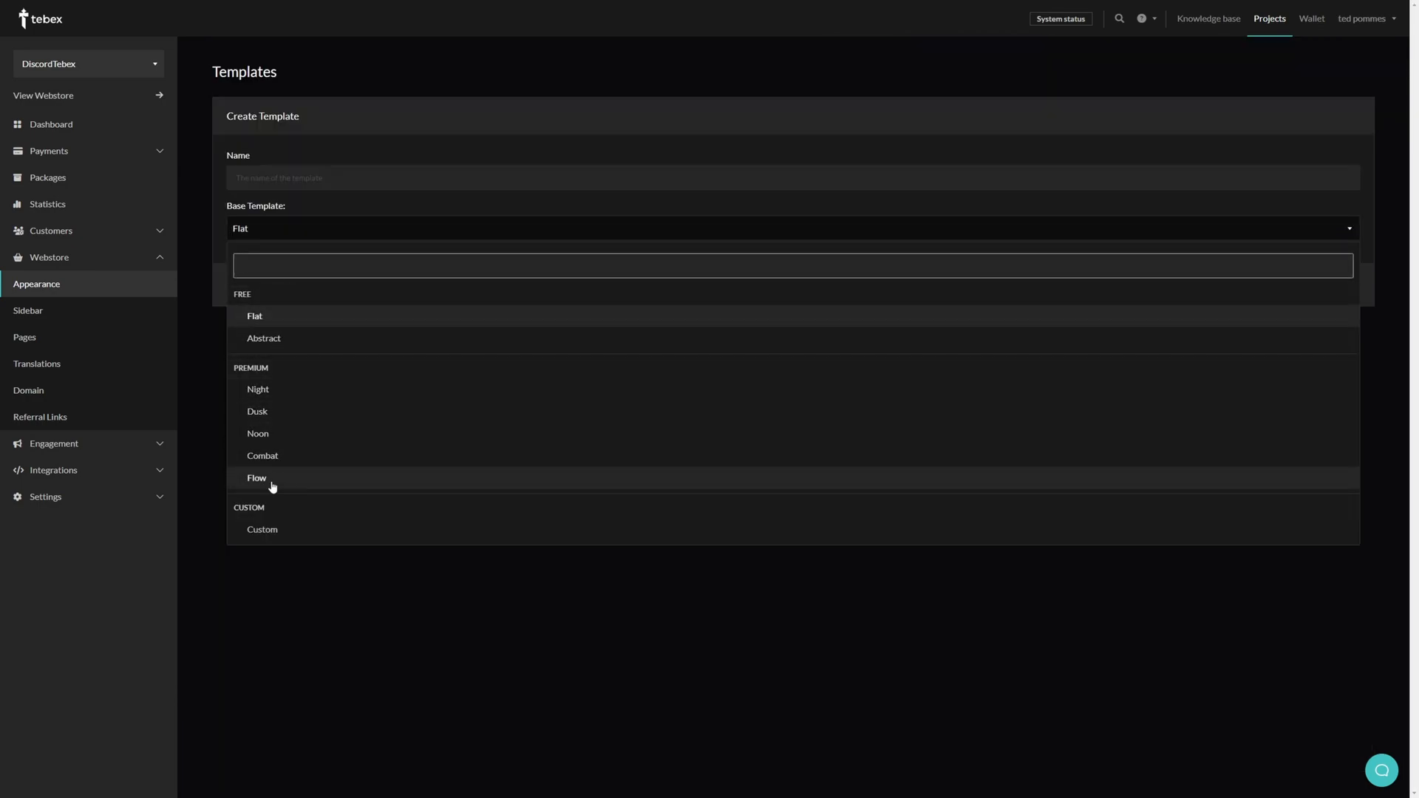
{"action": "left_click", "coordinate": [263, 337]}
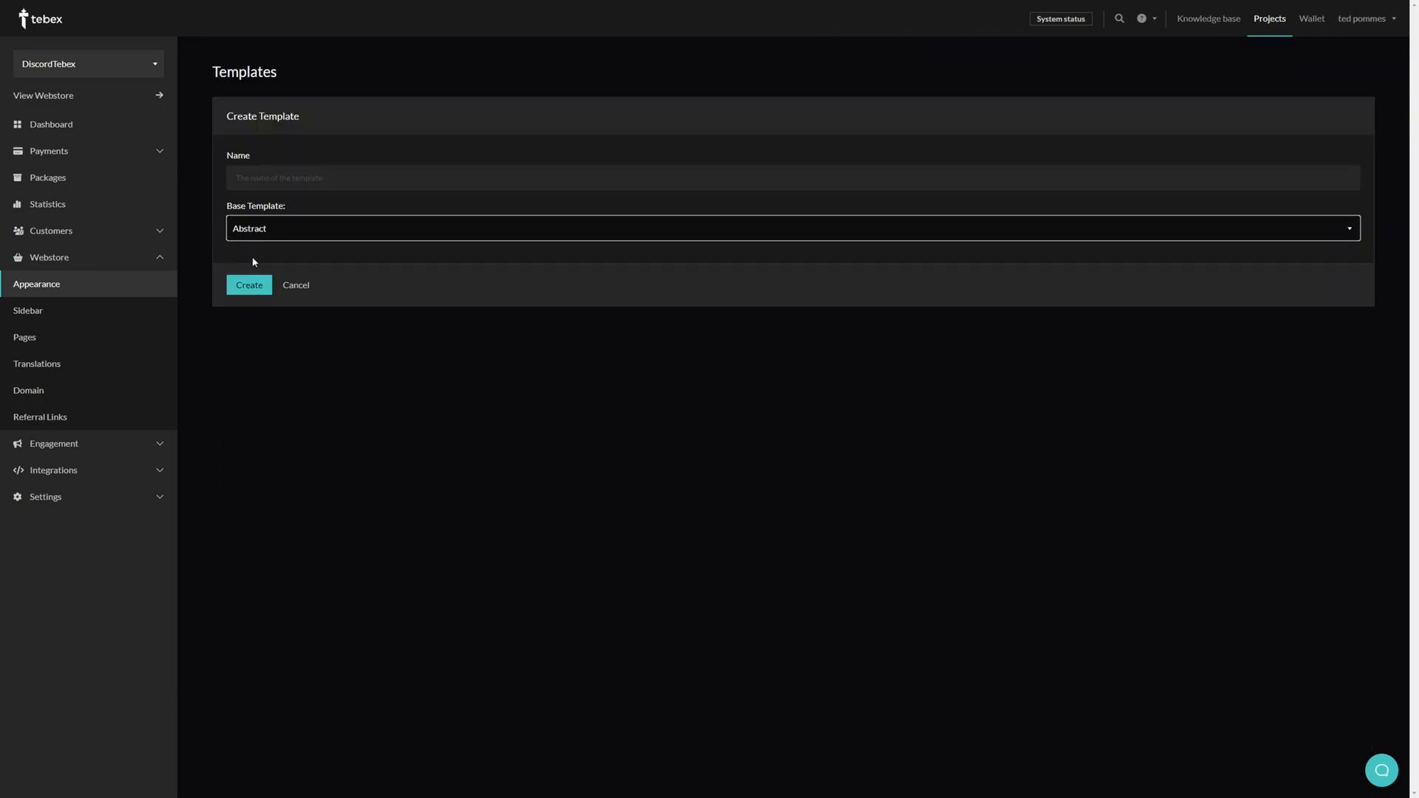
{"action": "type", "text": "Custom2"}
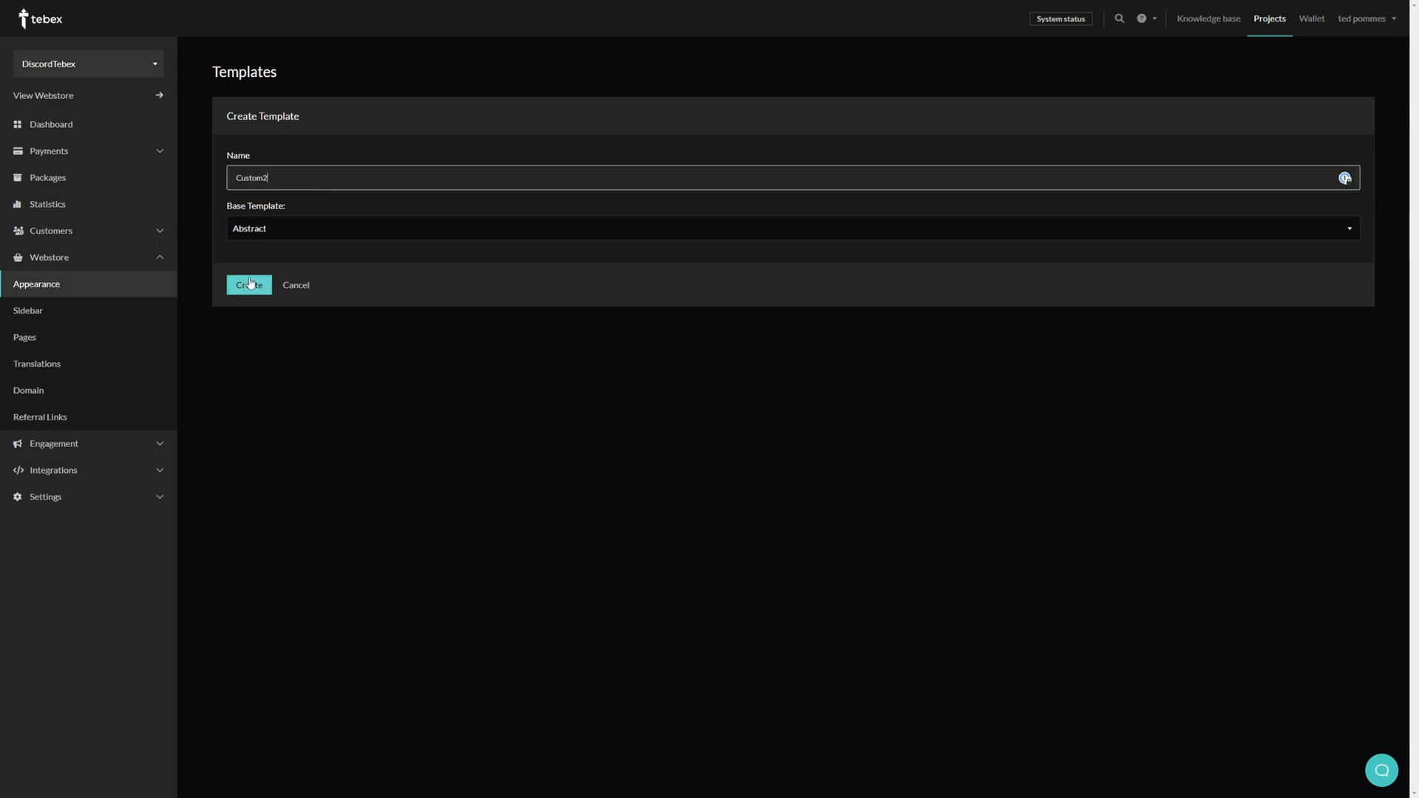
{"action": "left_click", "coordinate": [248, 284]}
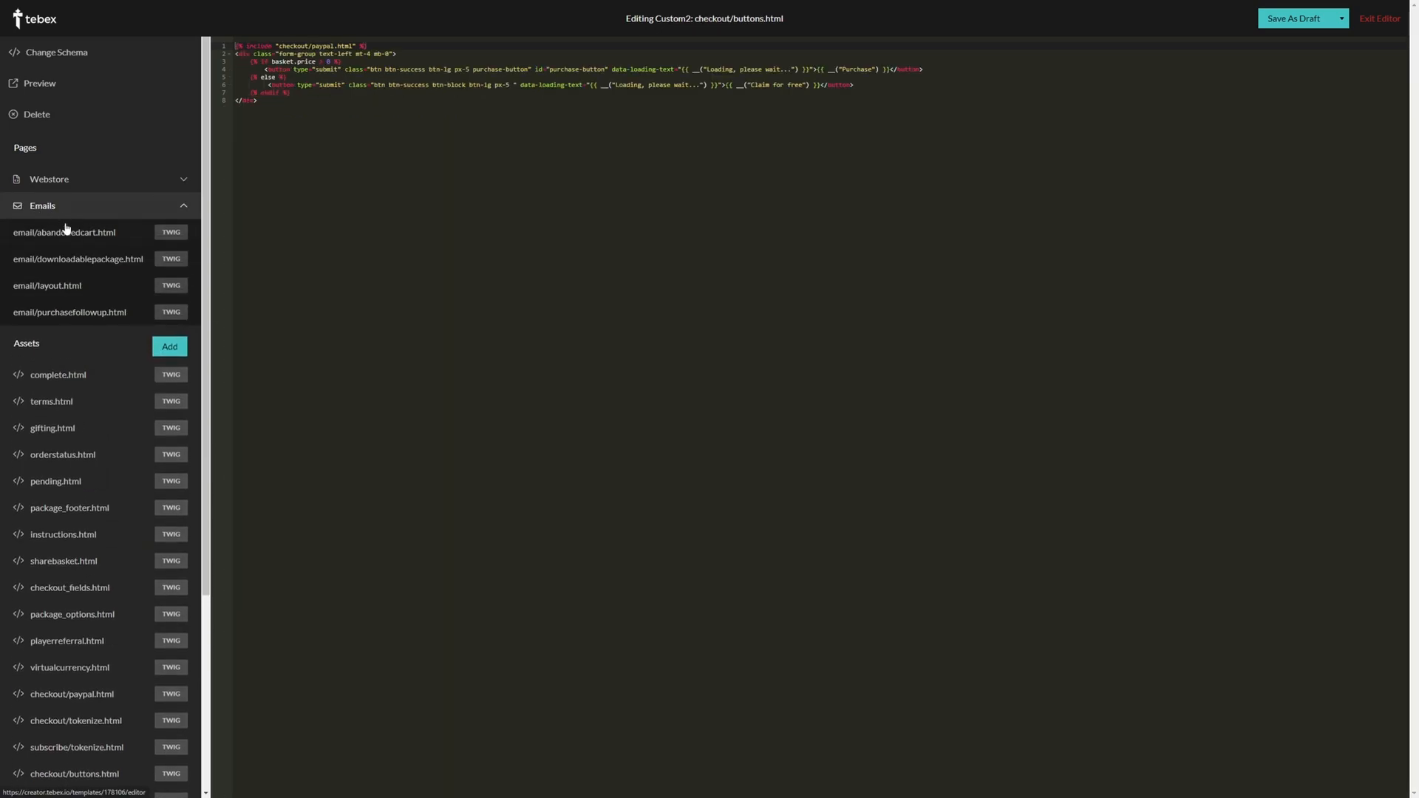
View email/downloadablepackage.html under Emails and save Custom2 via the Save As Draft options.
{"action": "left_click", "coordinate": [77, 259]}
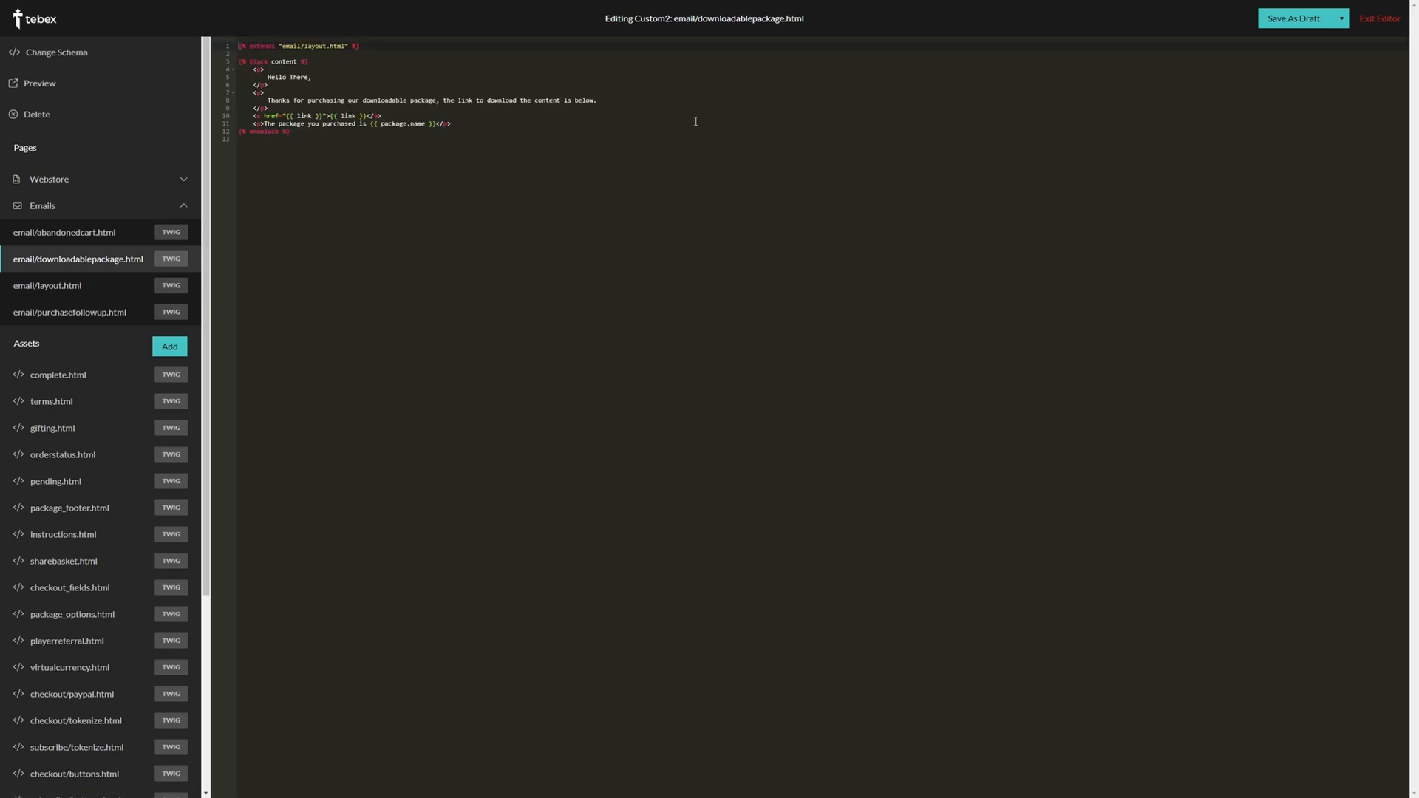
{"action": "mouse_move", "coordinate": [684, 312]}
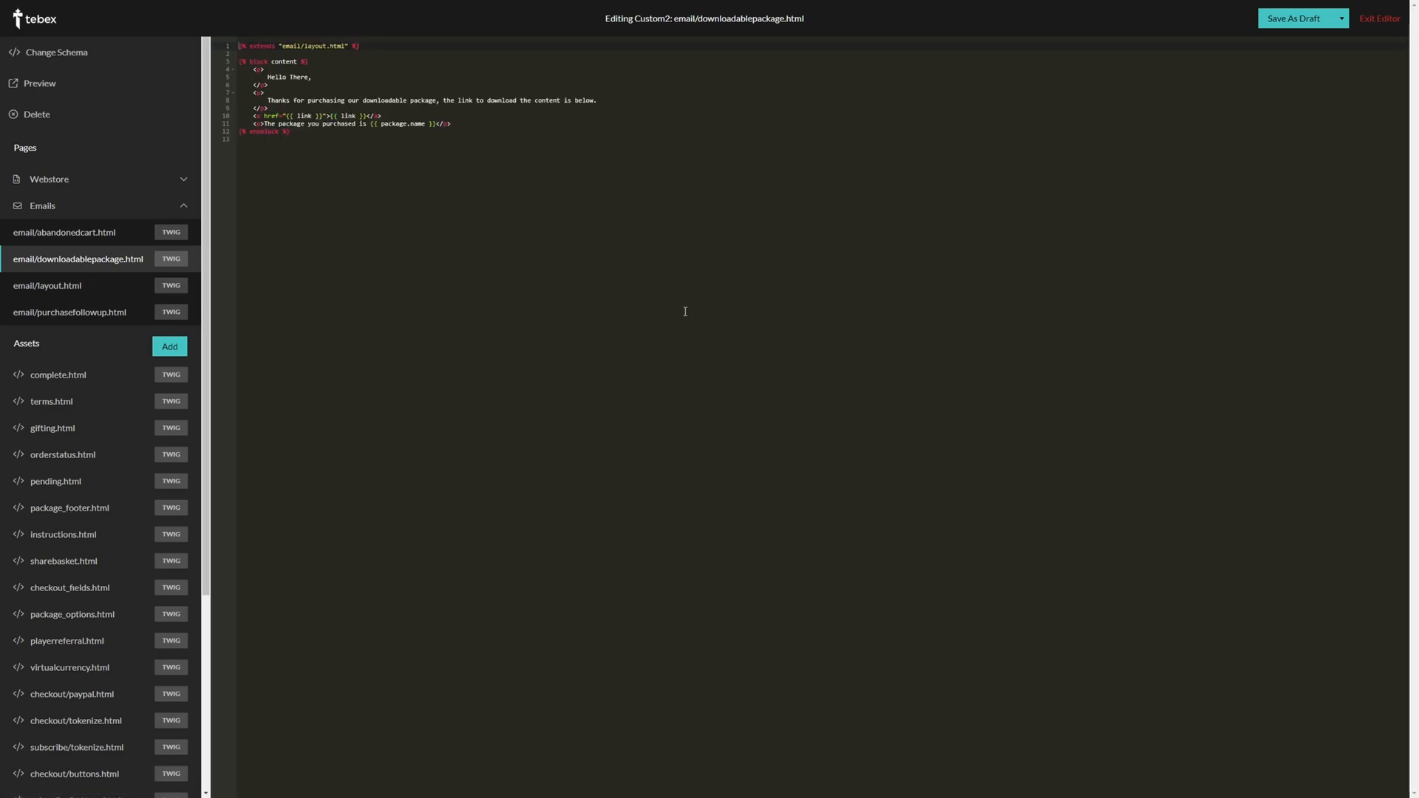
{"action": "left_click", "coordinate": [1339, 18]}
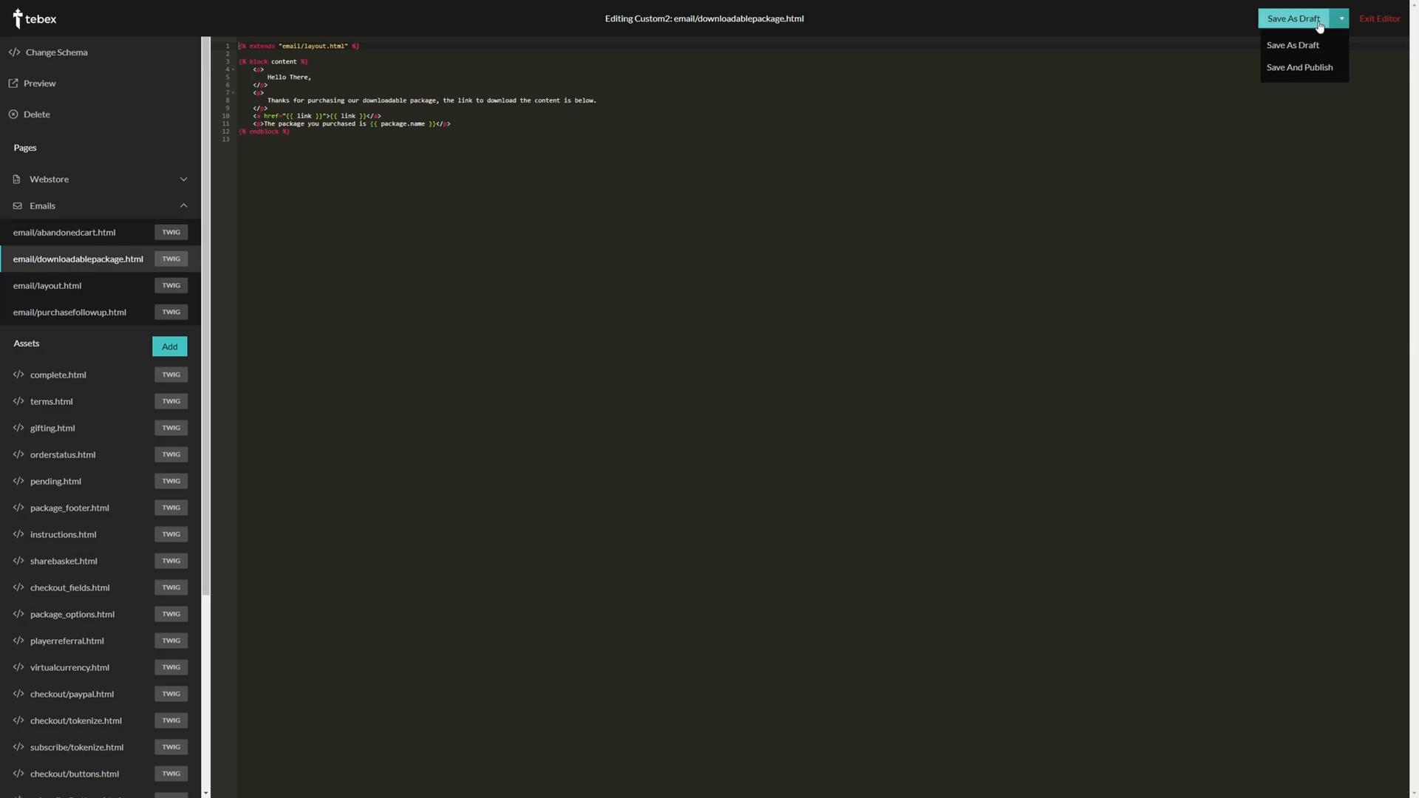
{"action": "left_click", "coordinate": [1377, 18]}
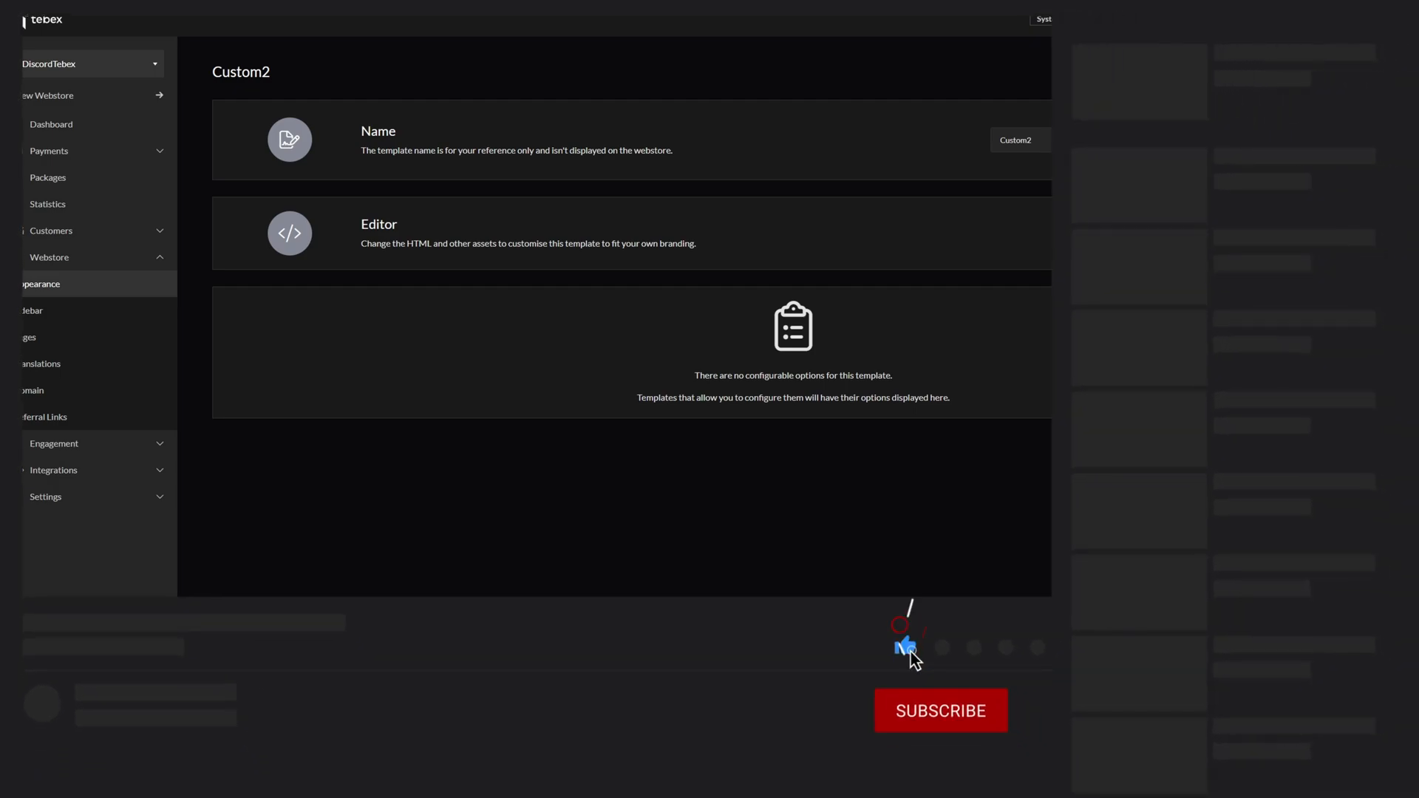
{"action": "left_click", "coordinate": [940, 711]}
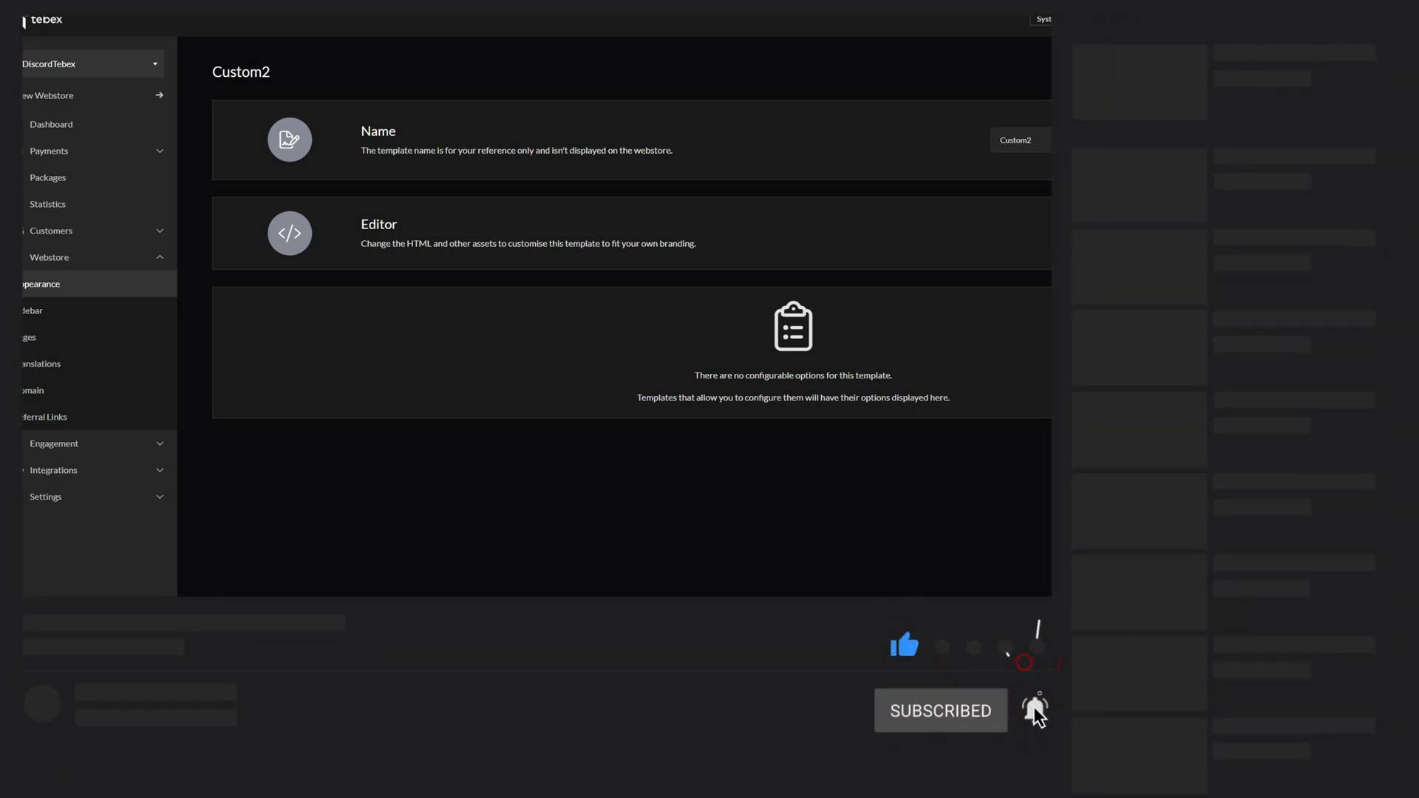